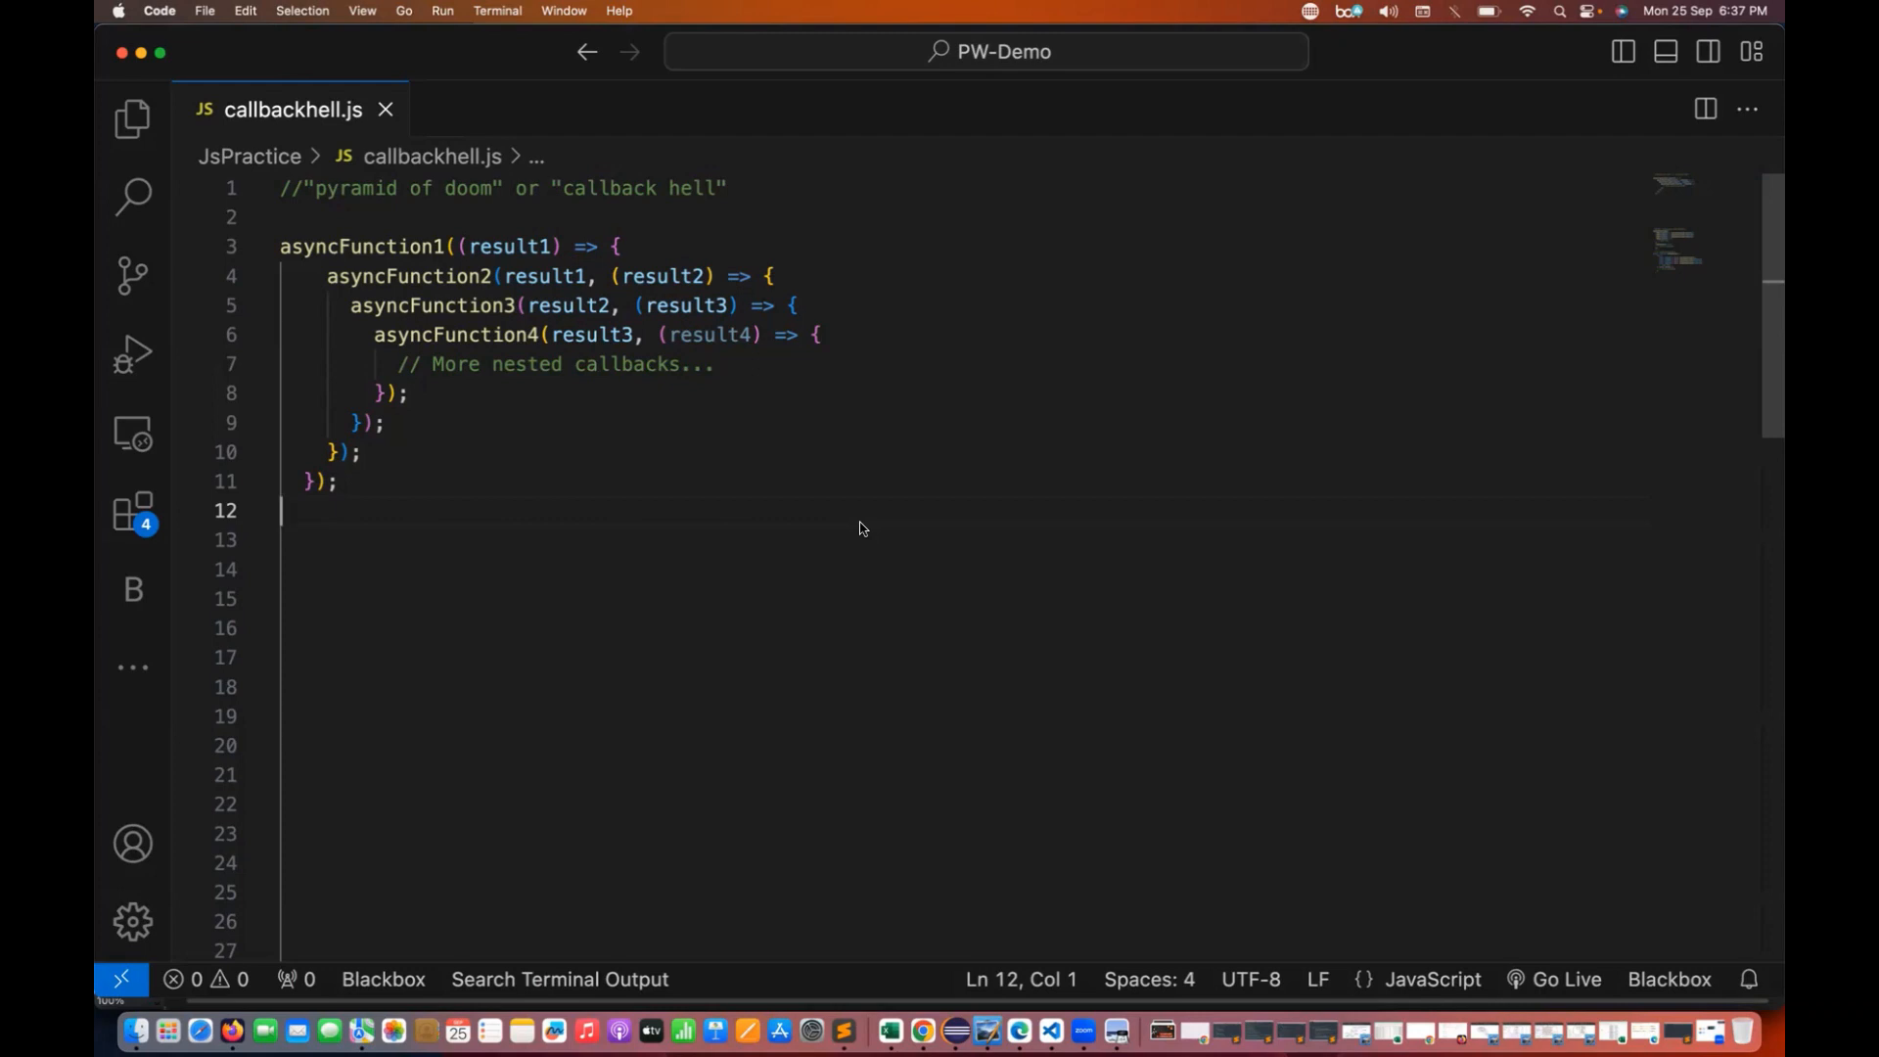
mouse_move(542, 264)
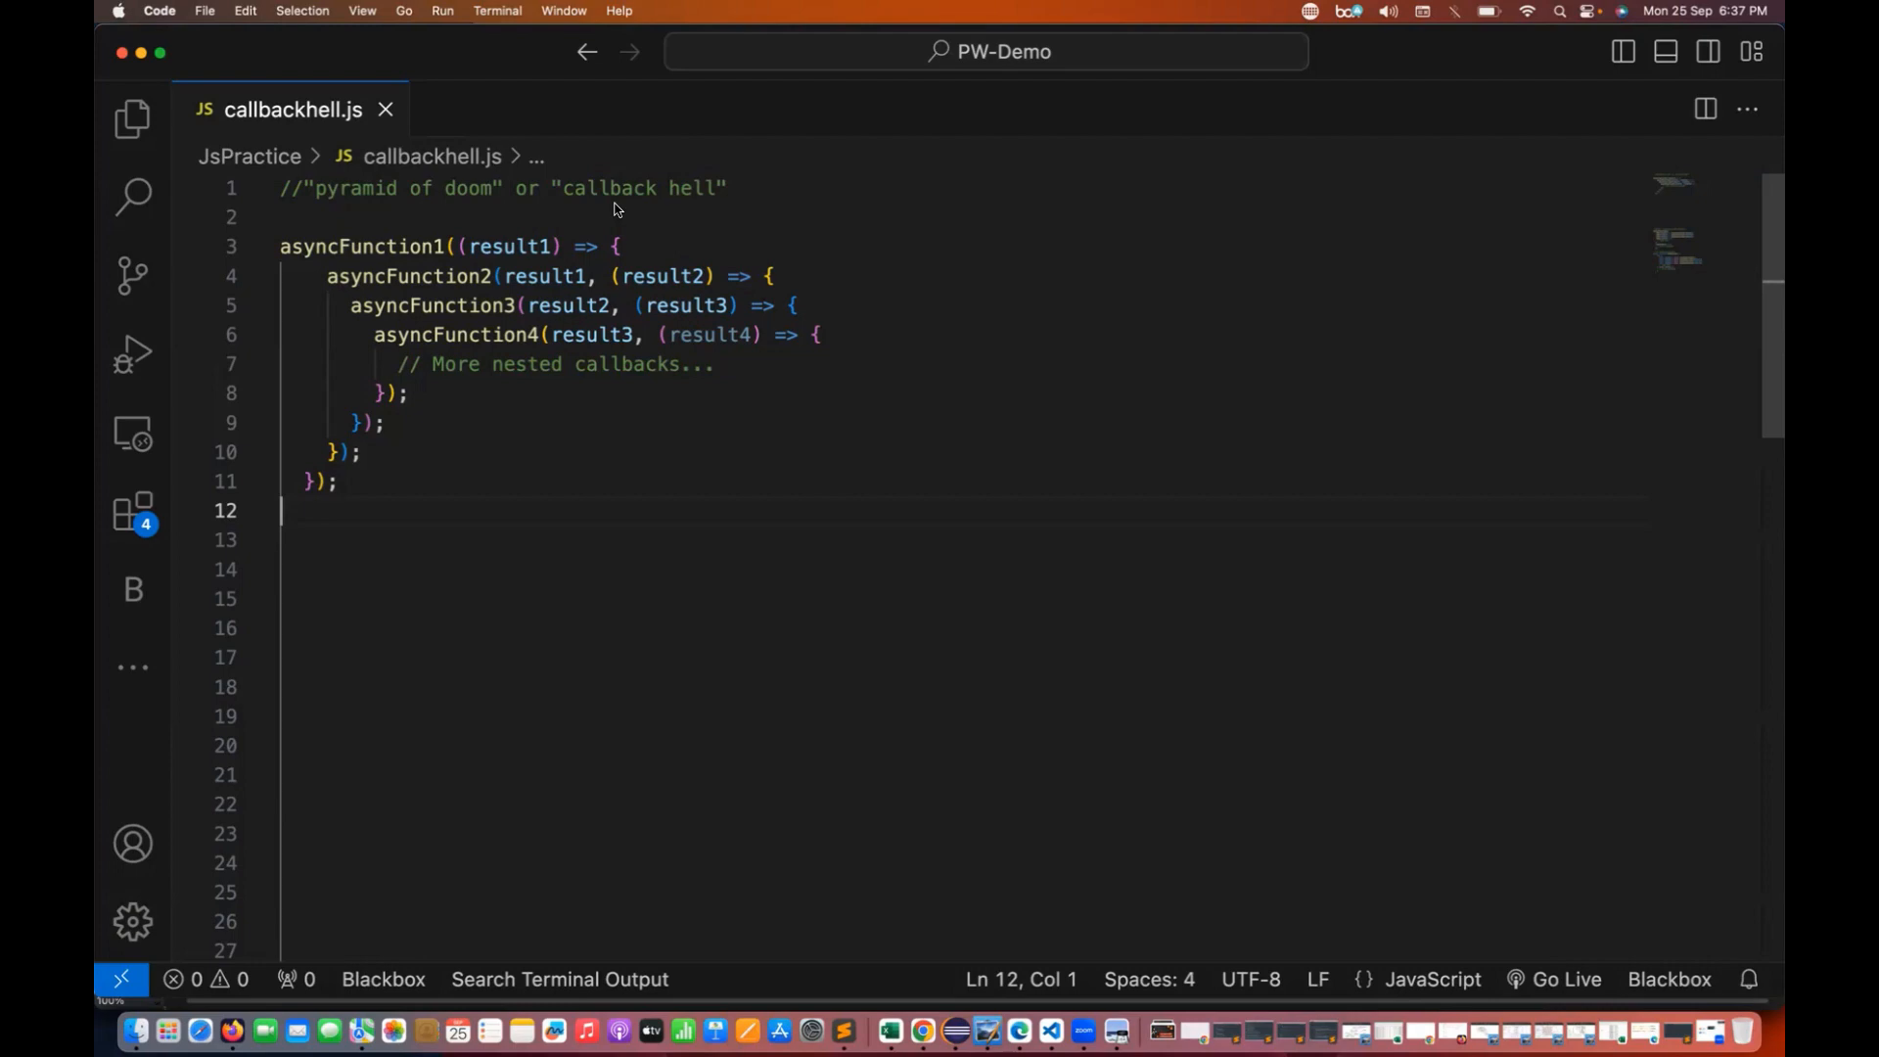
Step through the three callback-hell meme images, ending on 'to hell with callback hell'.
click(131, 118)
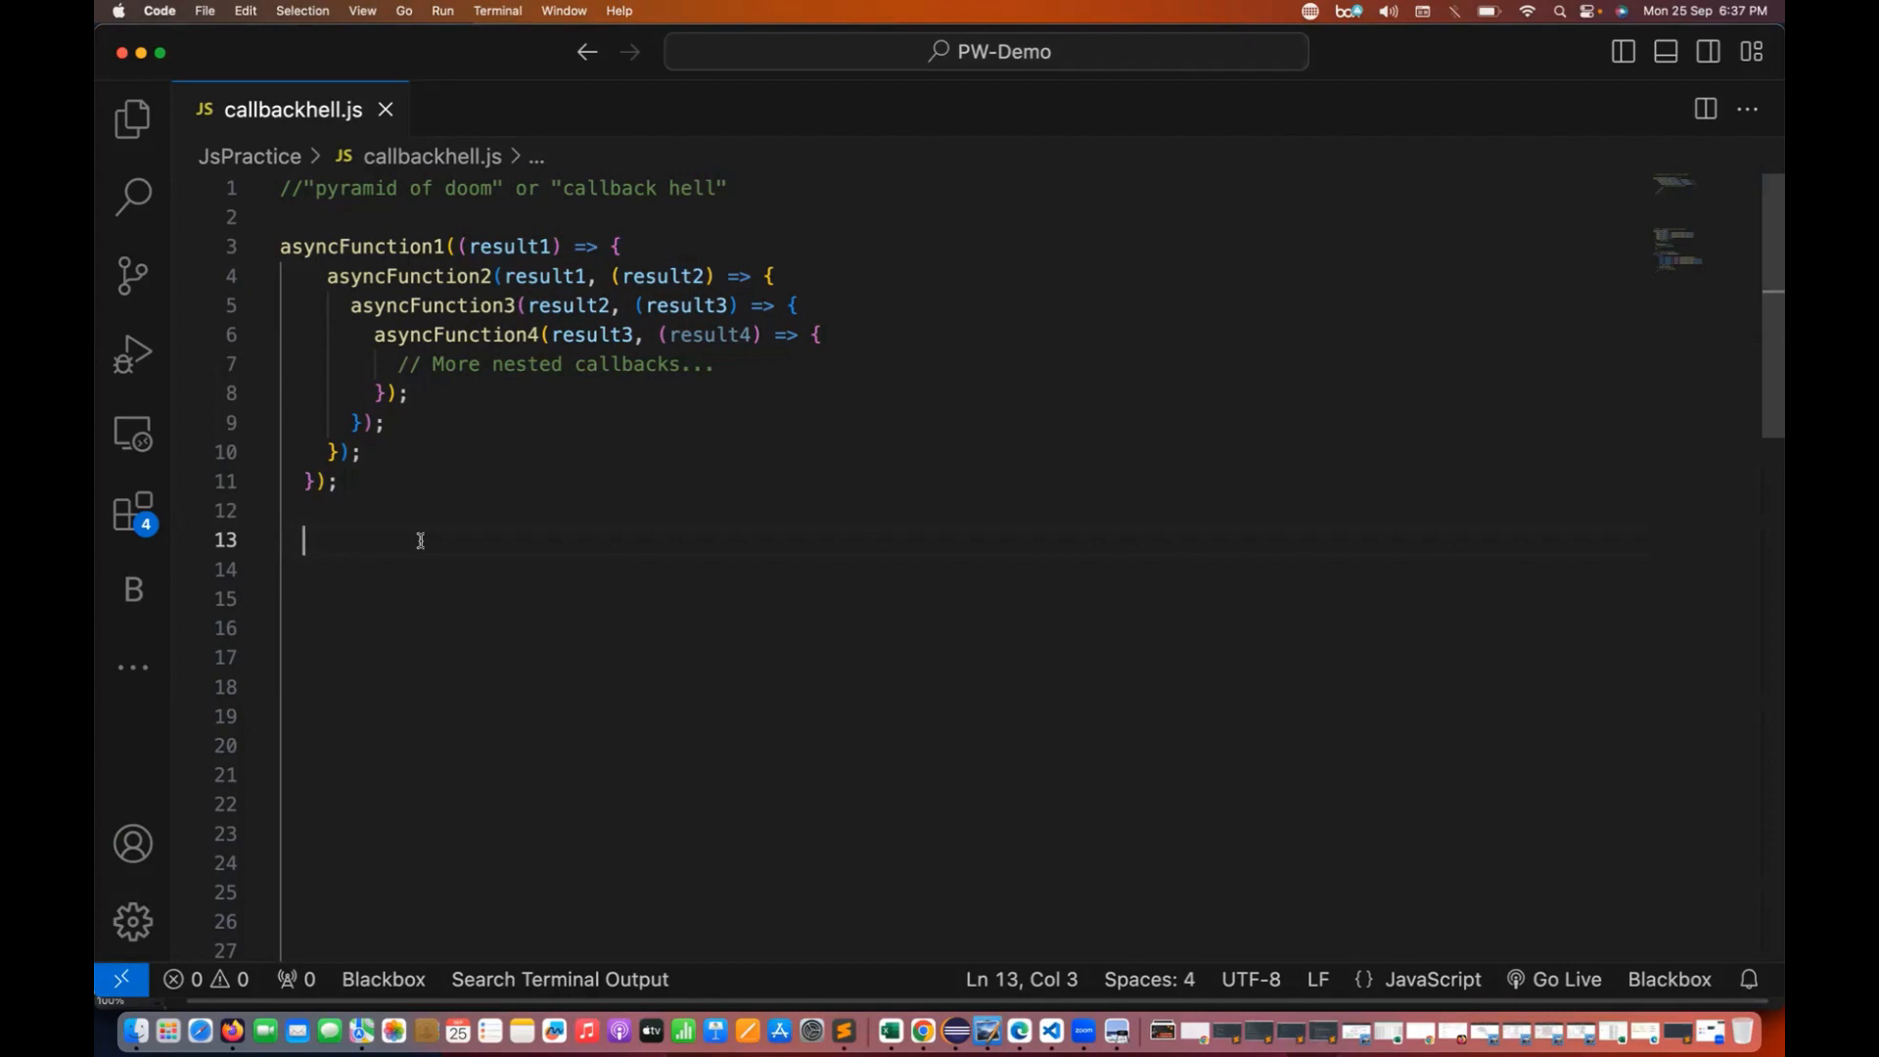
mouse_move(382, 505)
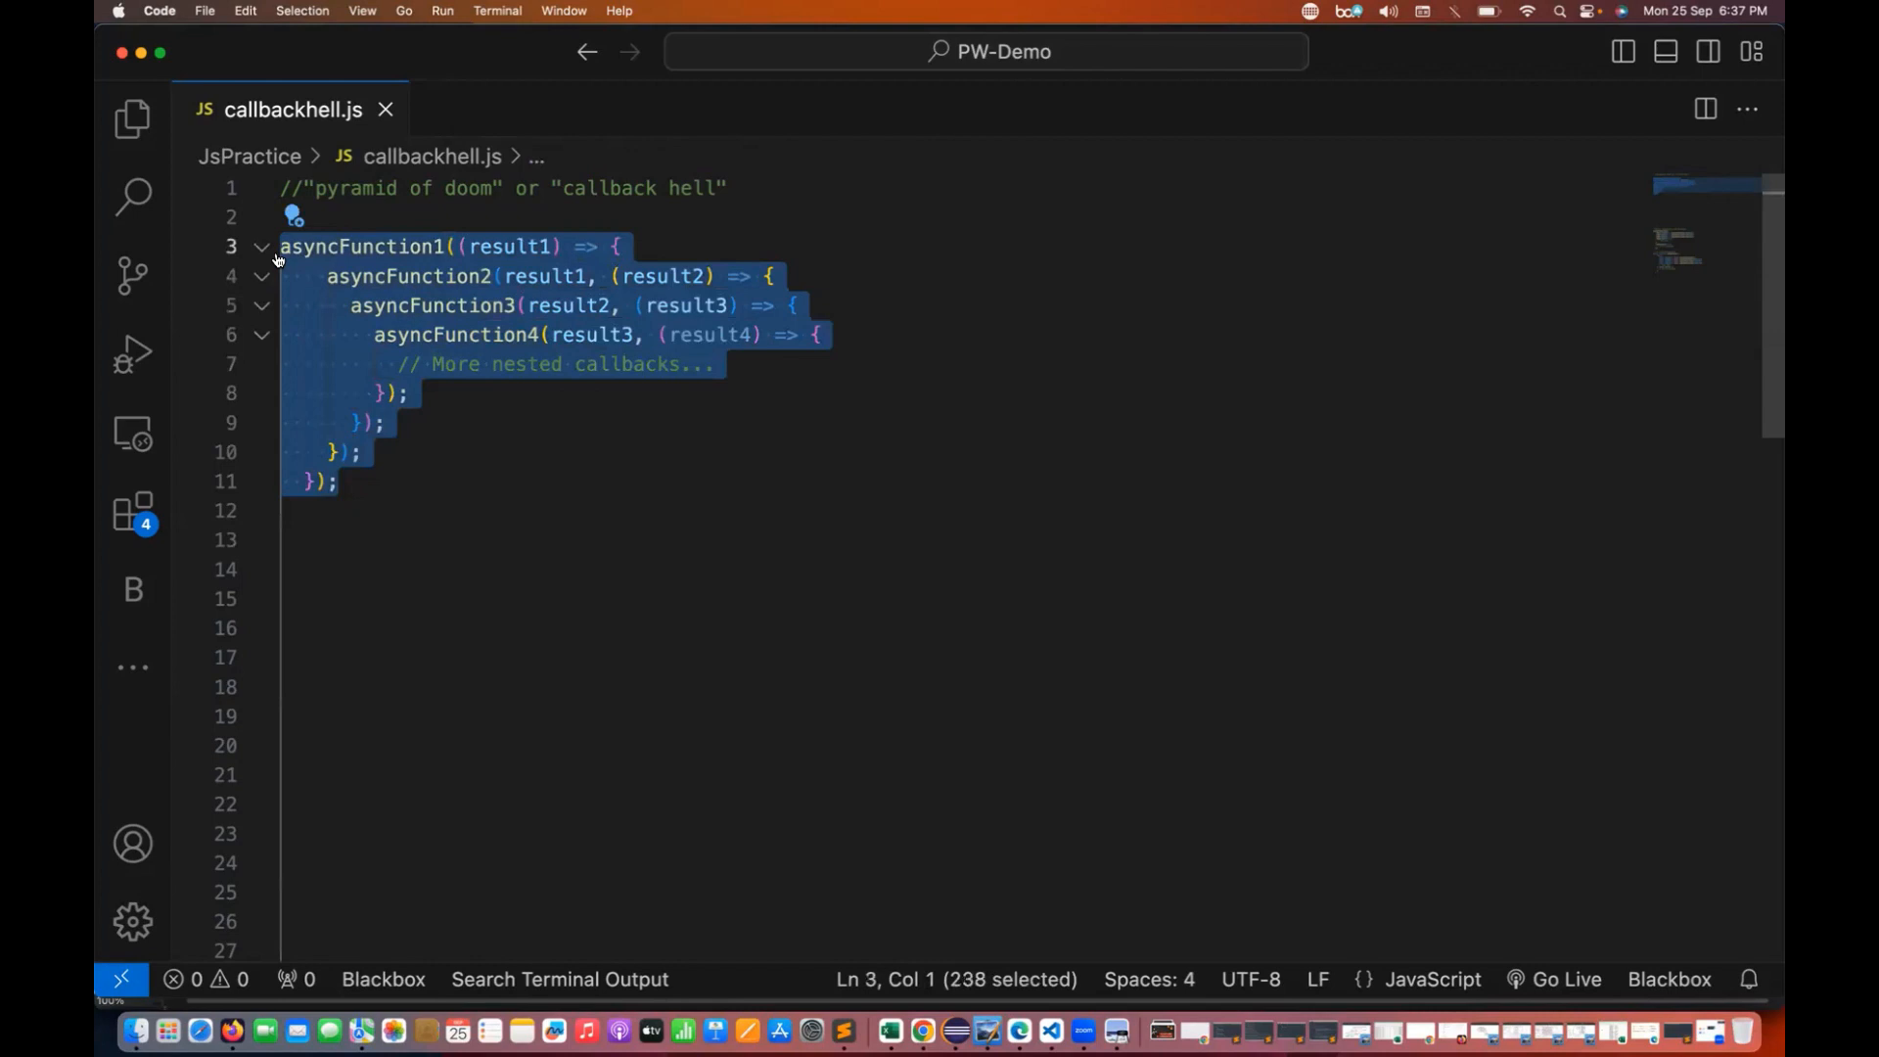
click(364, 452)
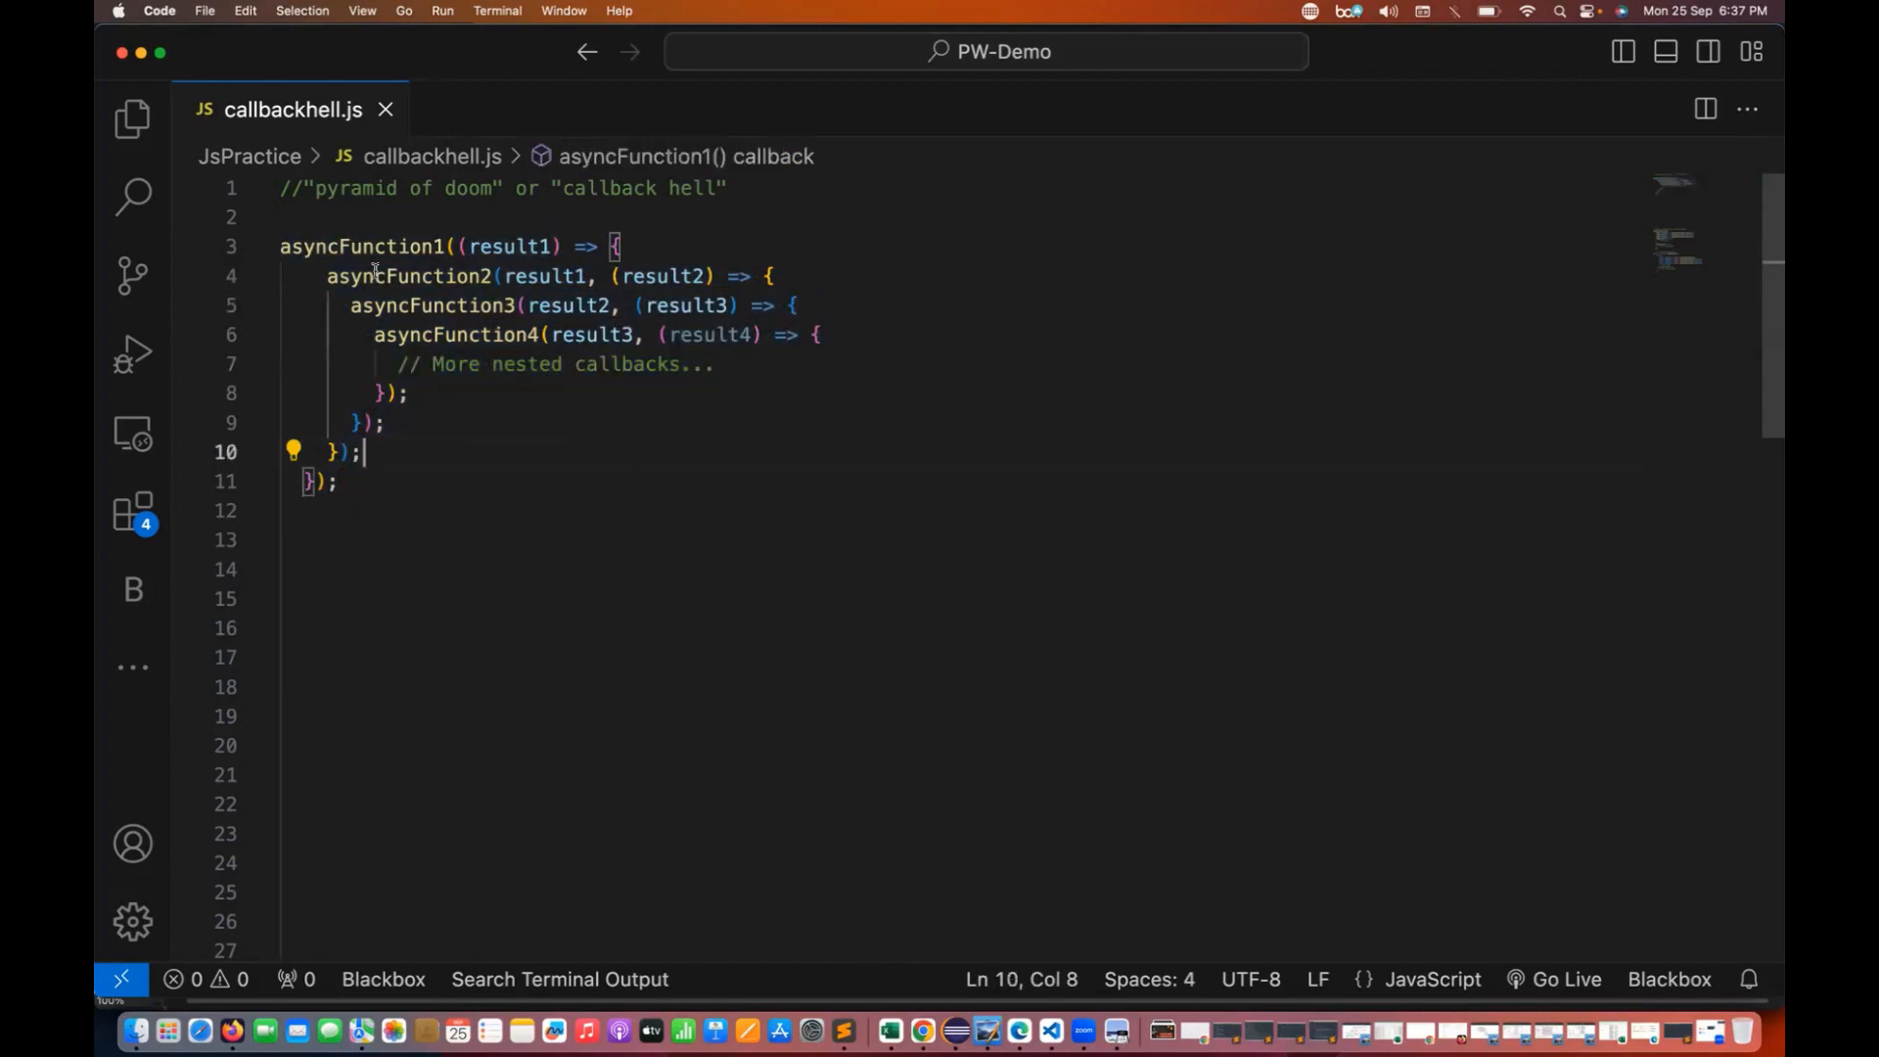
mouse_move(383, 276)
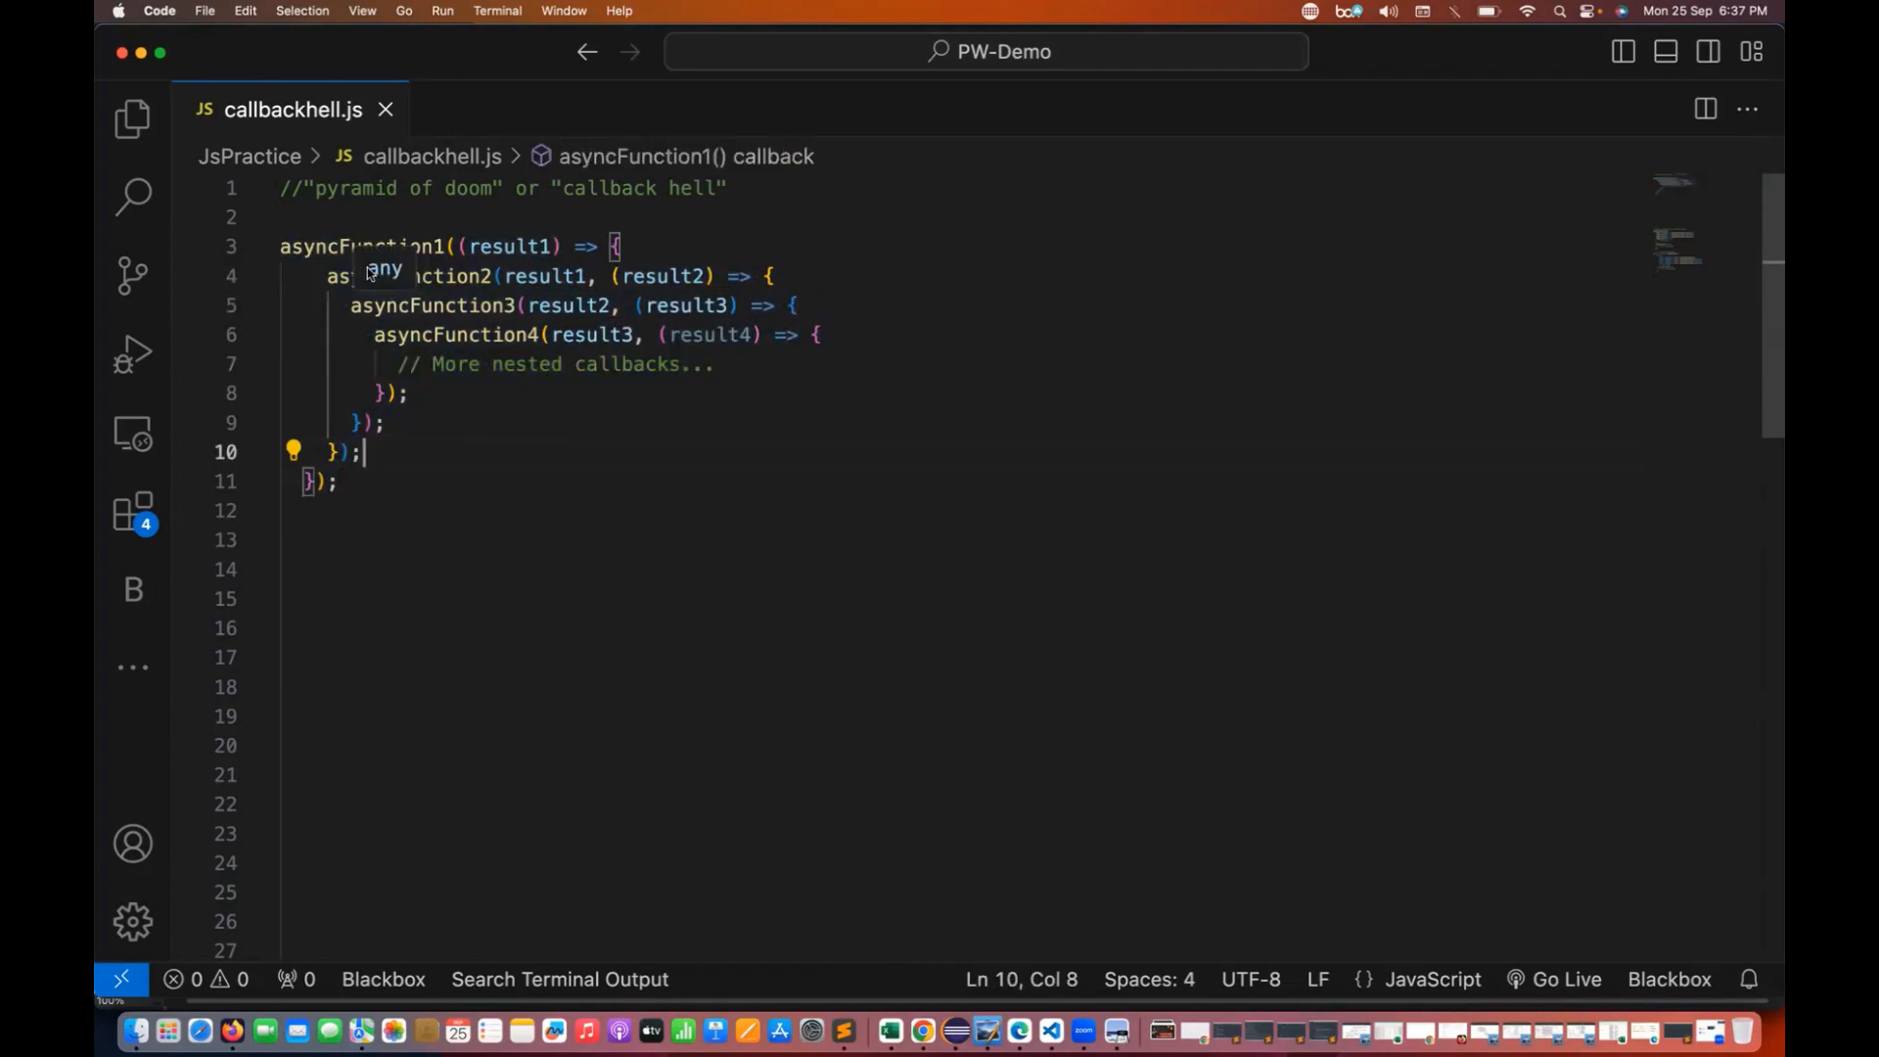
mouse_move(511, 480)
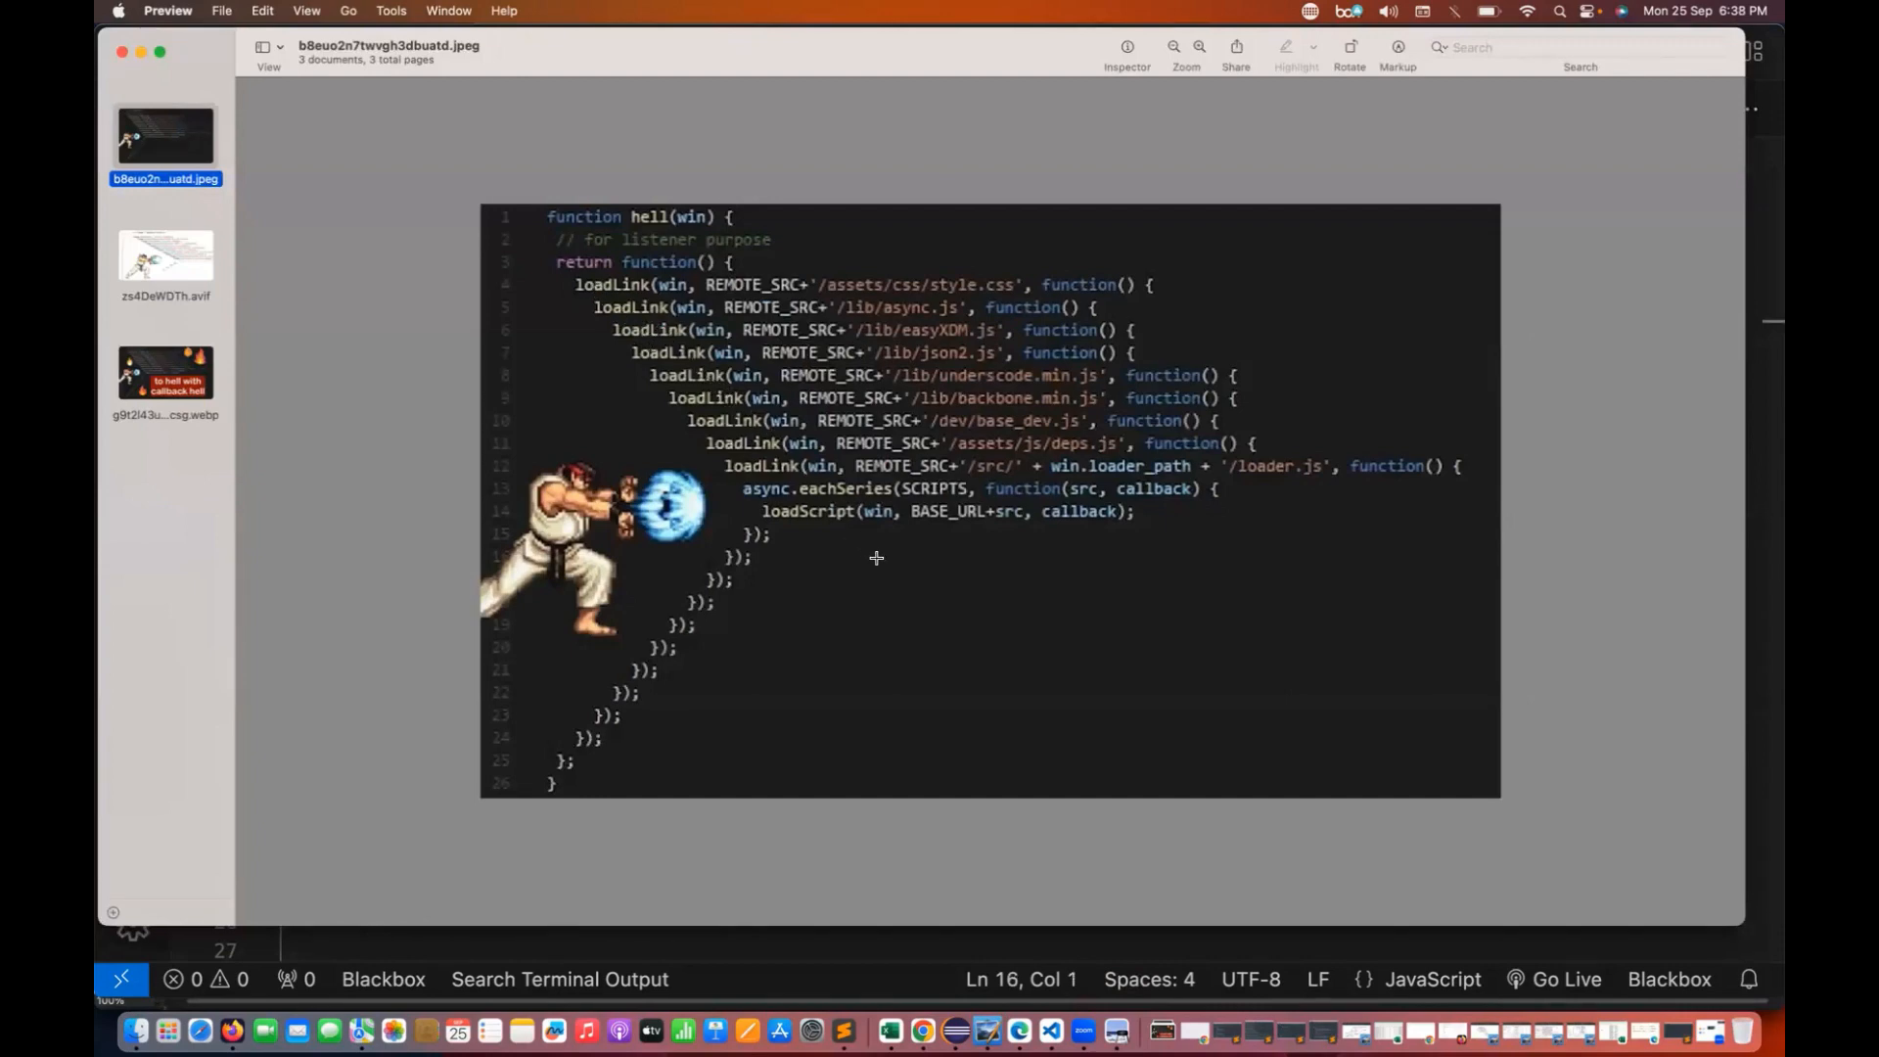
click(164, 254)
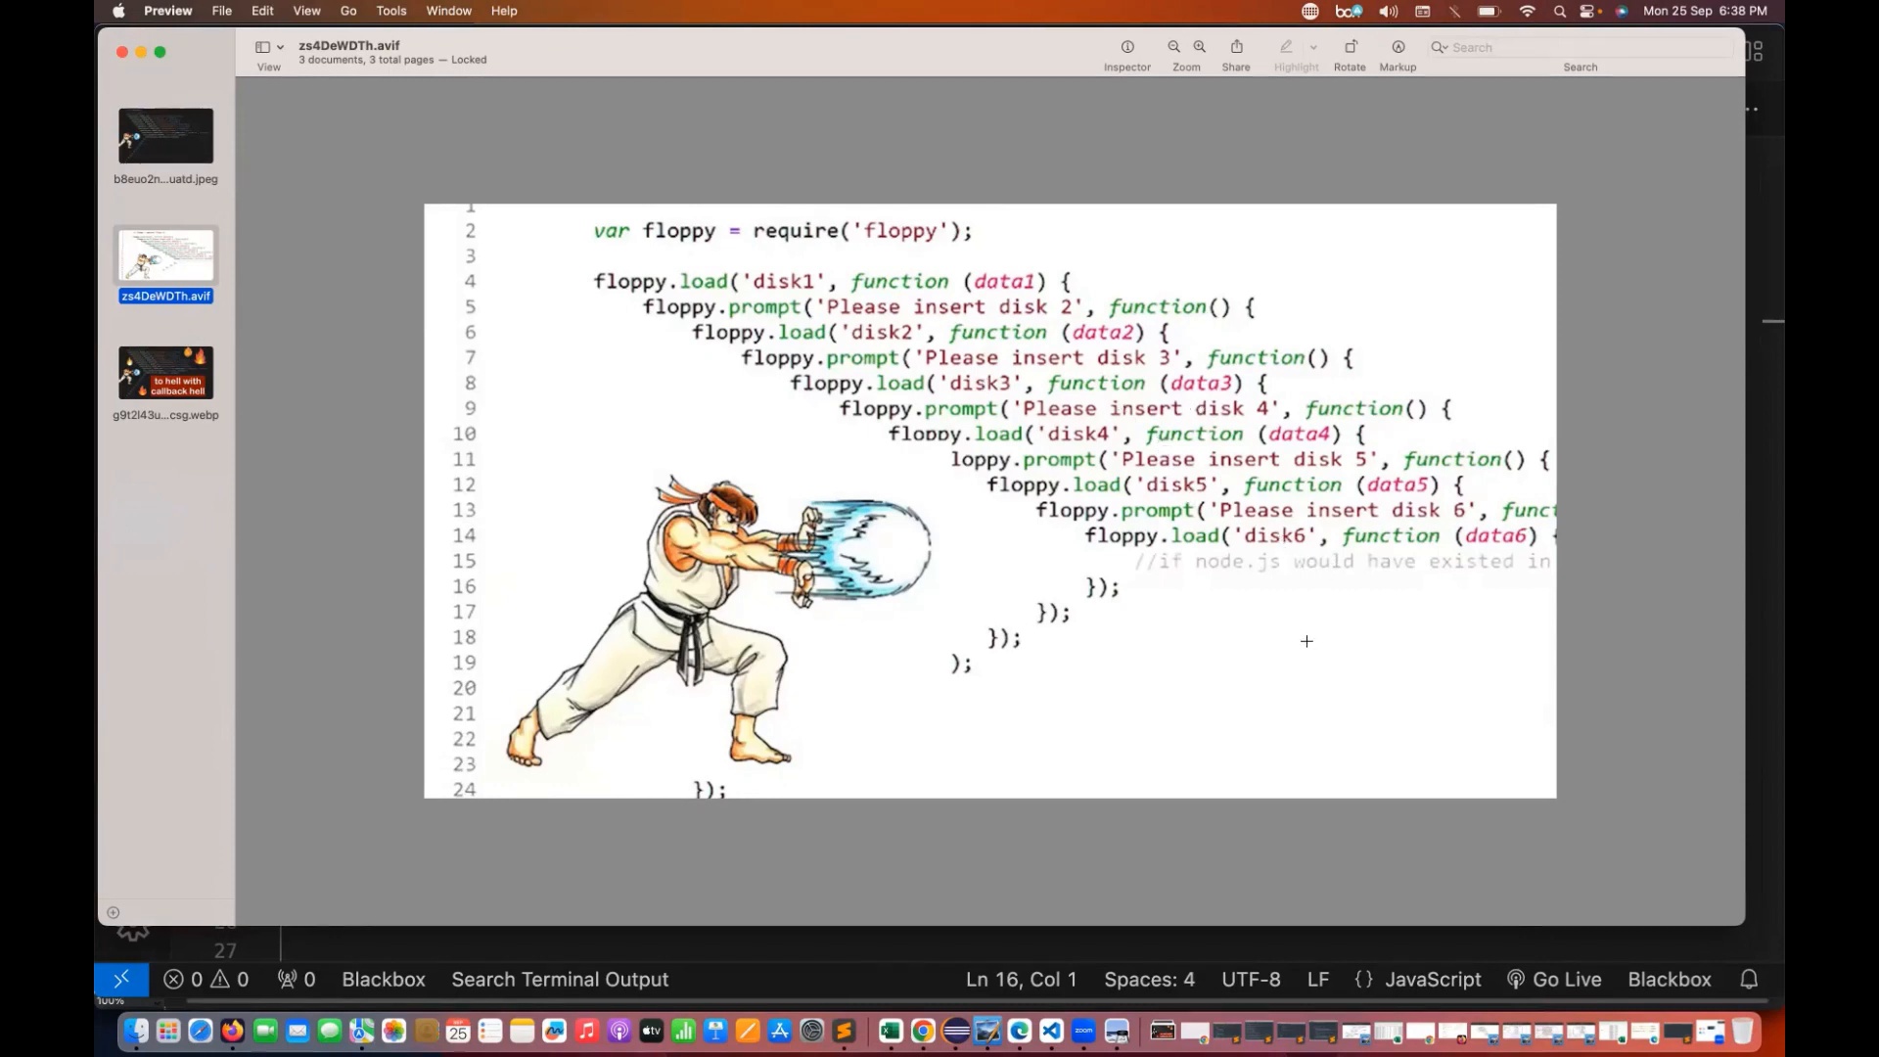
mouse_move(466, 438)
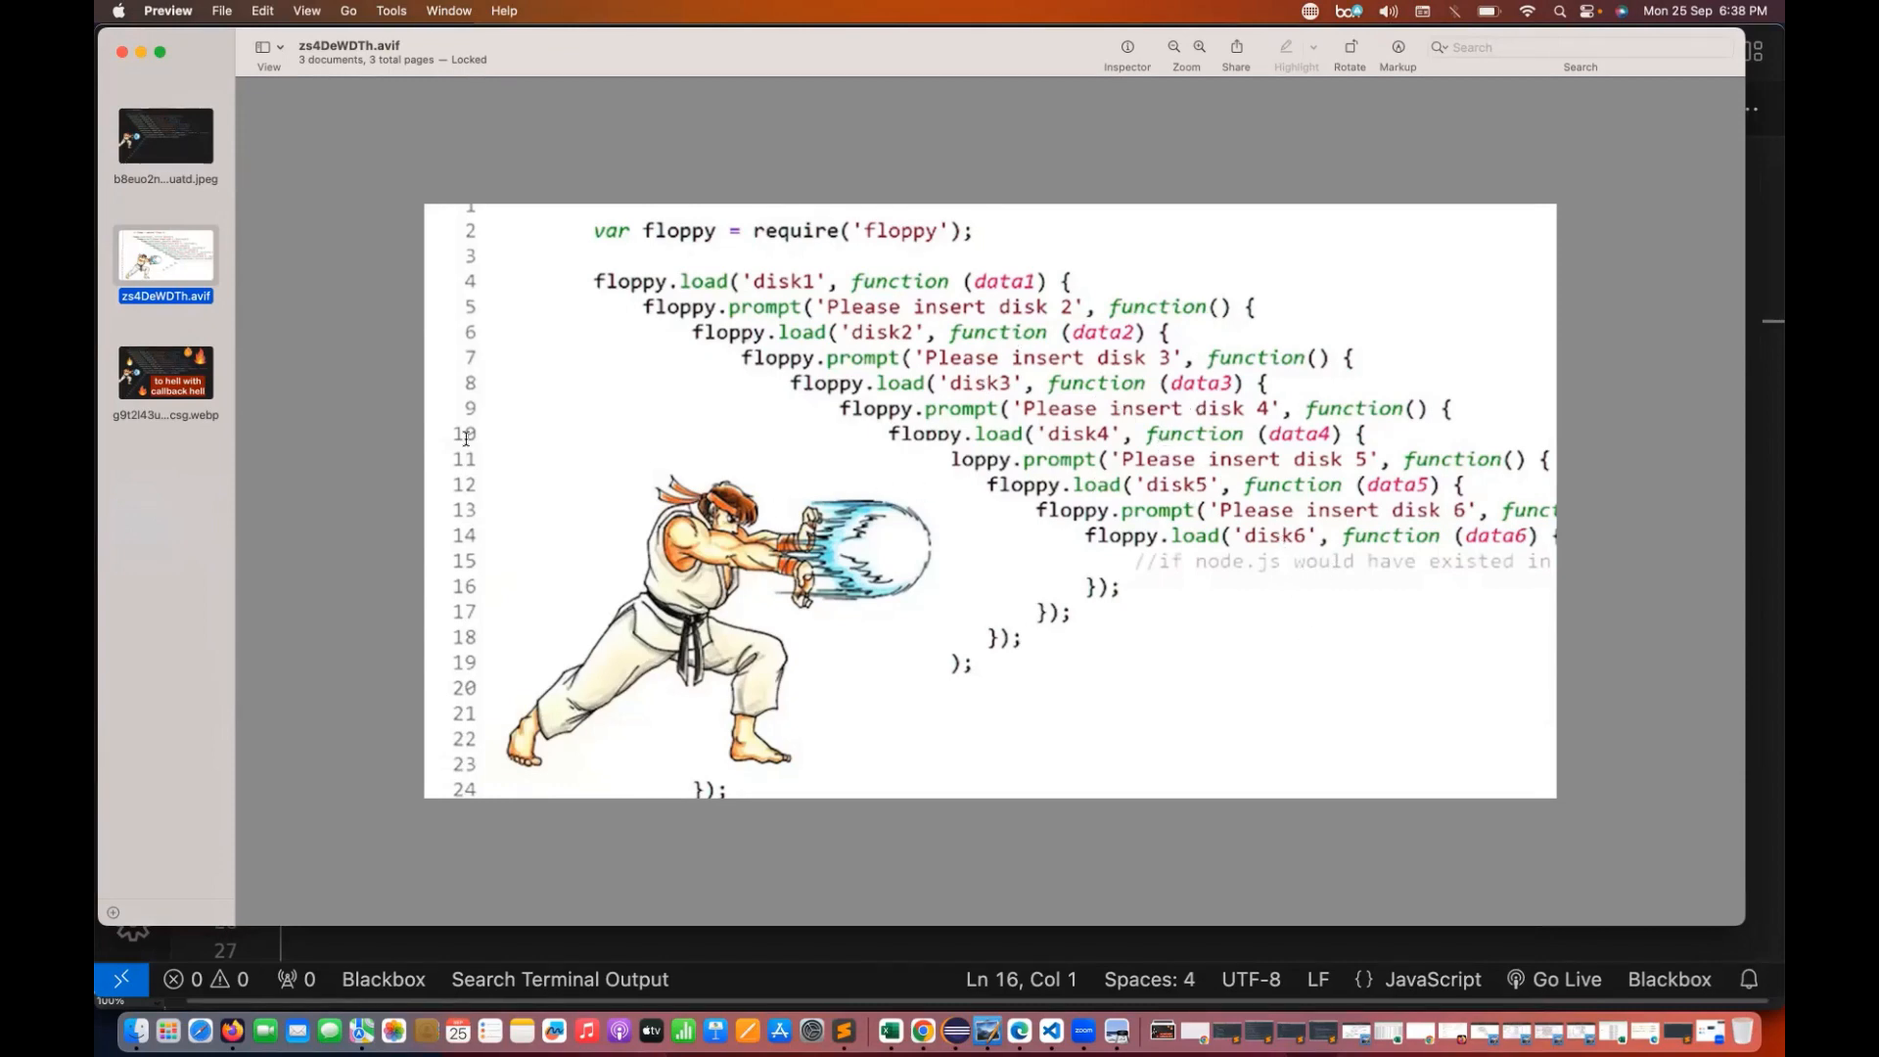
click(165, 374)
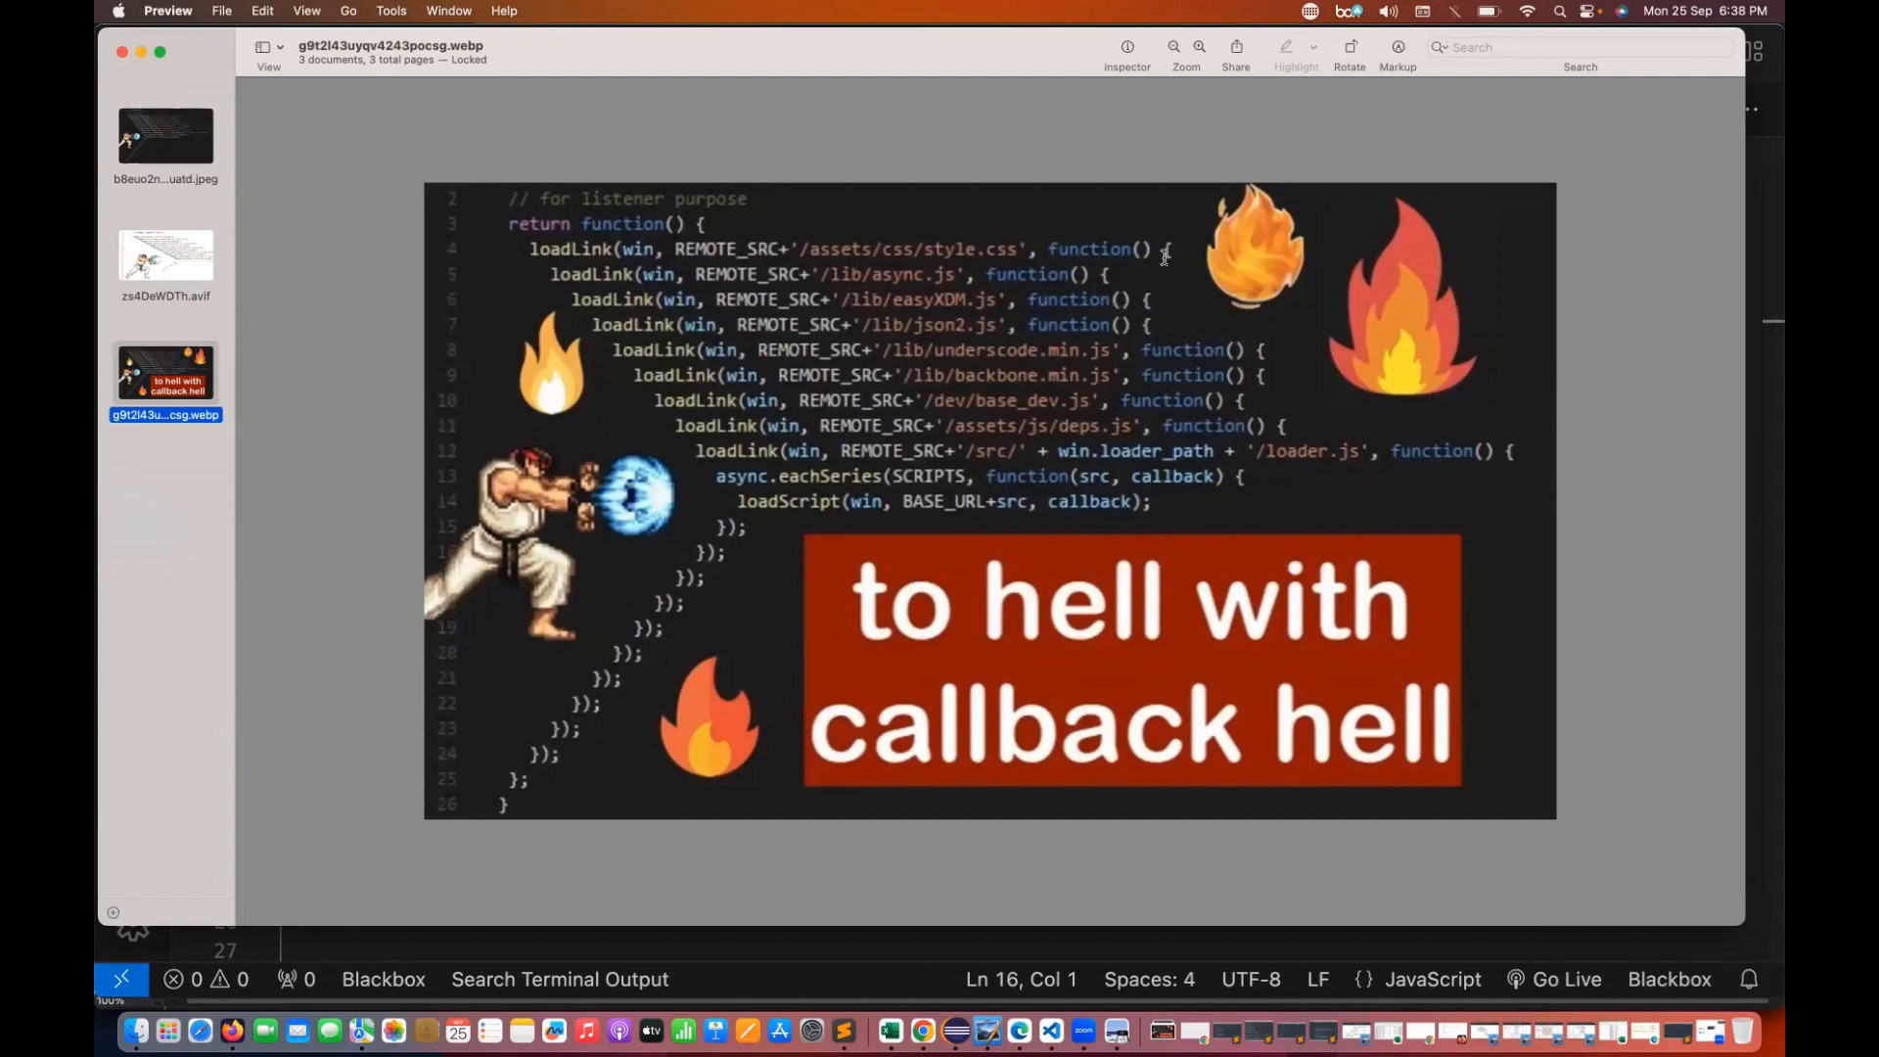
mouse_move(814, 491)
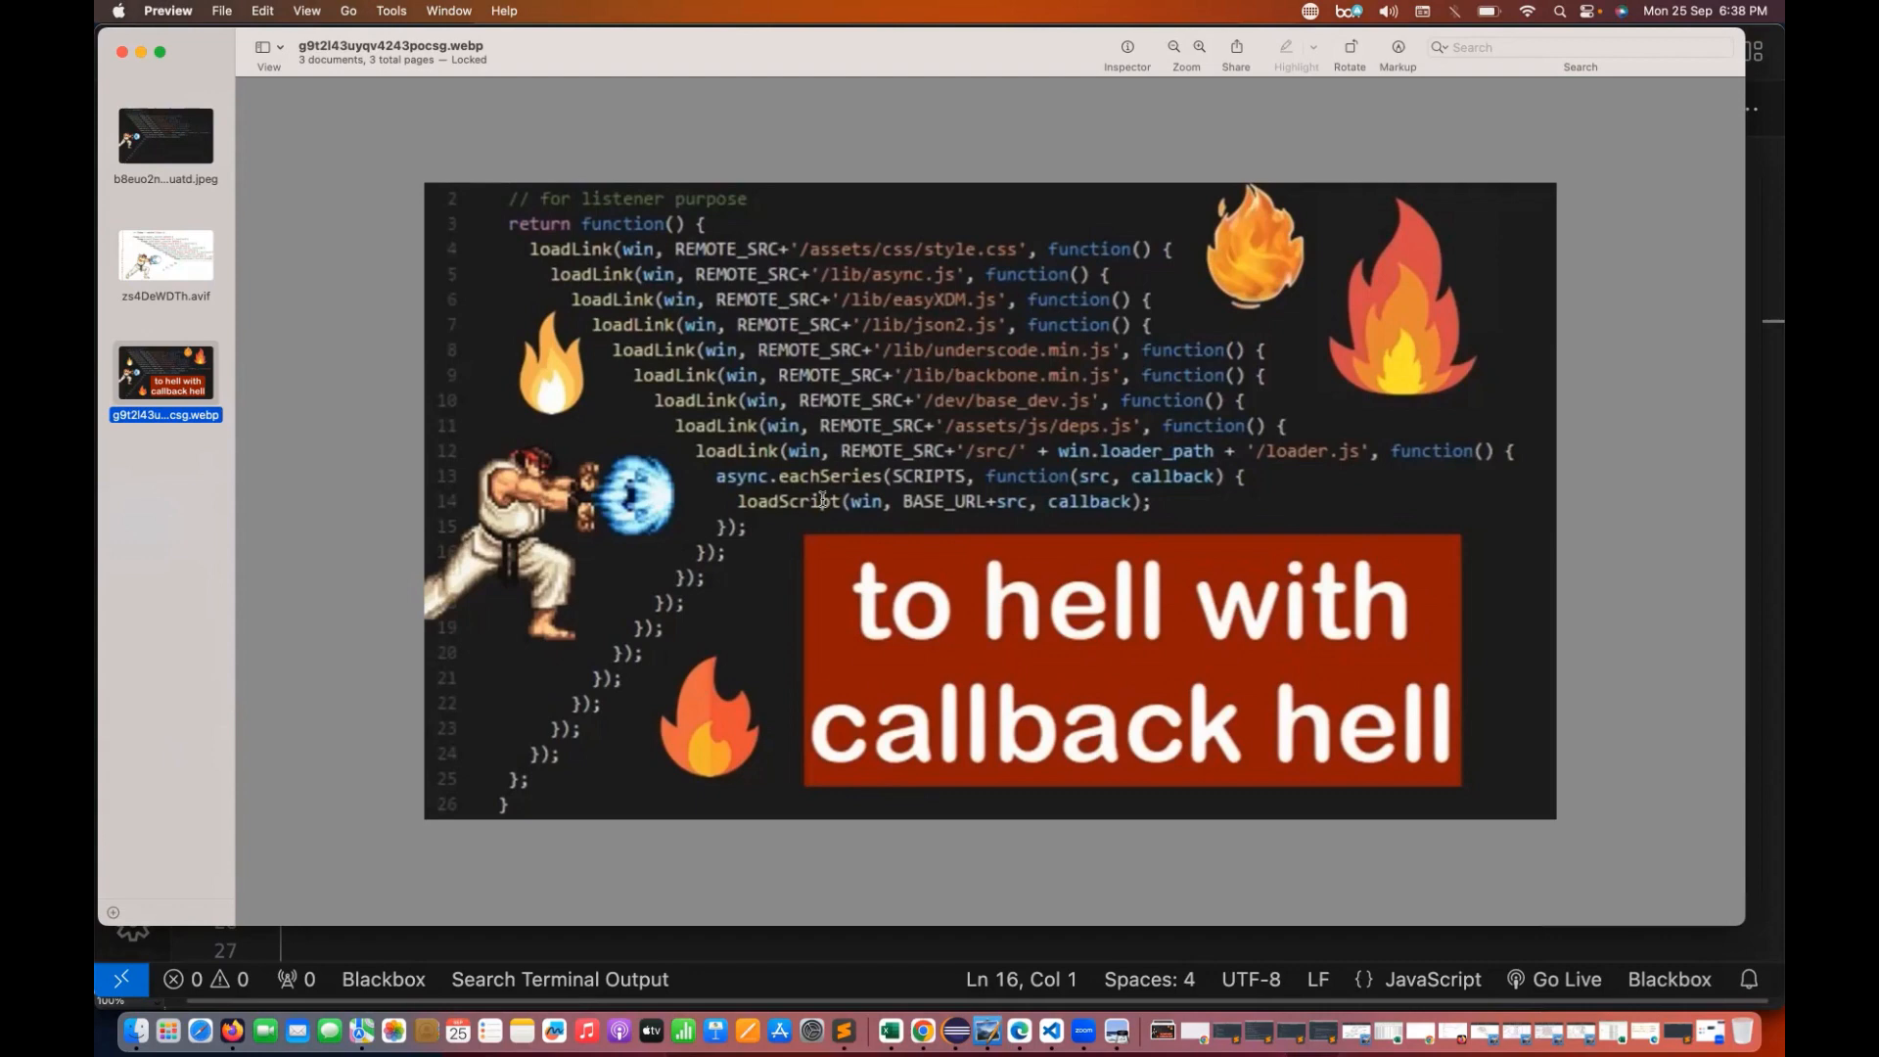
mouse_move(1149, 791)
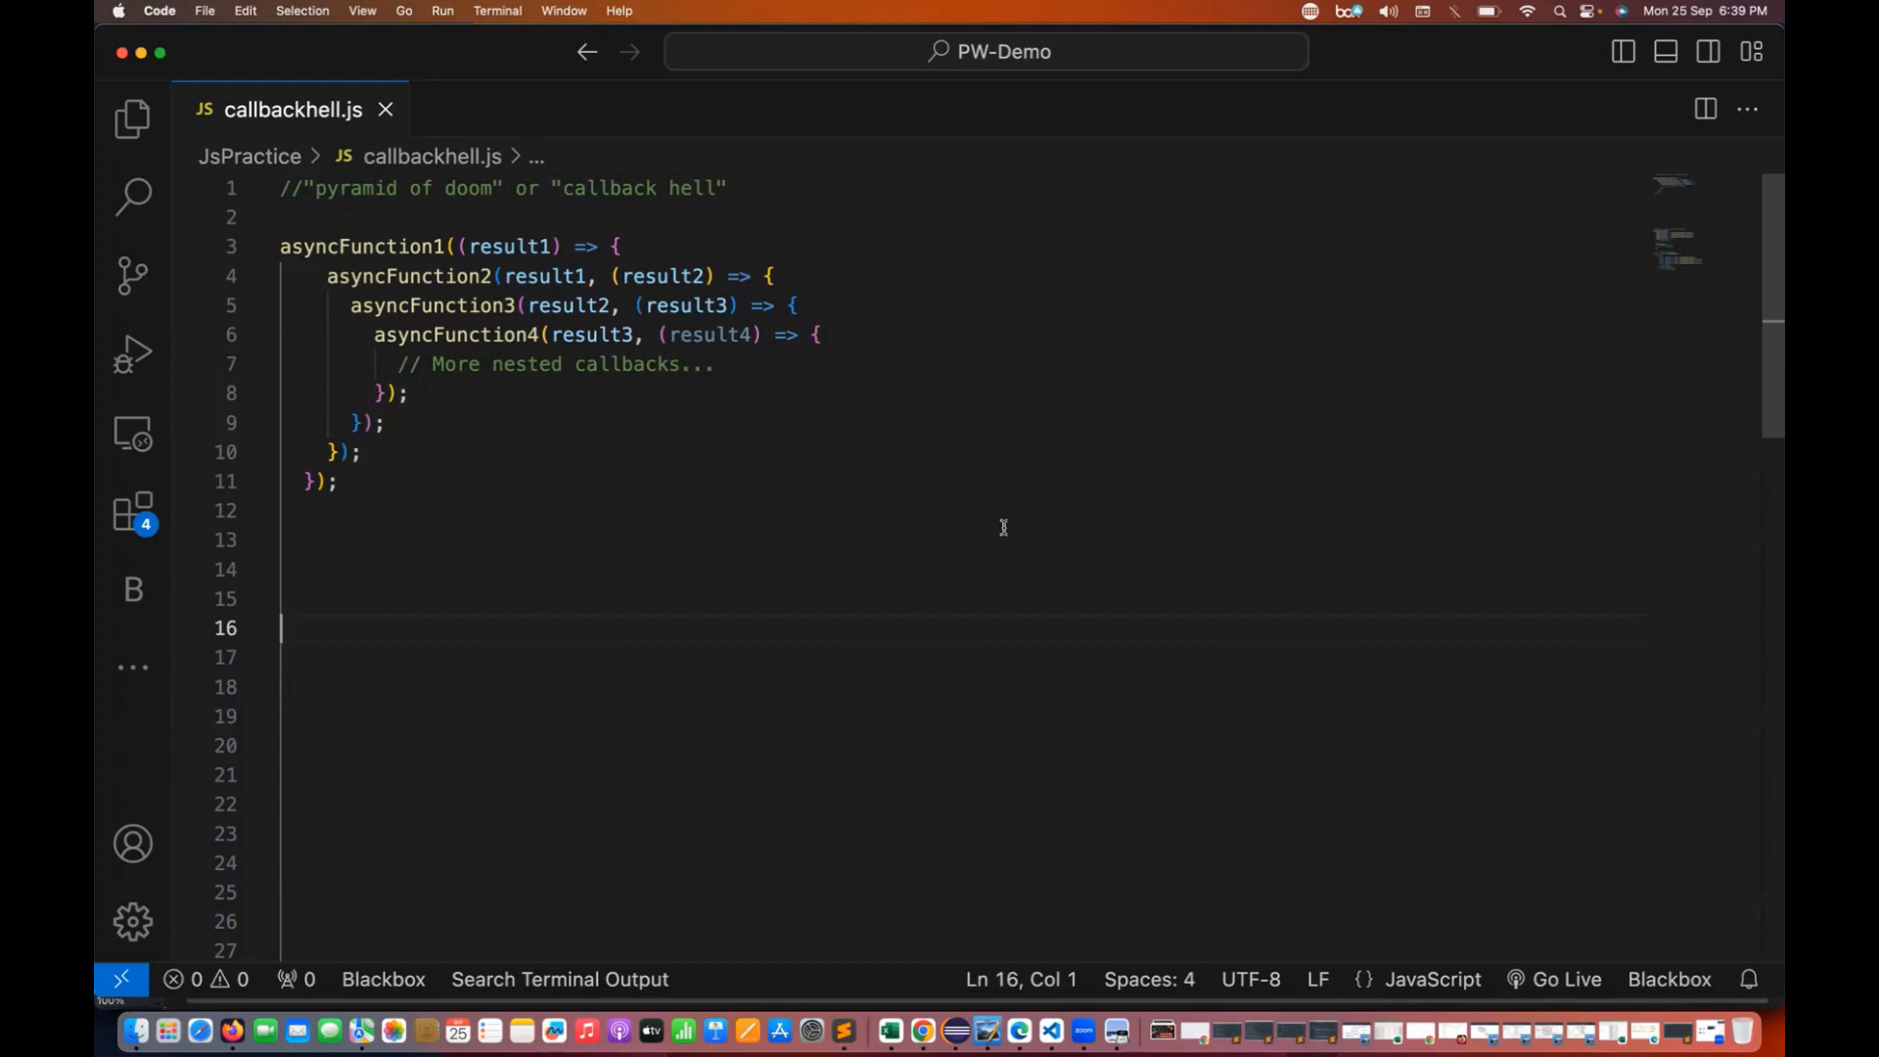
mouse_move(495, 437)
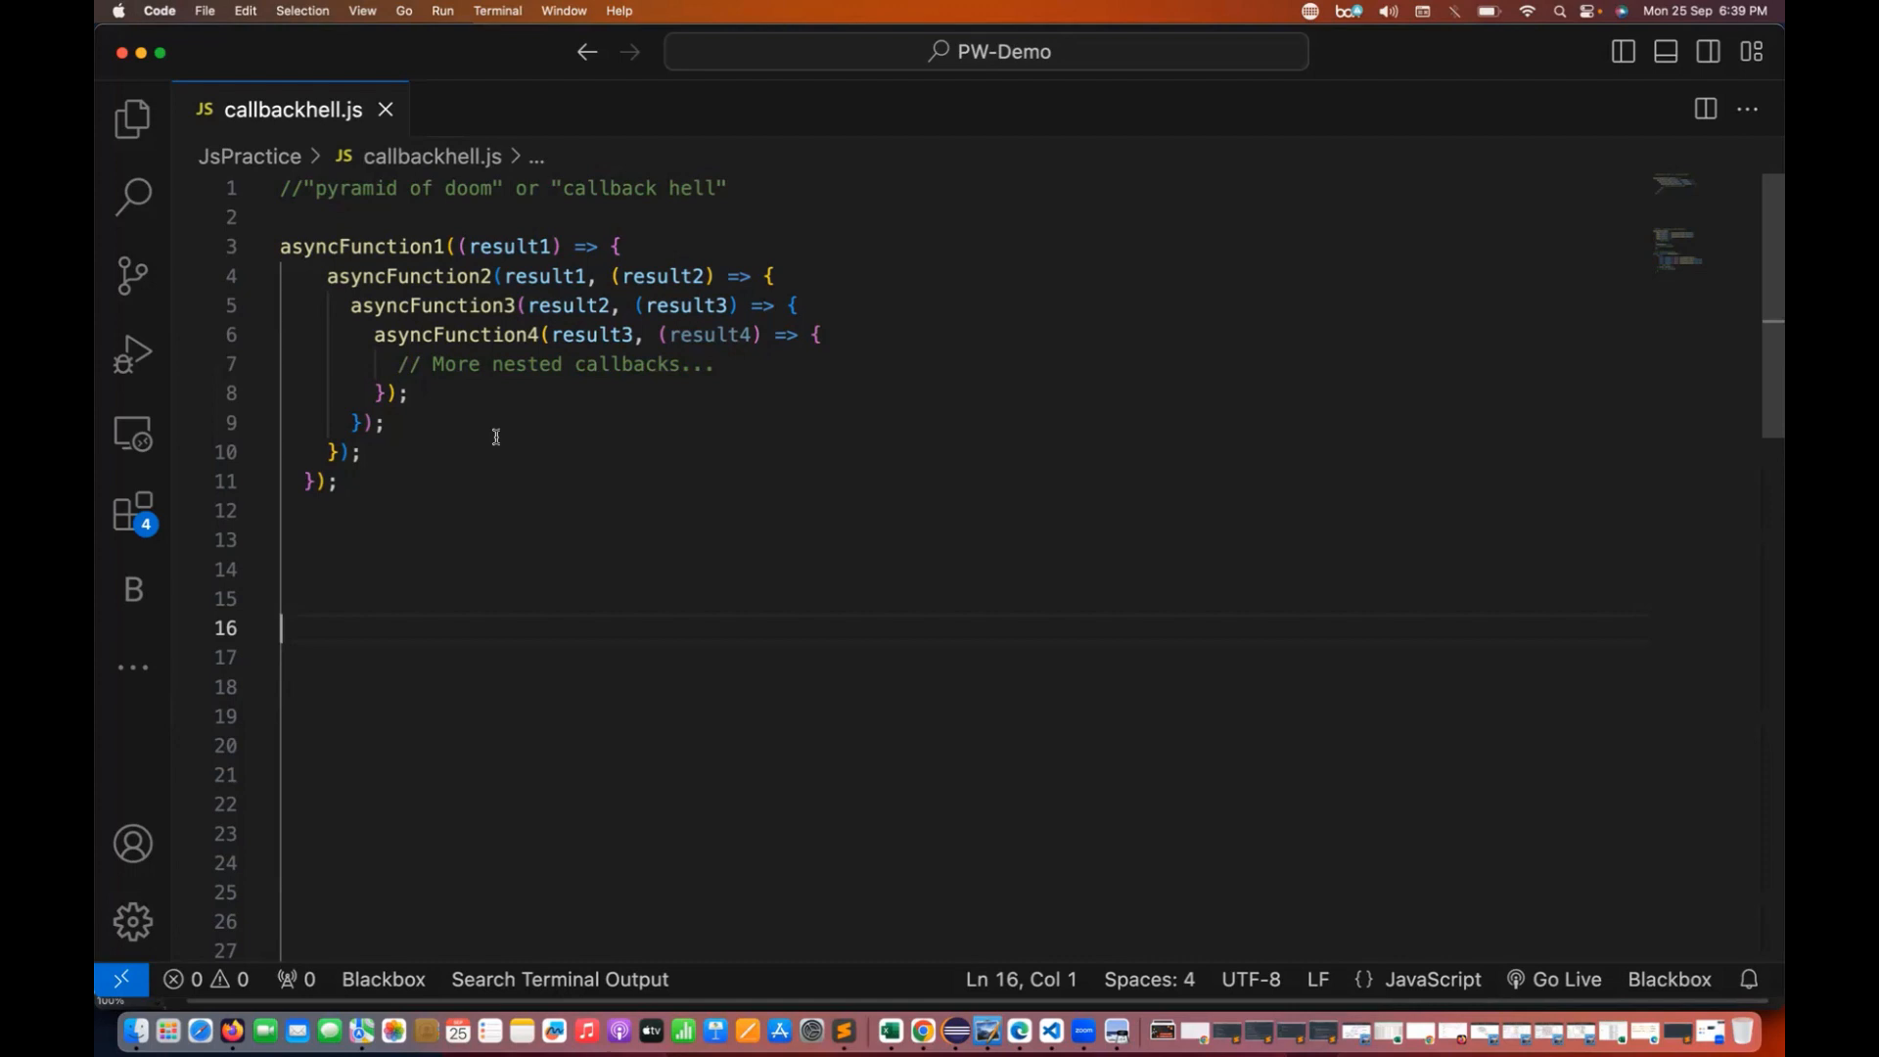
mouse_move(552, 494)
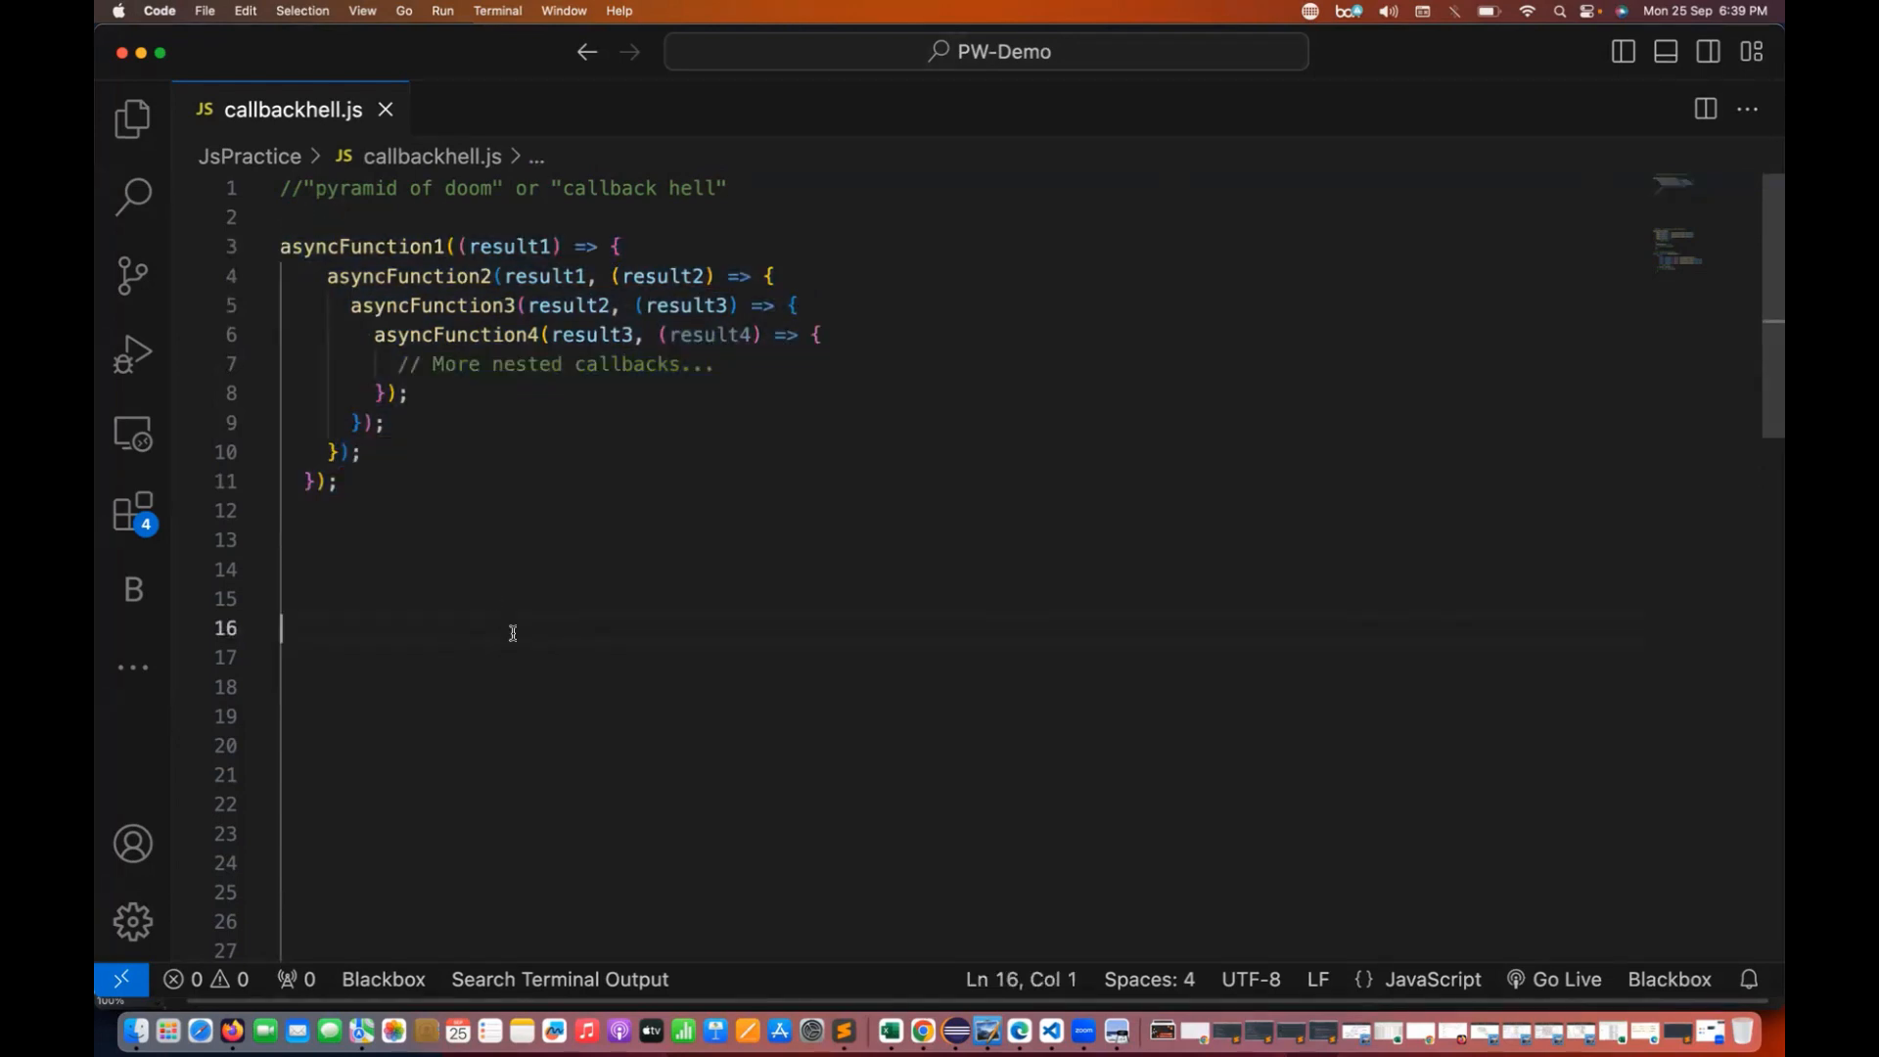
Reveal the '//better readability with Promises' chain and highlight asyncFunction1 and asyncFunction2 in it.
scroll(down, 3)
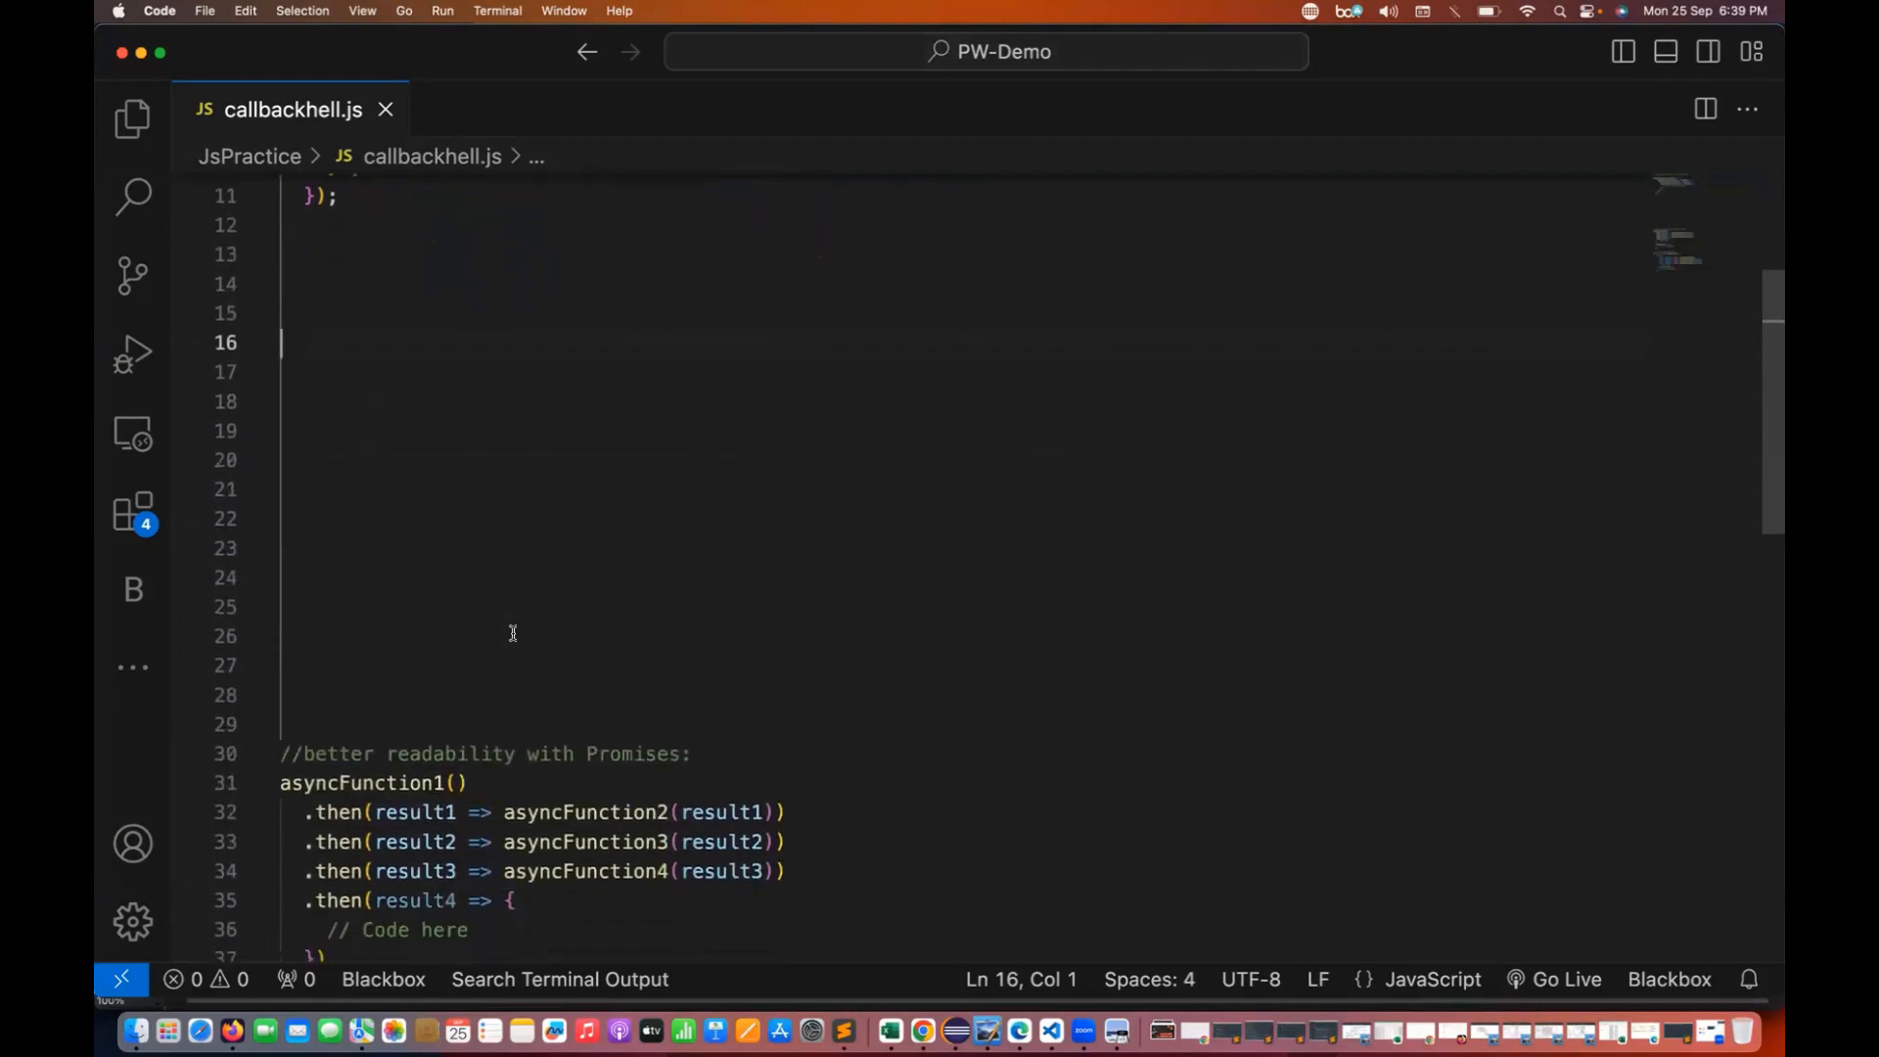
scroll(down, 3)
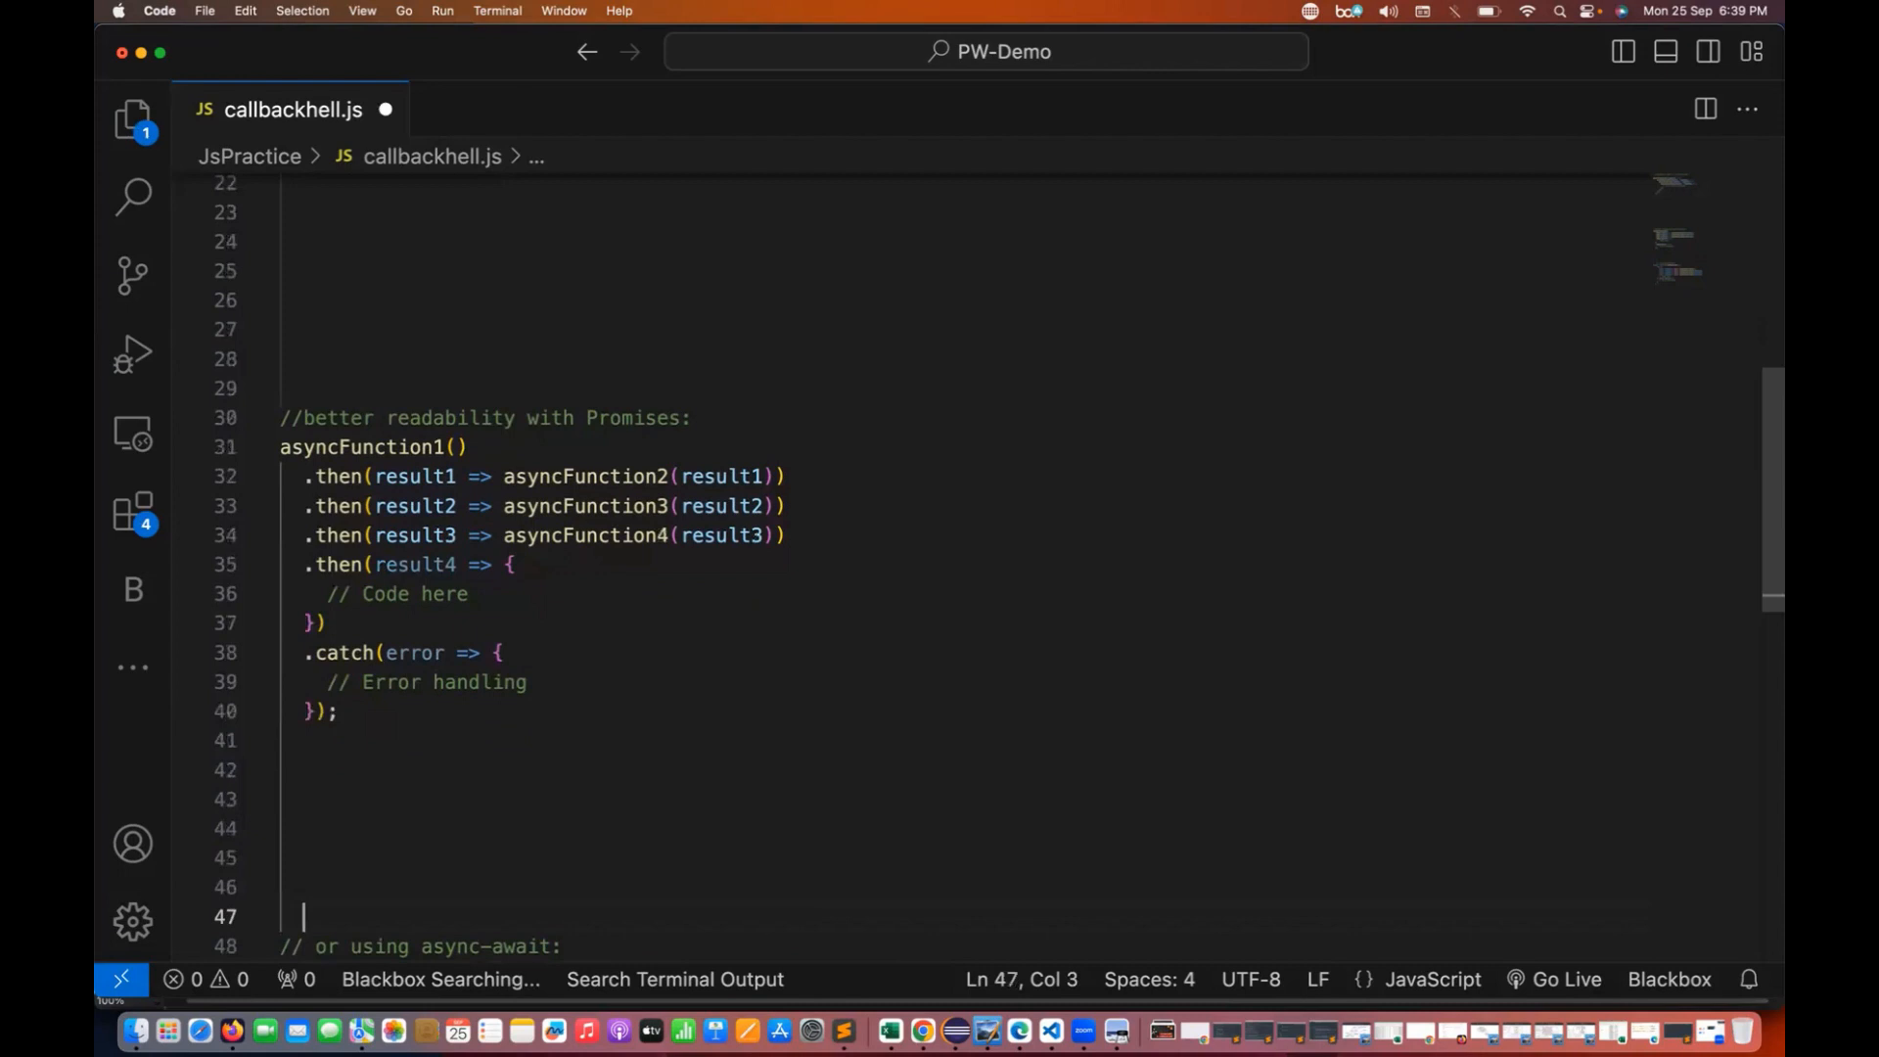
scroll(down, 3)
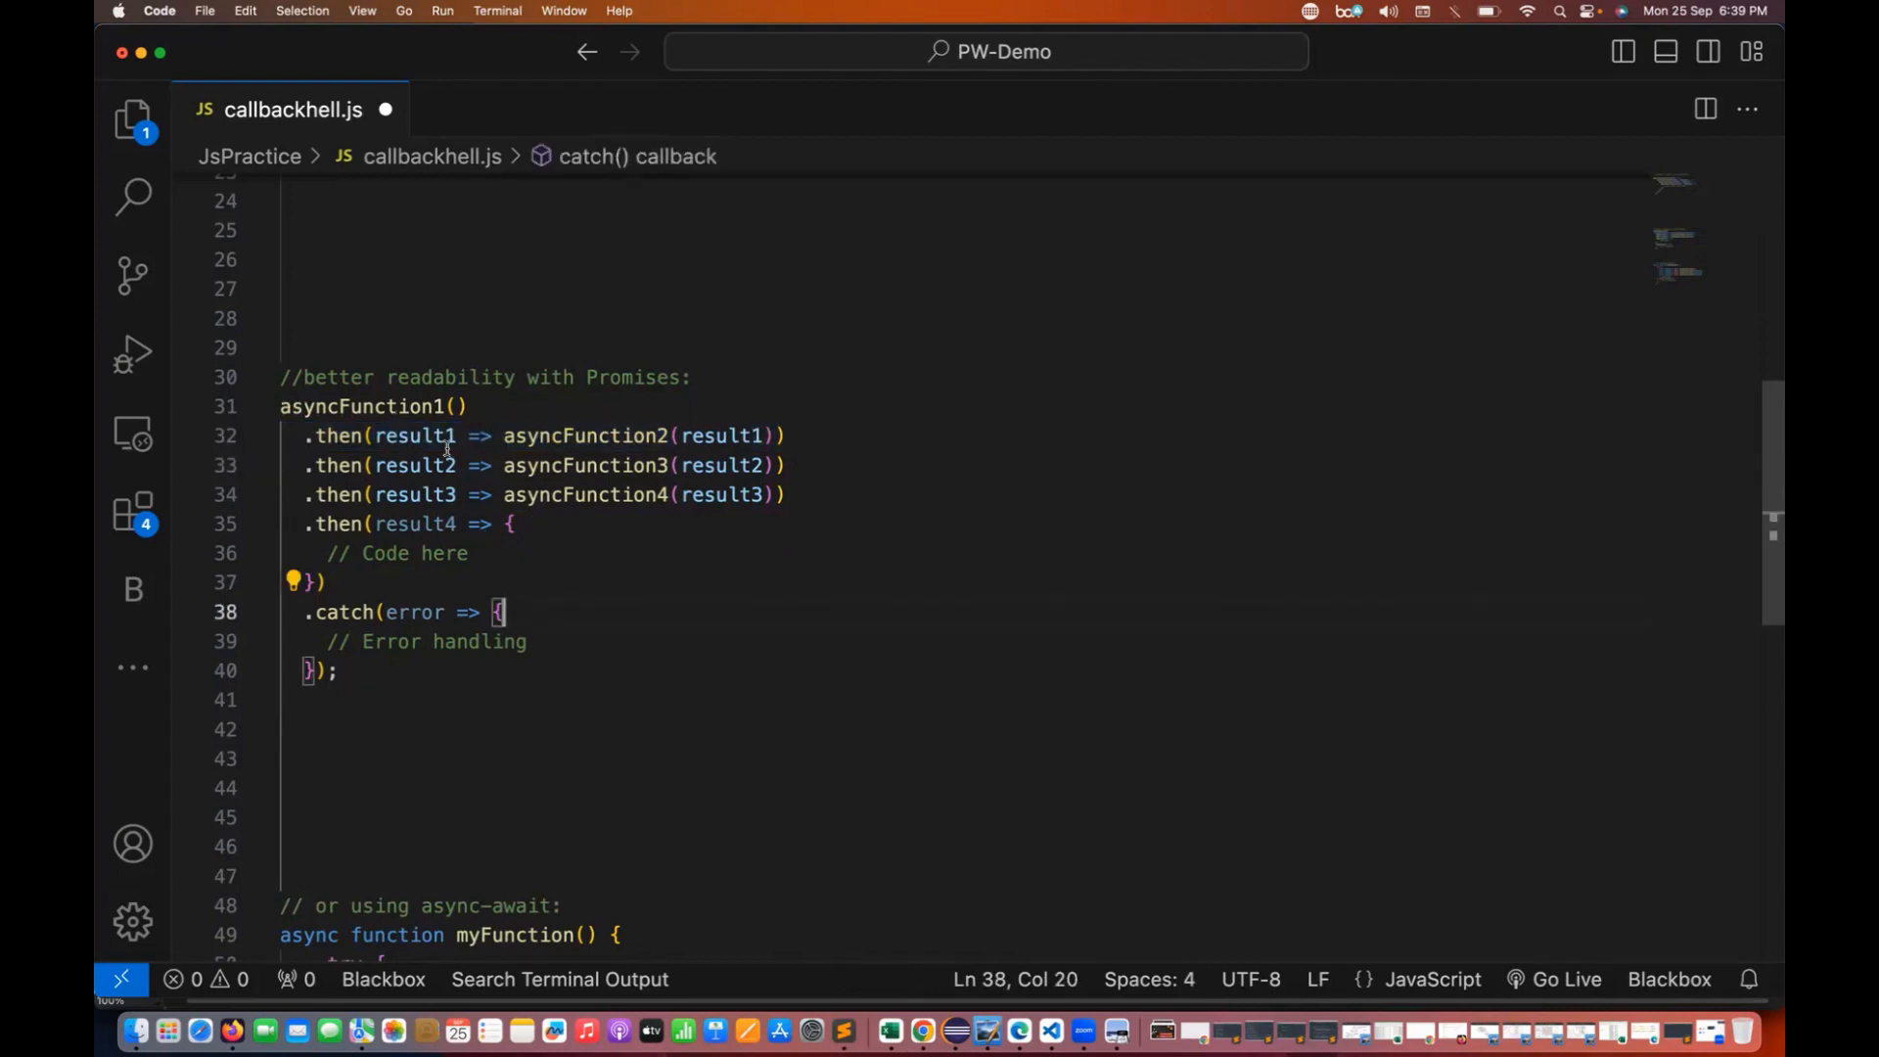
mouse_move(638, 610)
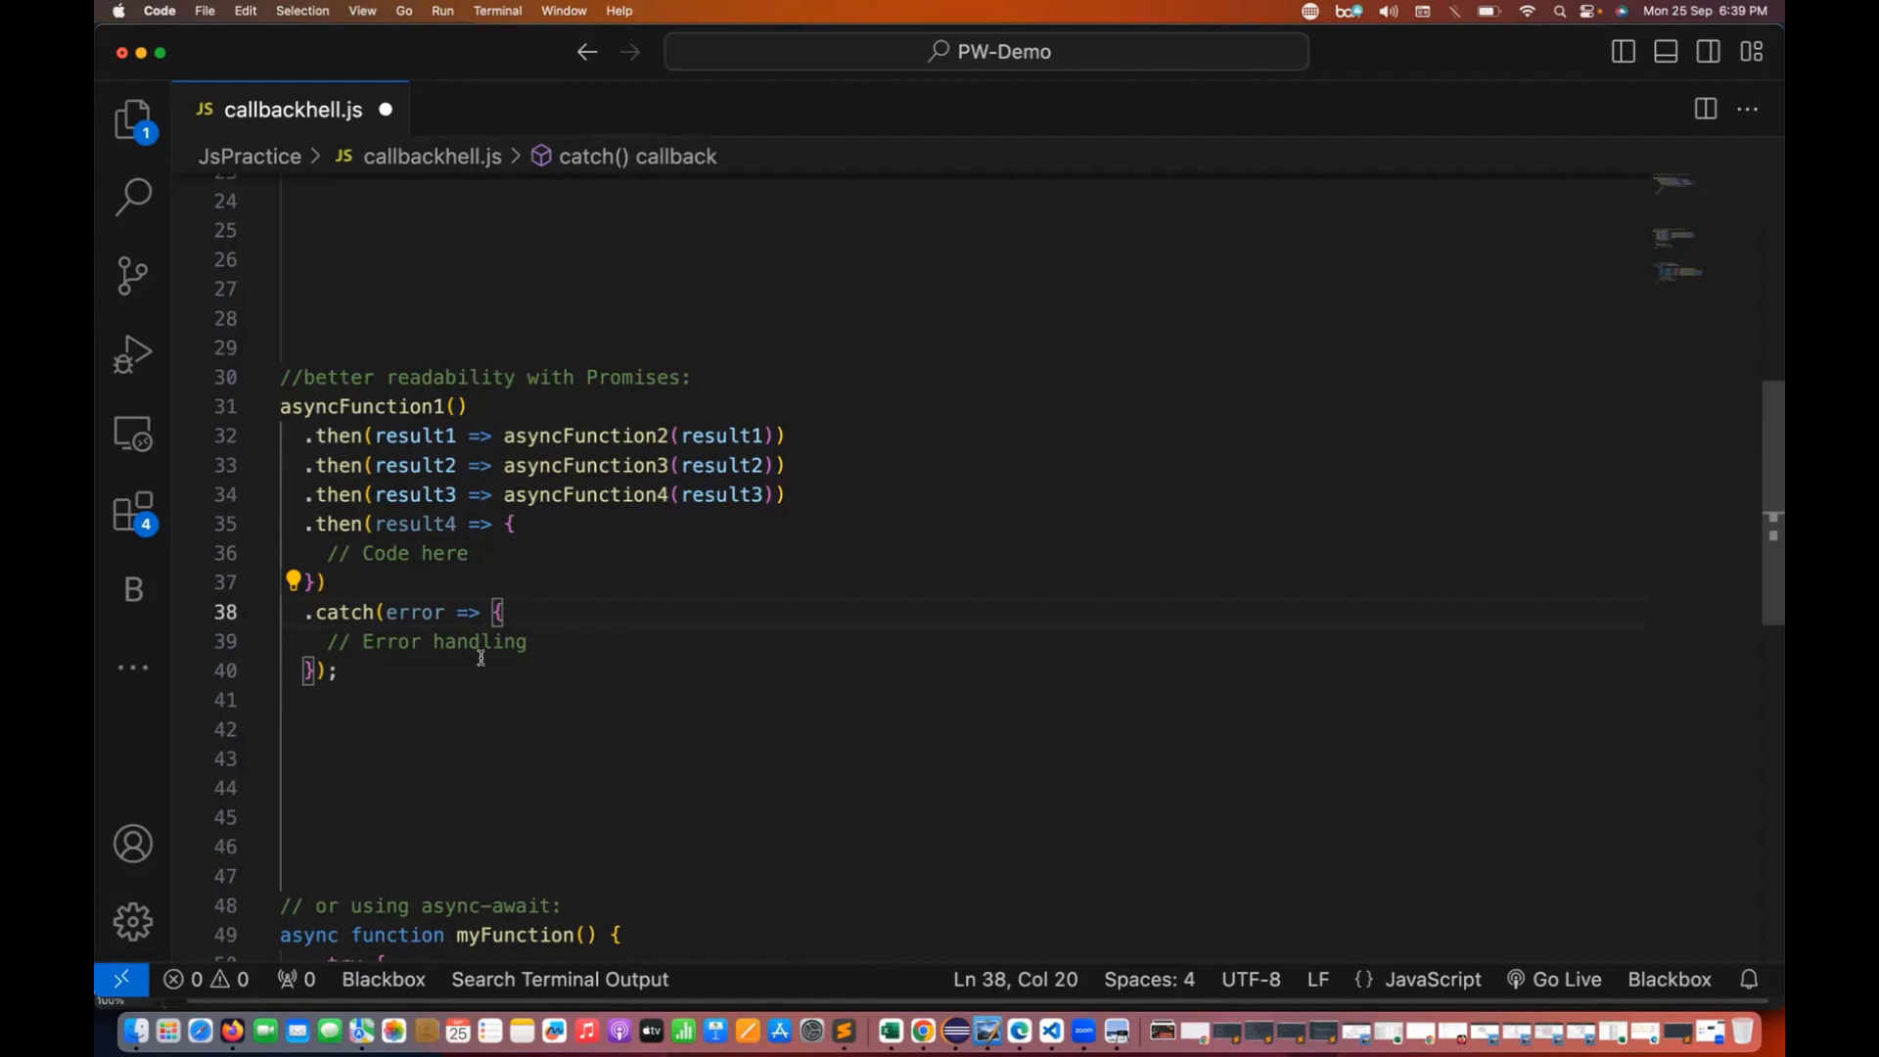
mouse_move(593, 511)
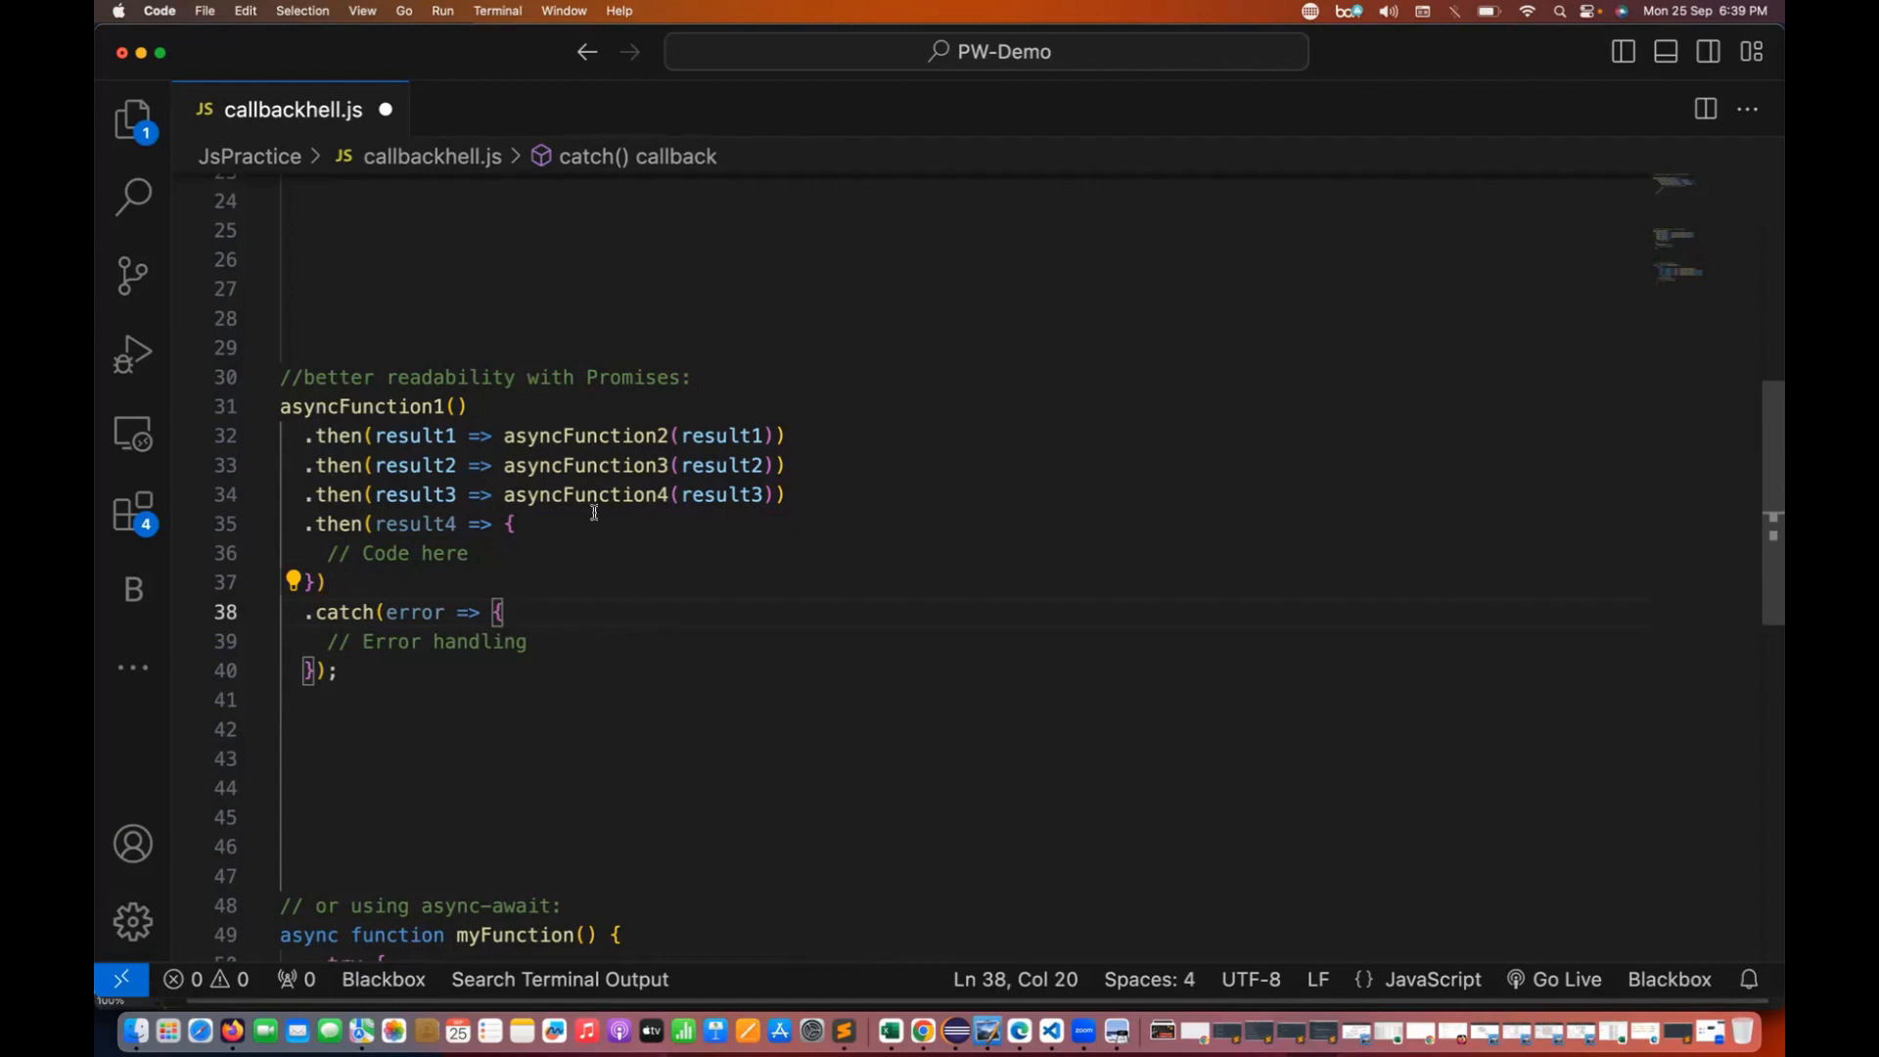
double_click(360, 407)
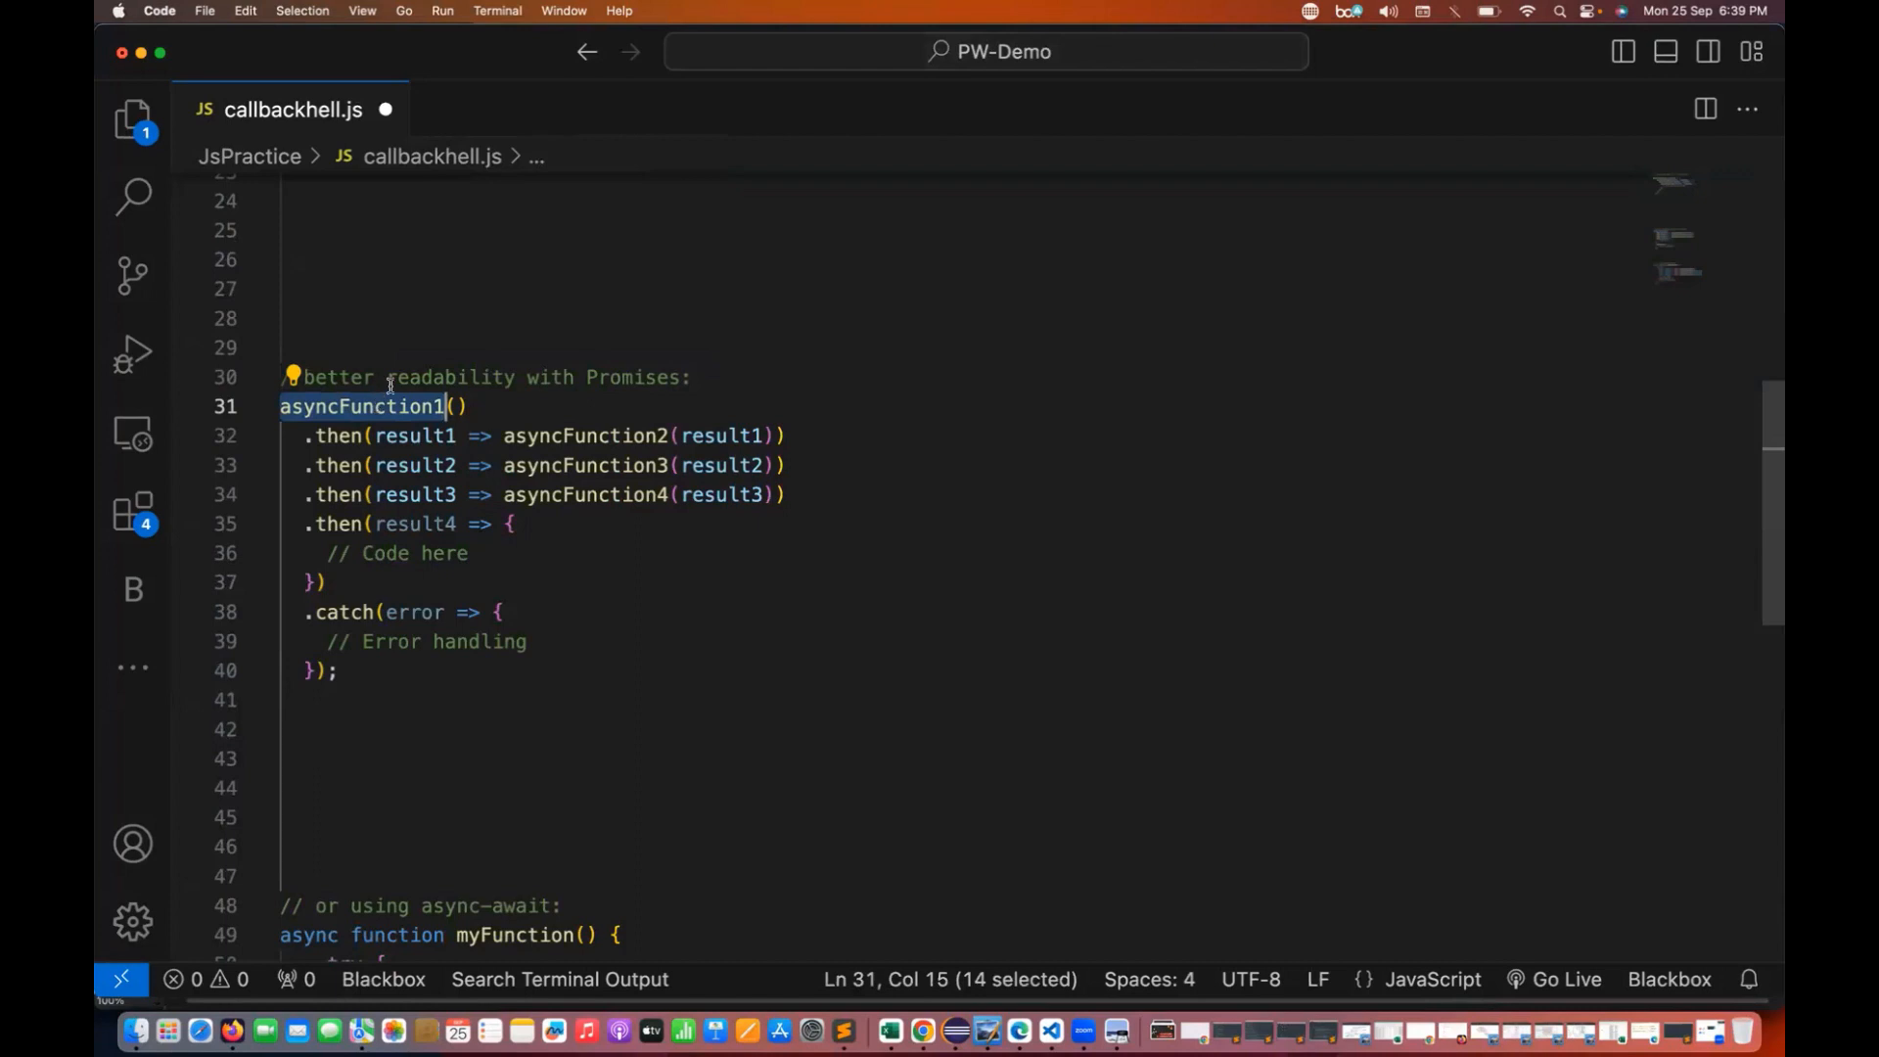
mouse_move(584, 450)
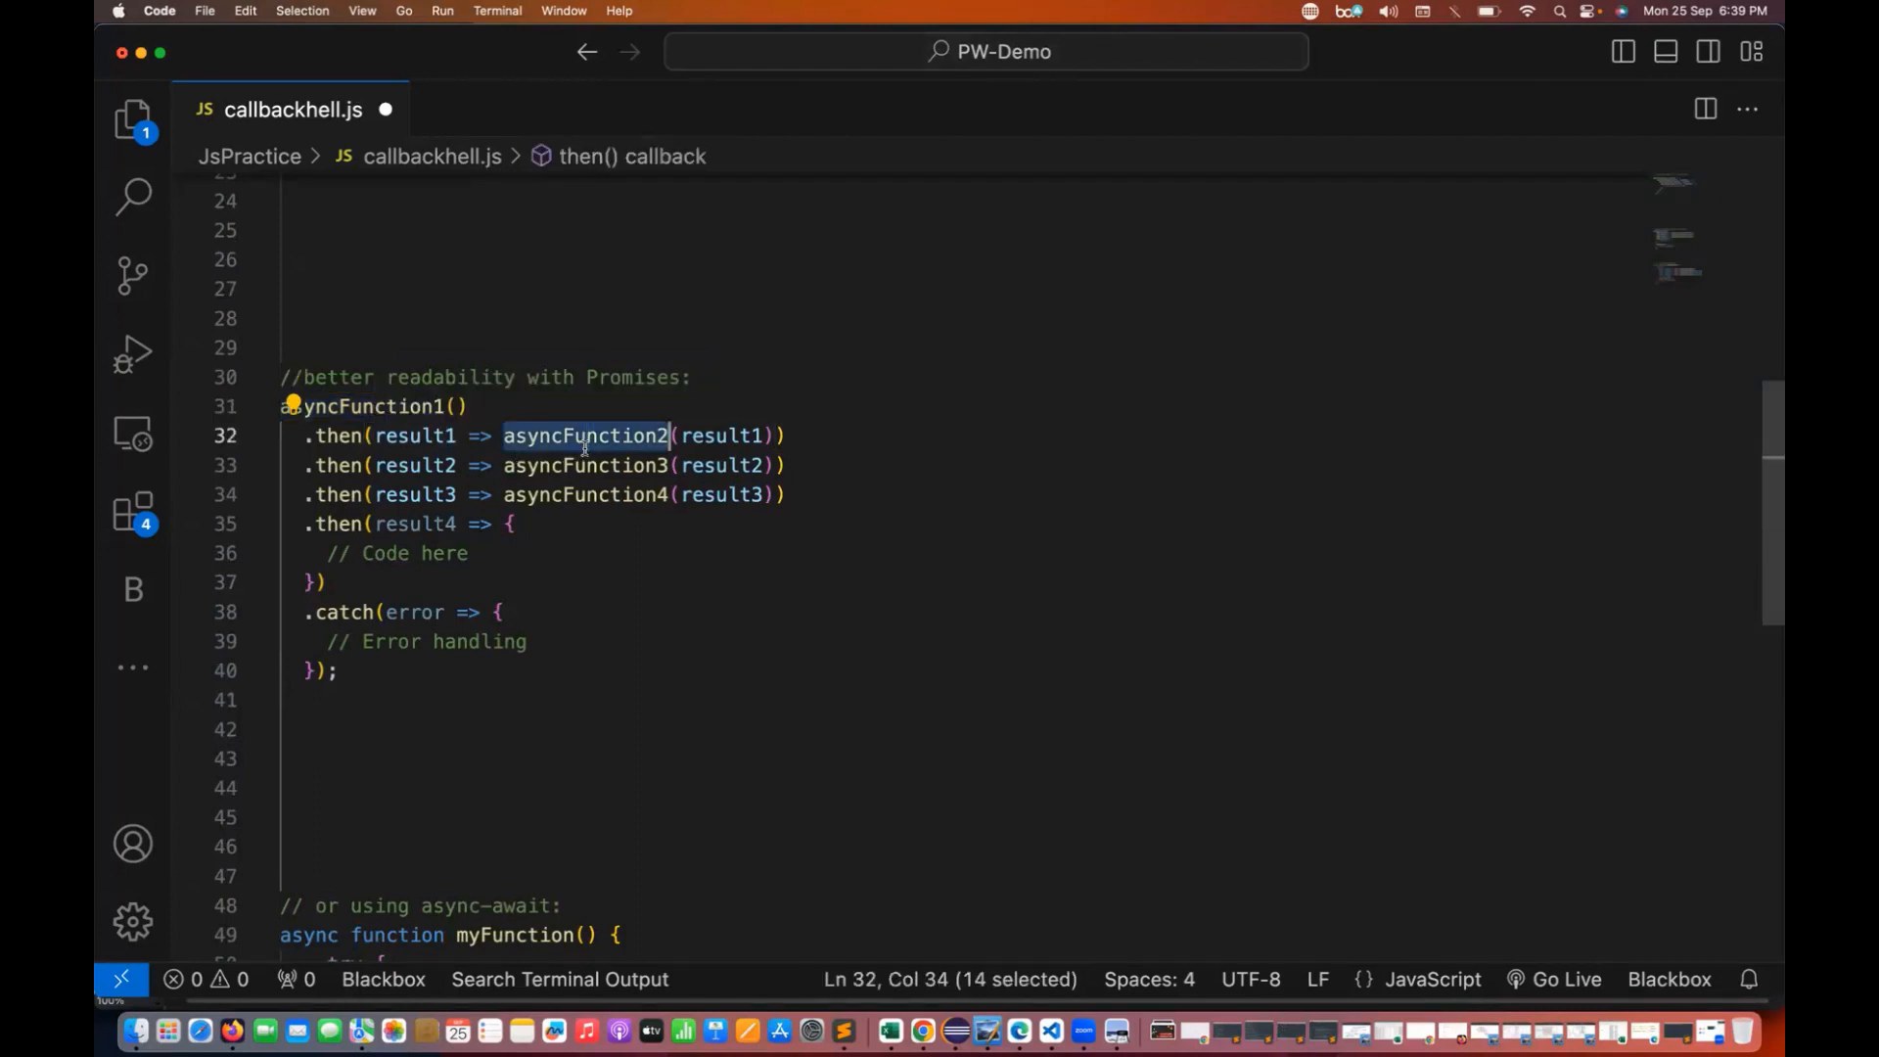
double_click(586, 465)
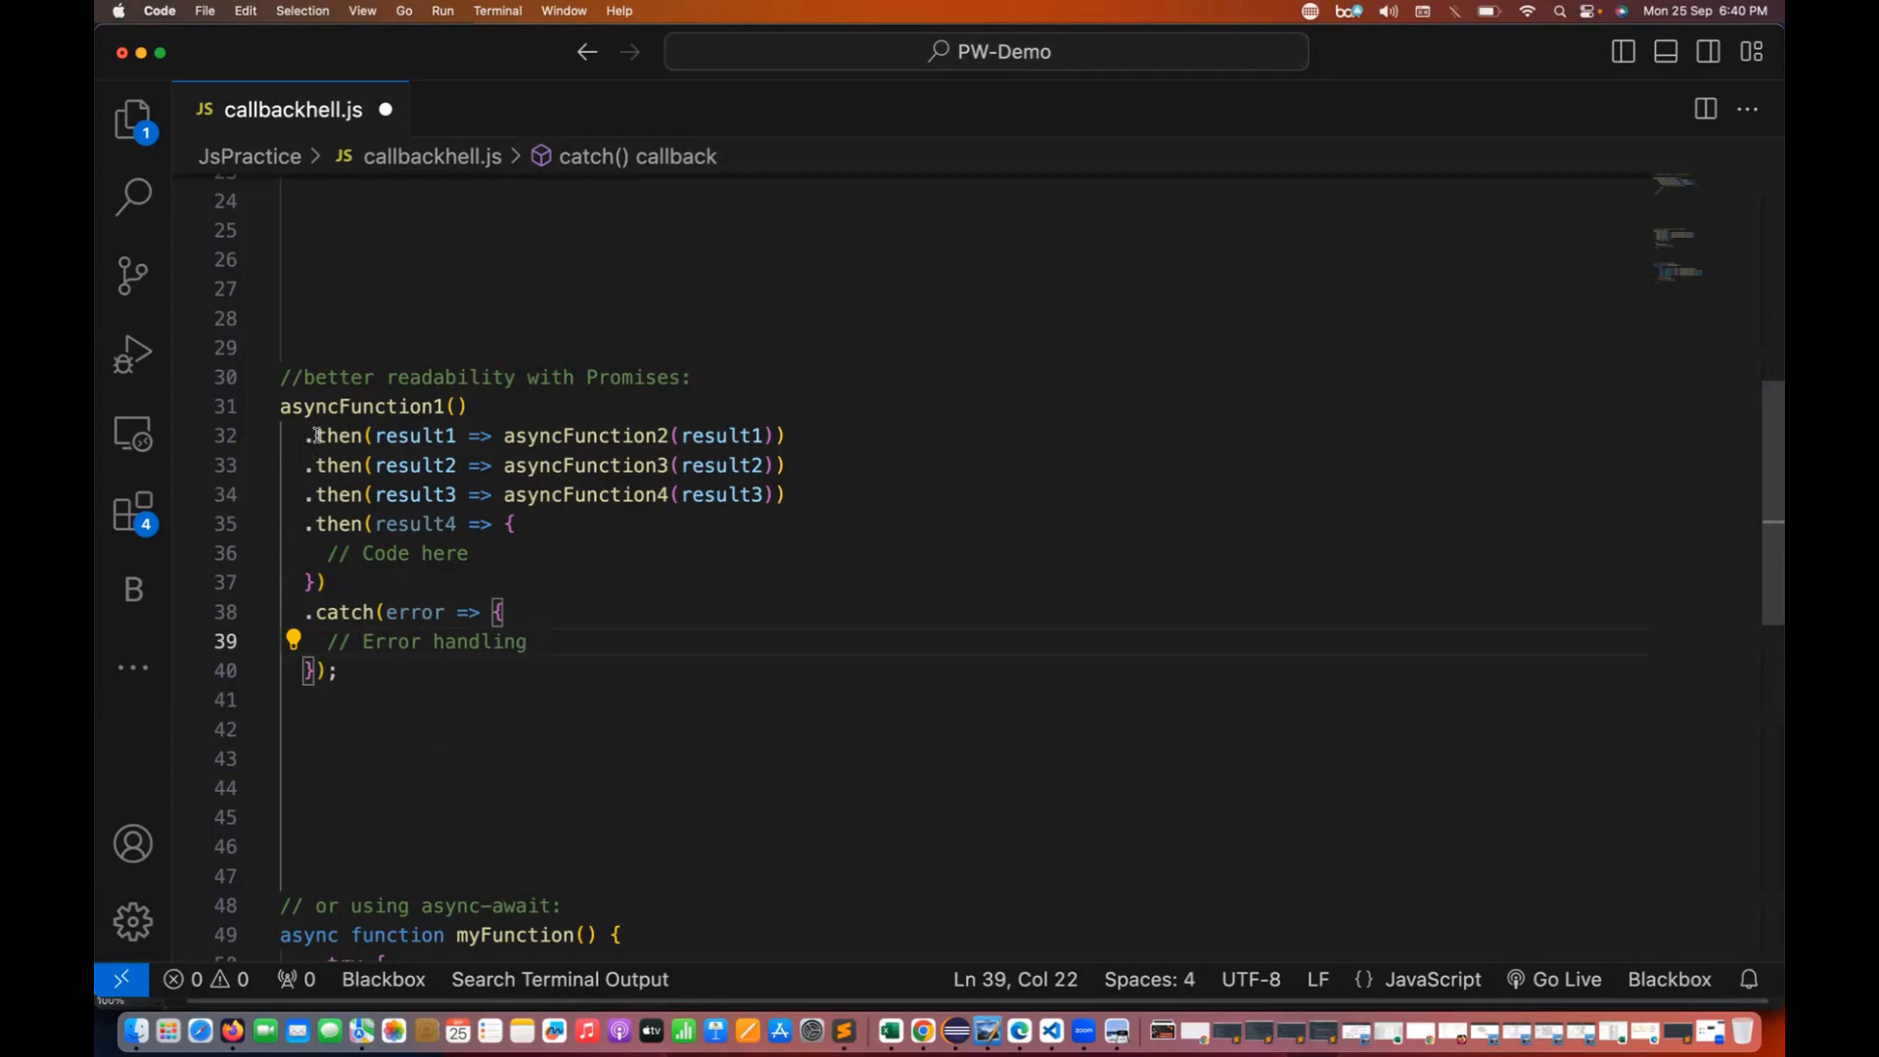
mouse_move(178, 184)
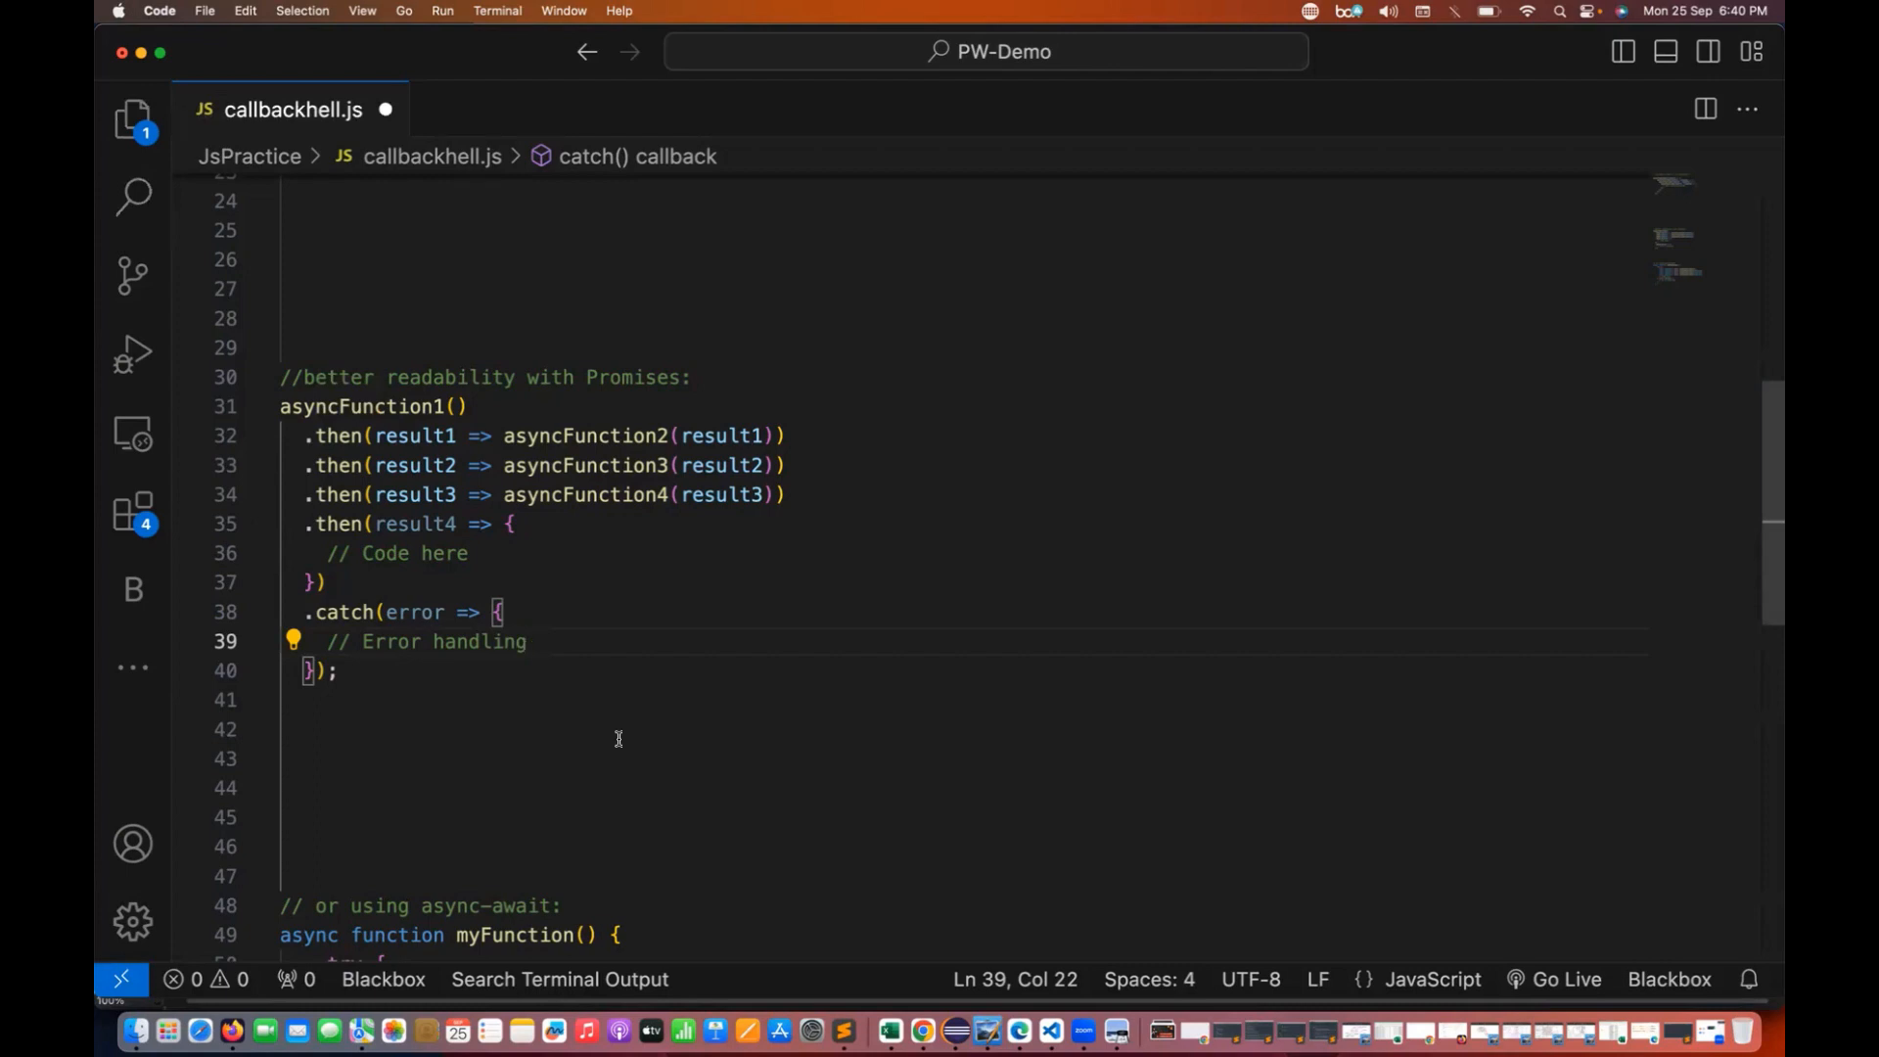
mouse_move(547, 734)
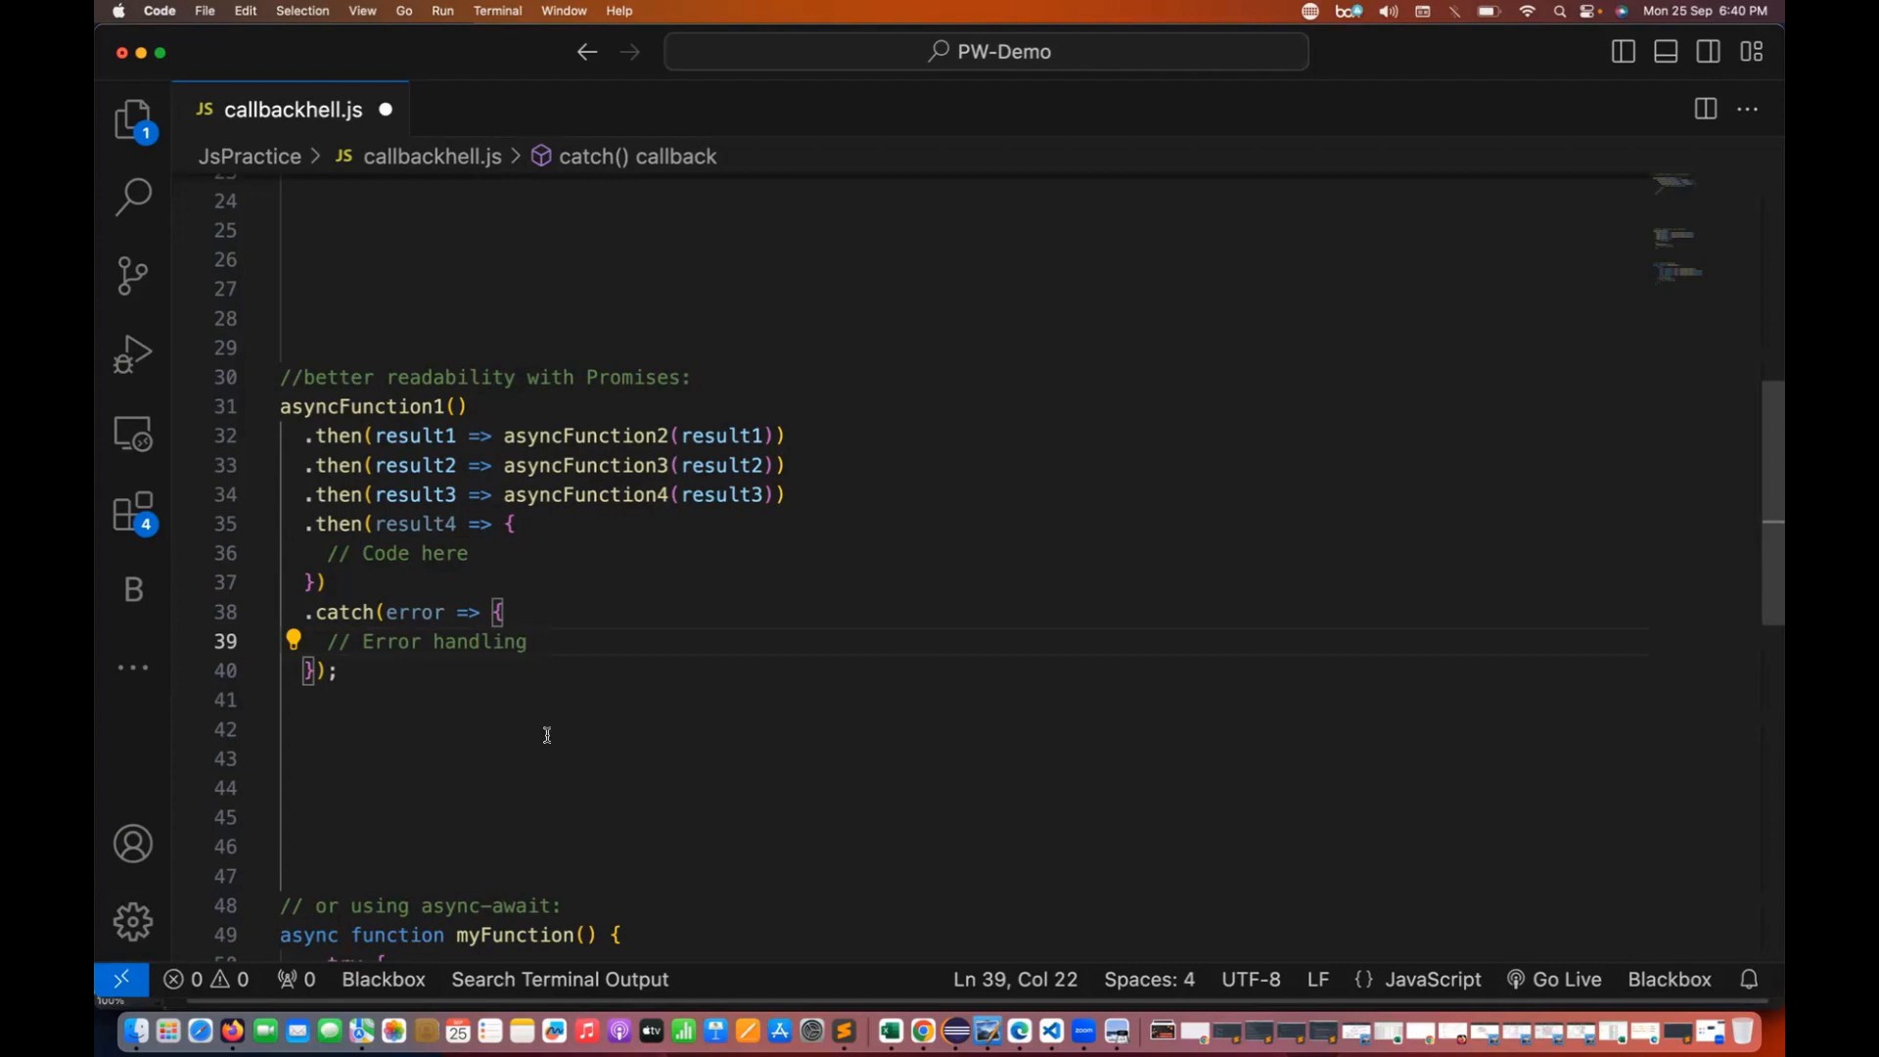
scroll(down, 3)
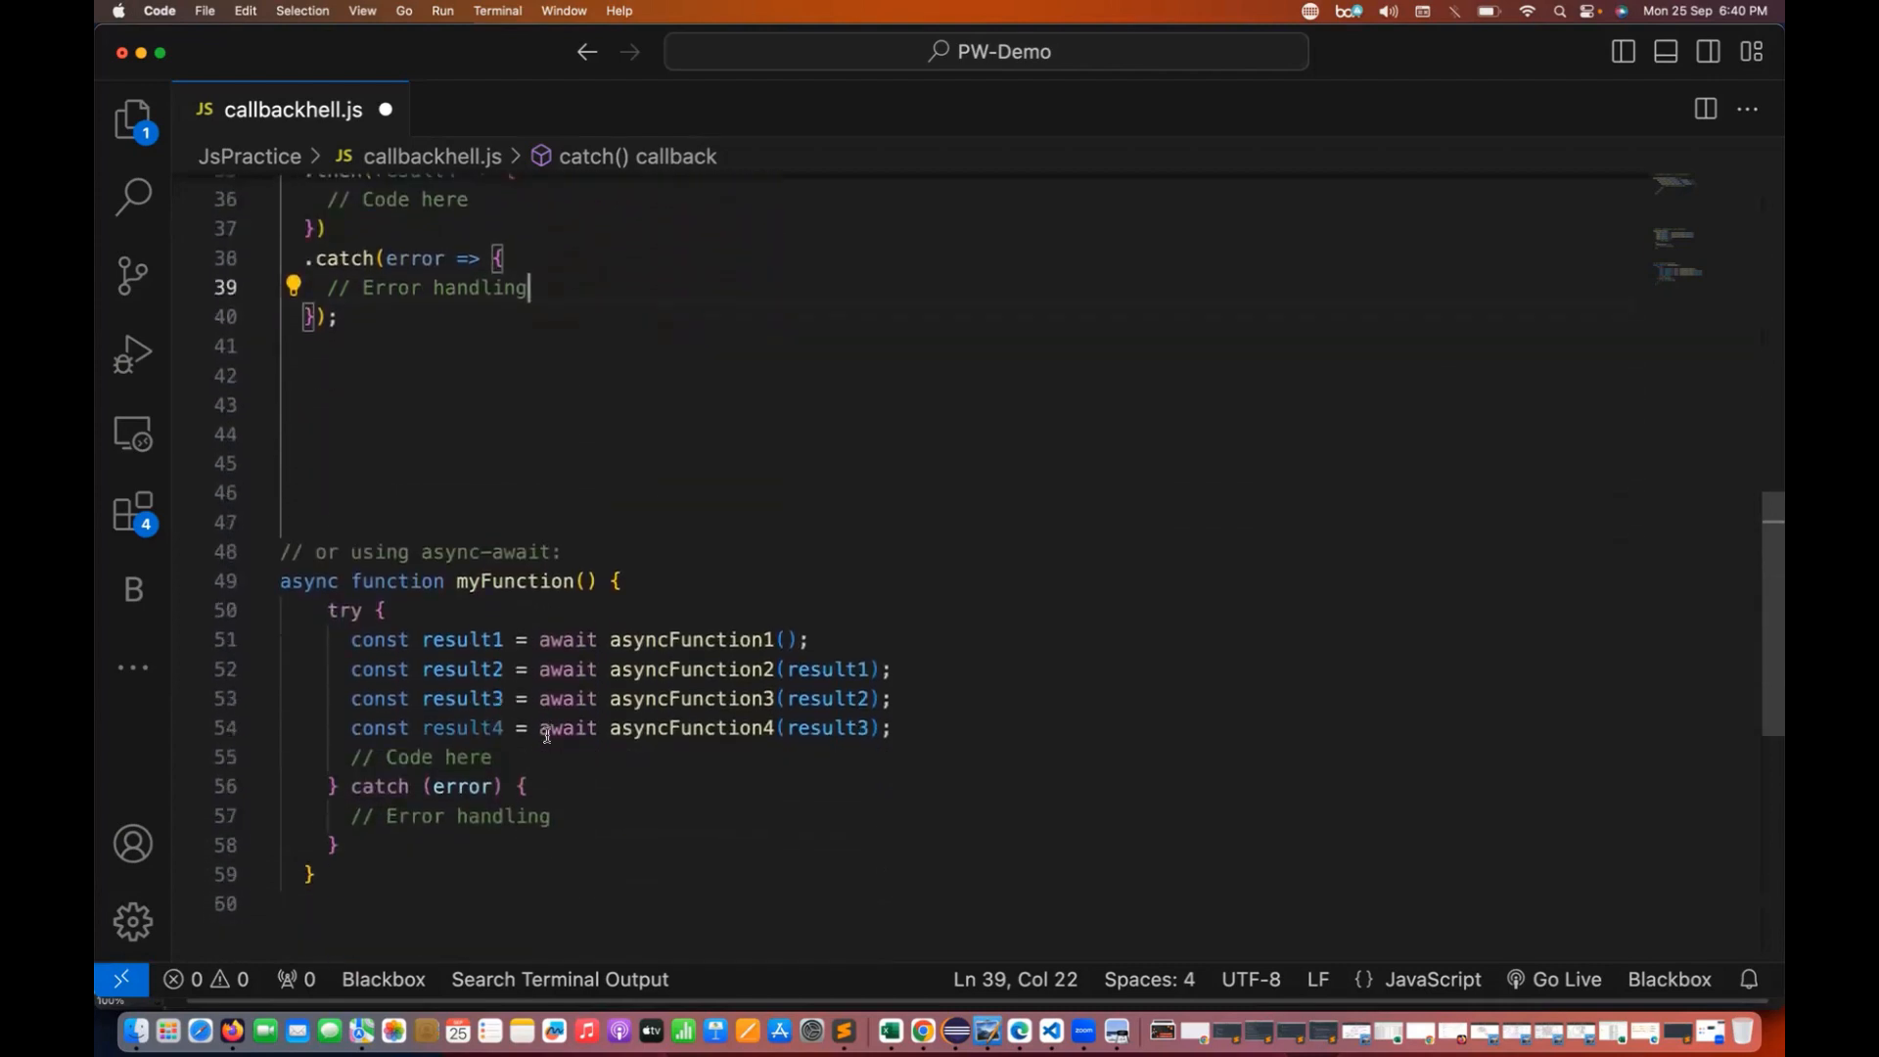
scroll(down, 3)
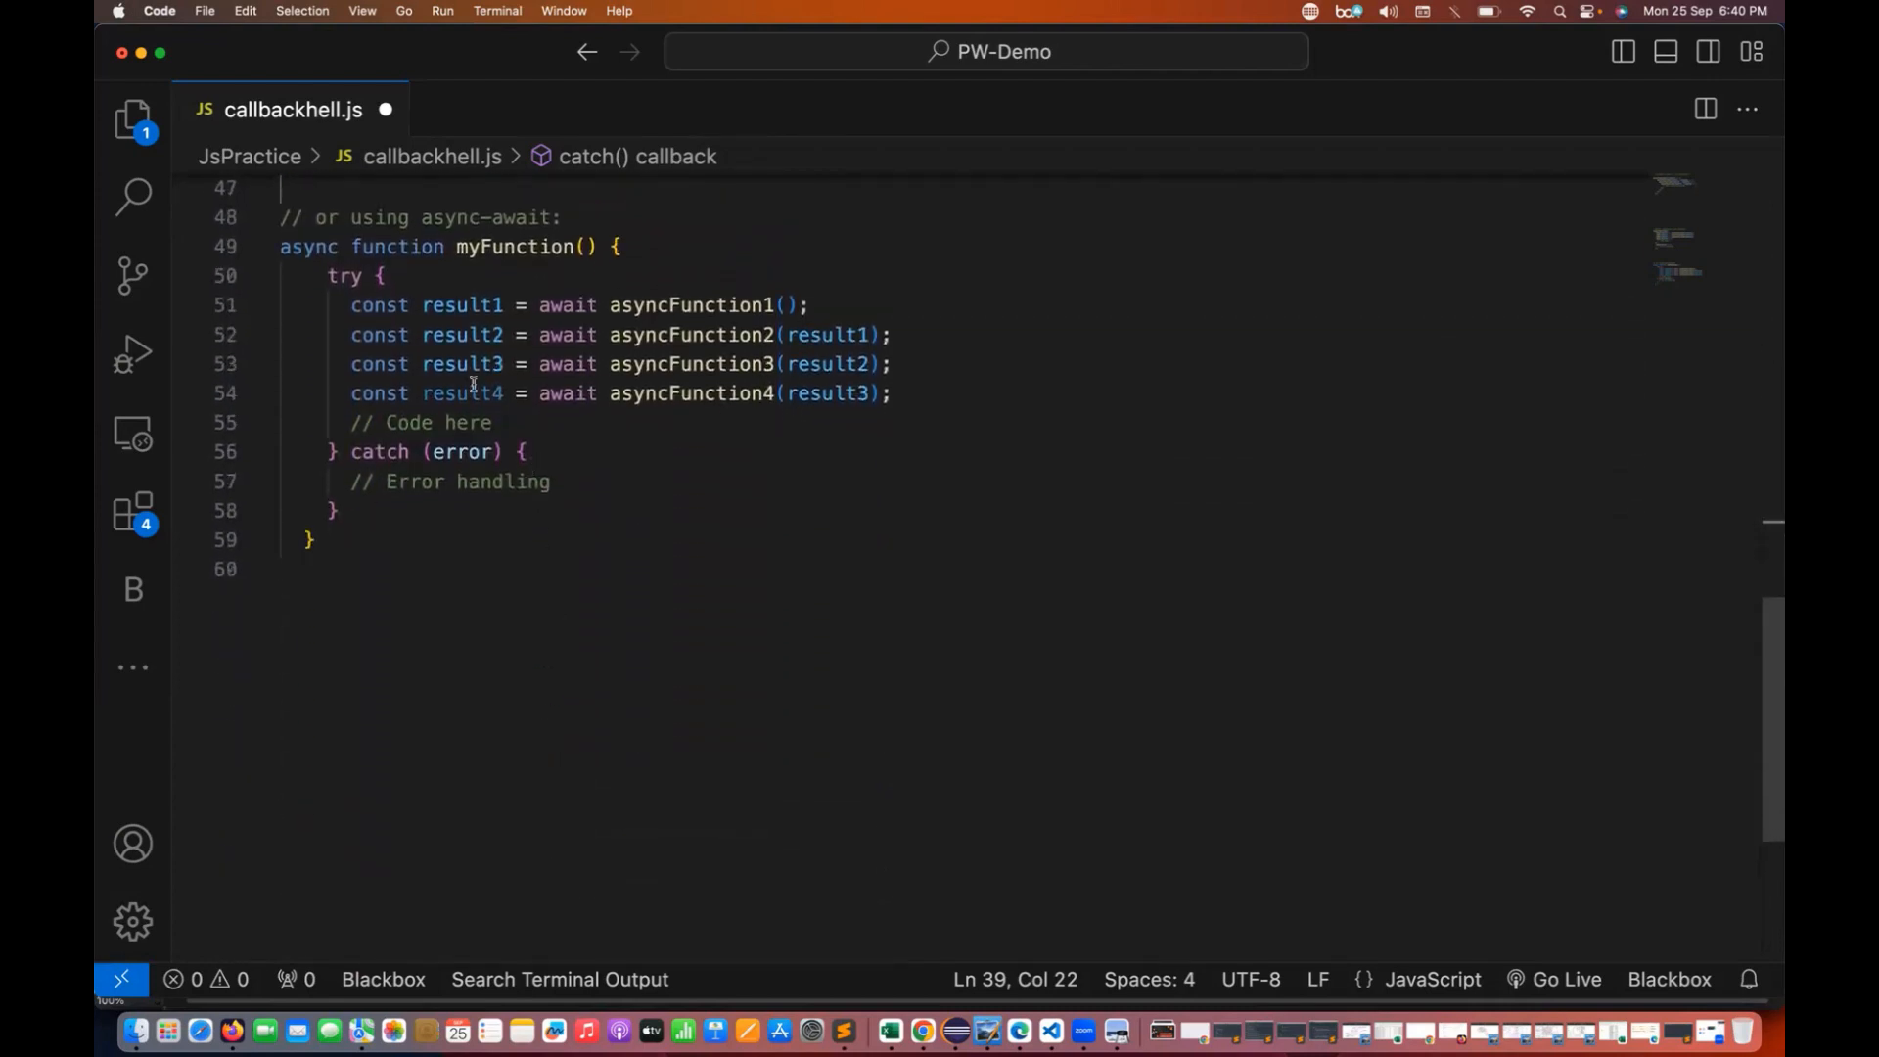
double_click(487, 217)
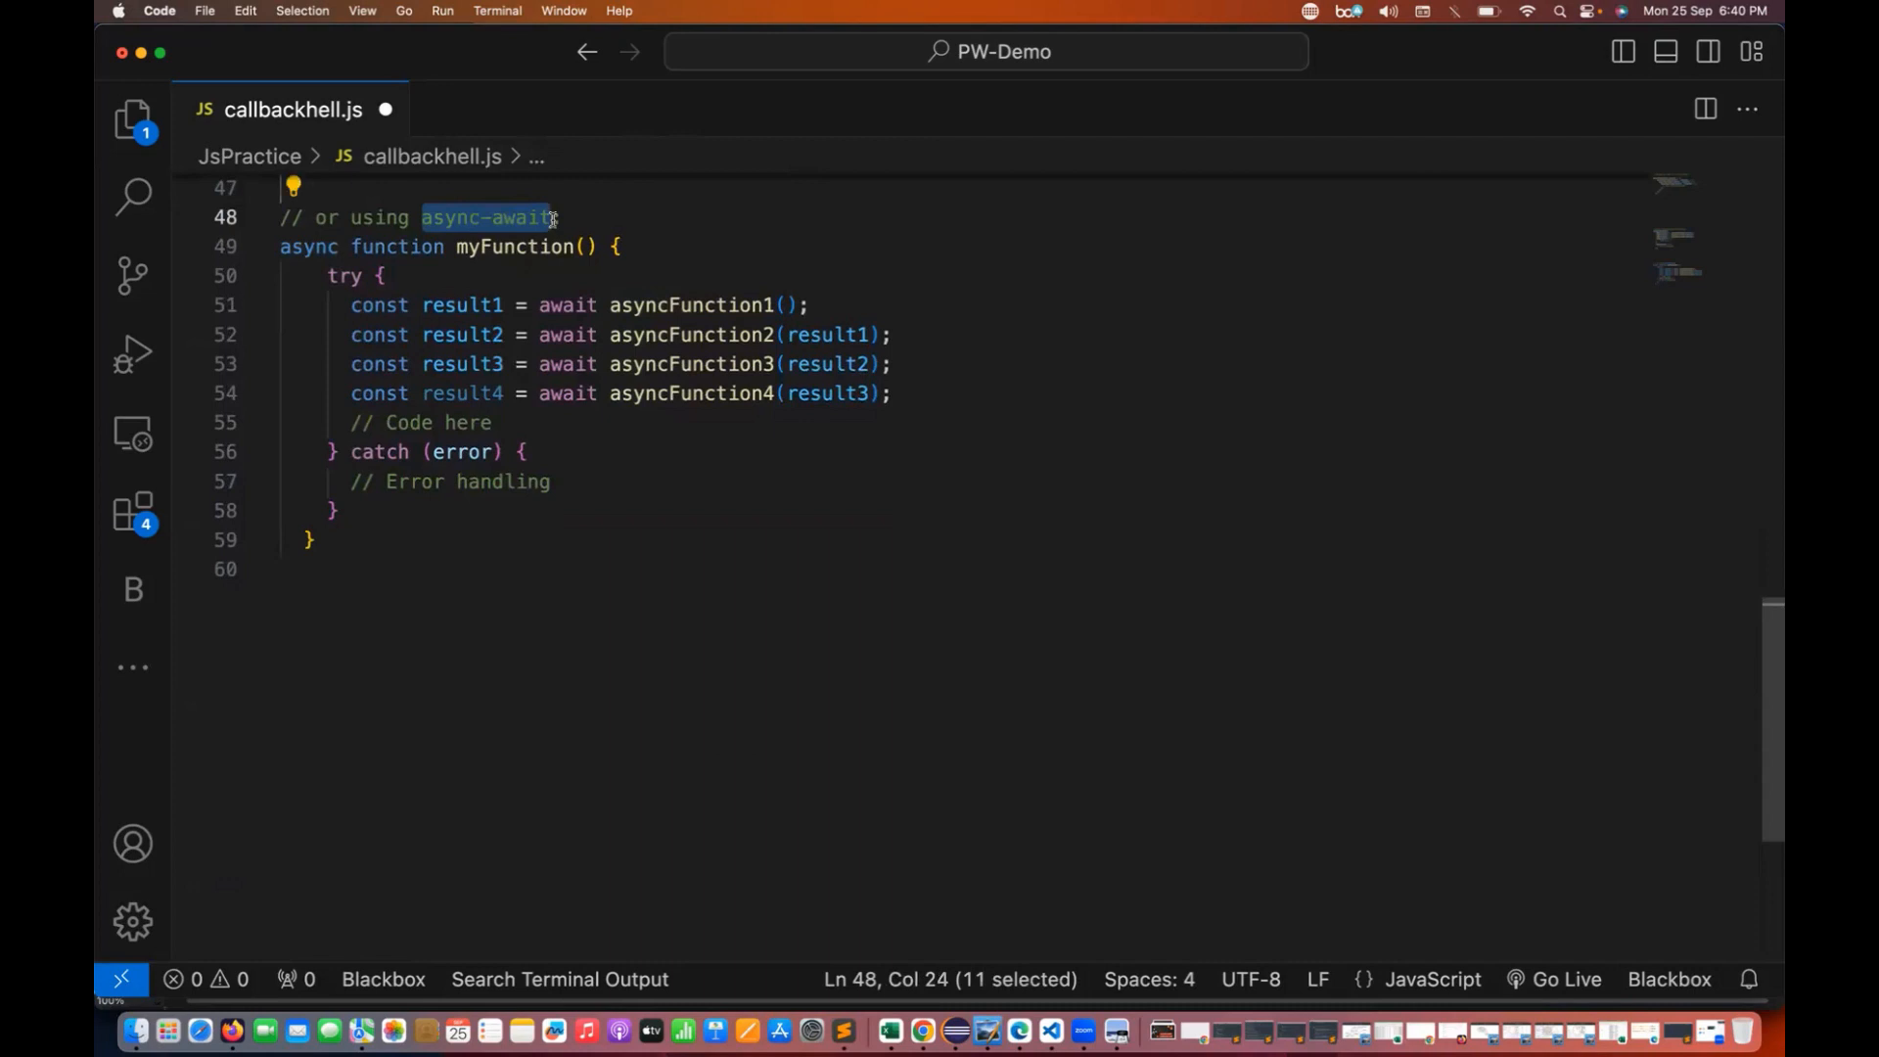
double_click(308, 246)
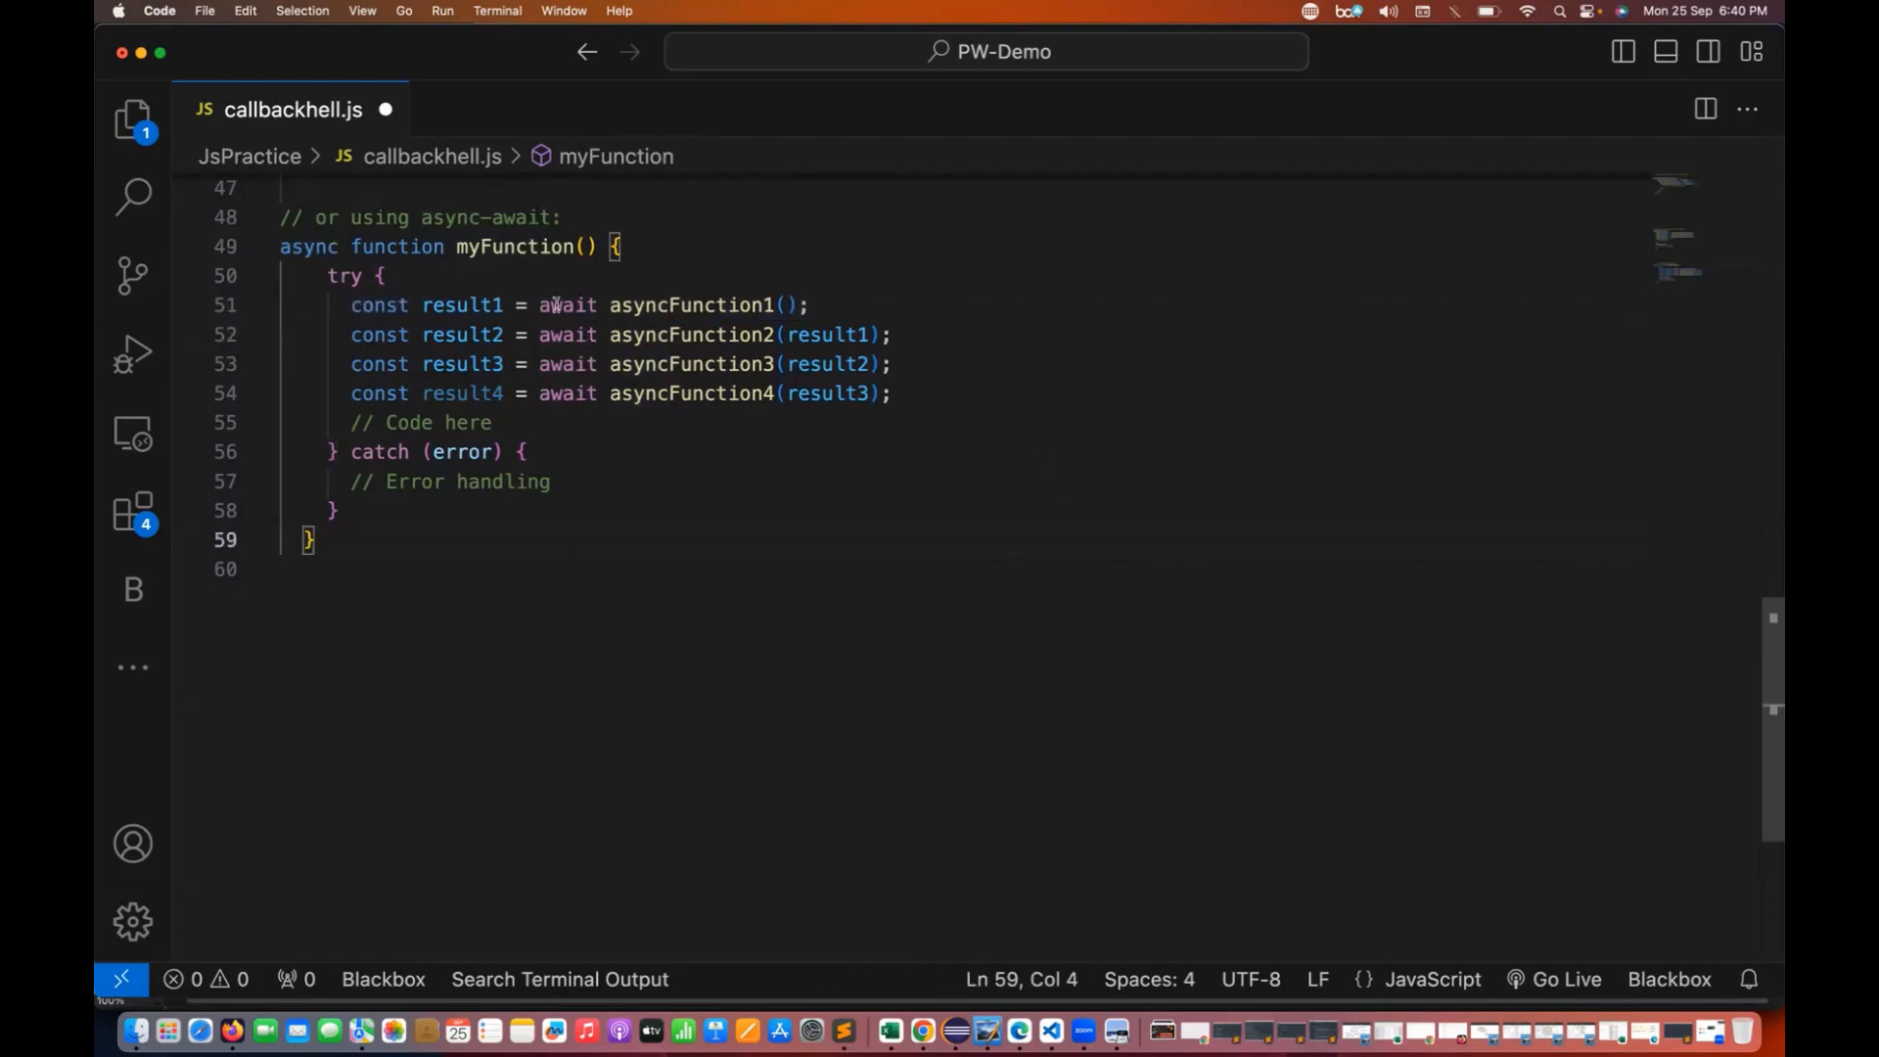
double_click(567, 305)
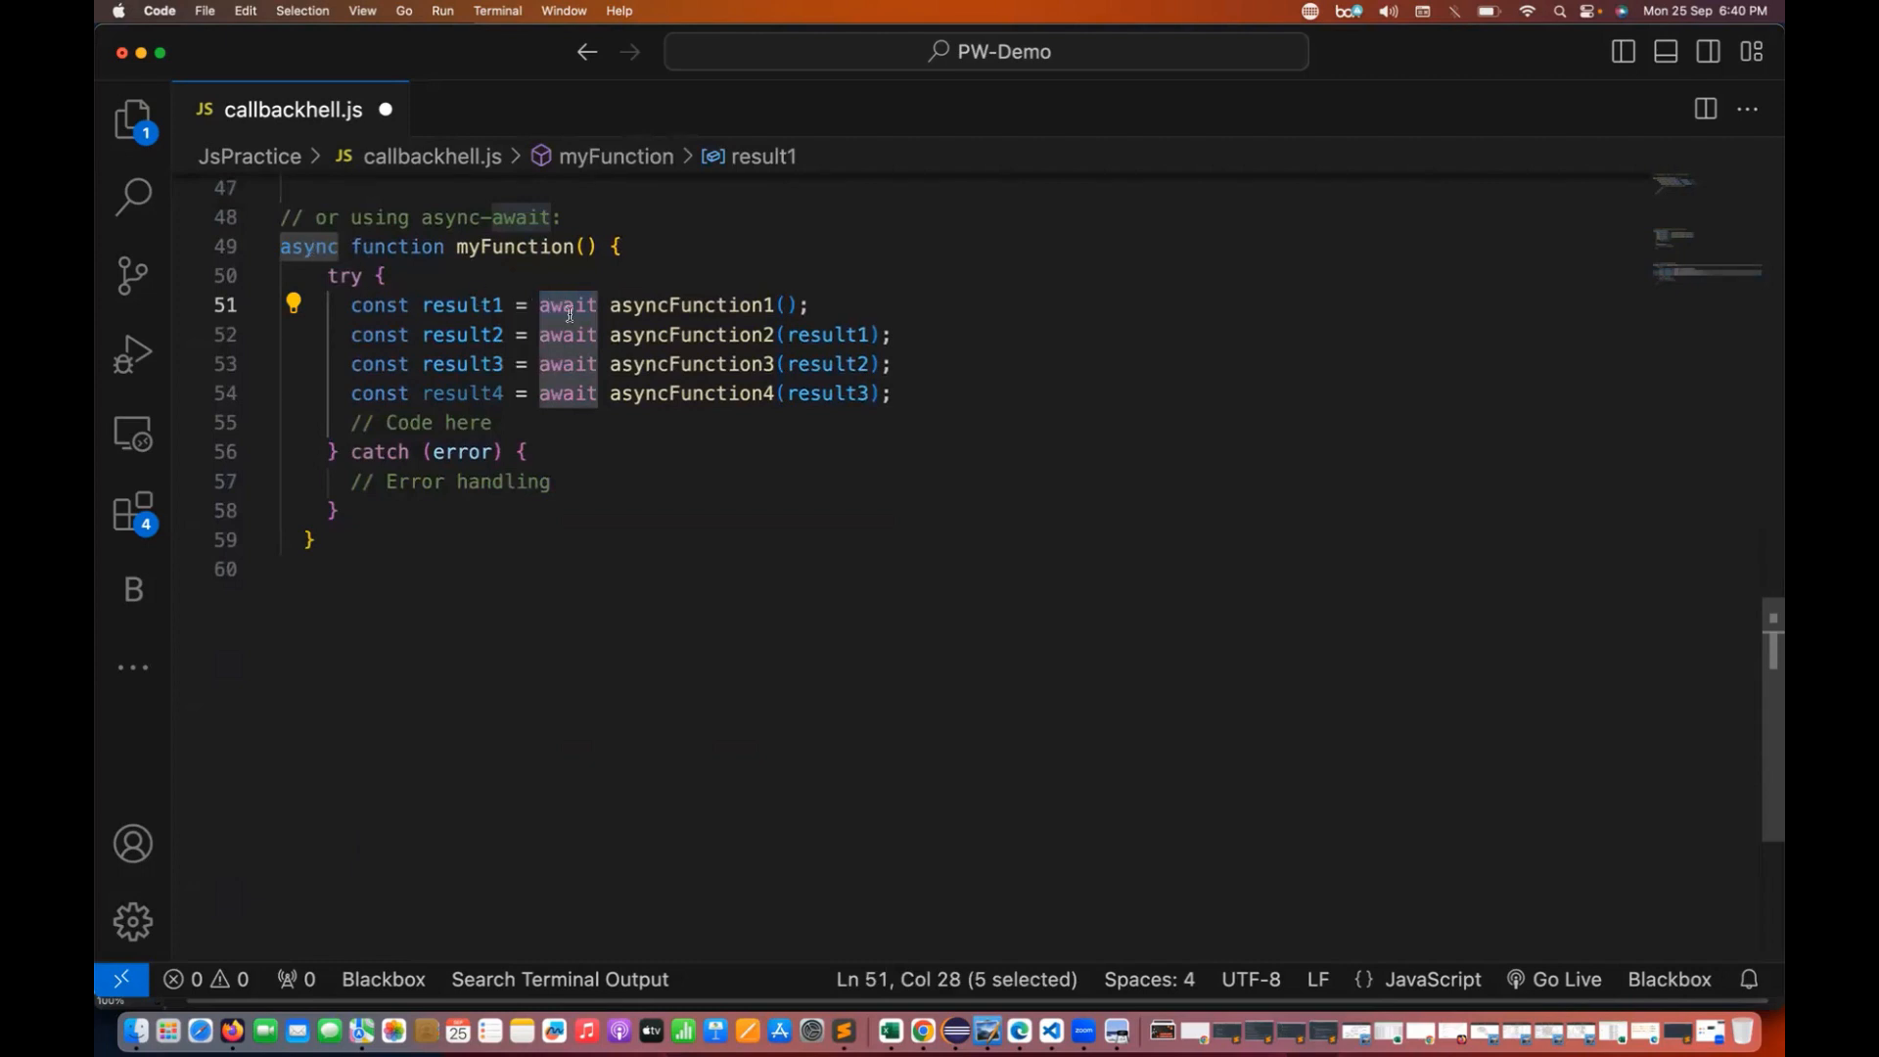
mouse_move(601, 482)
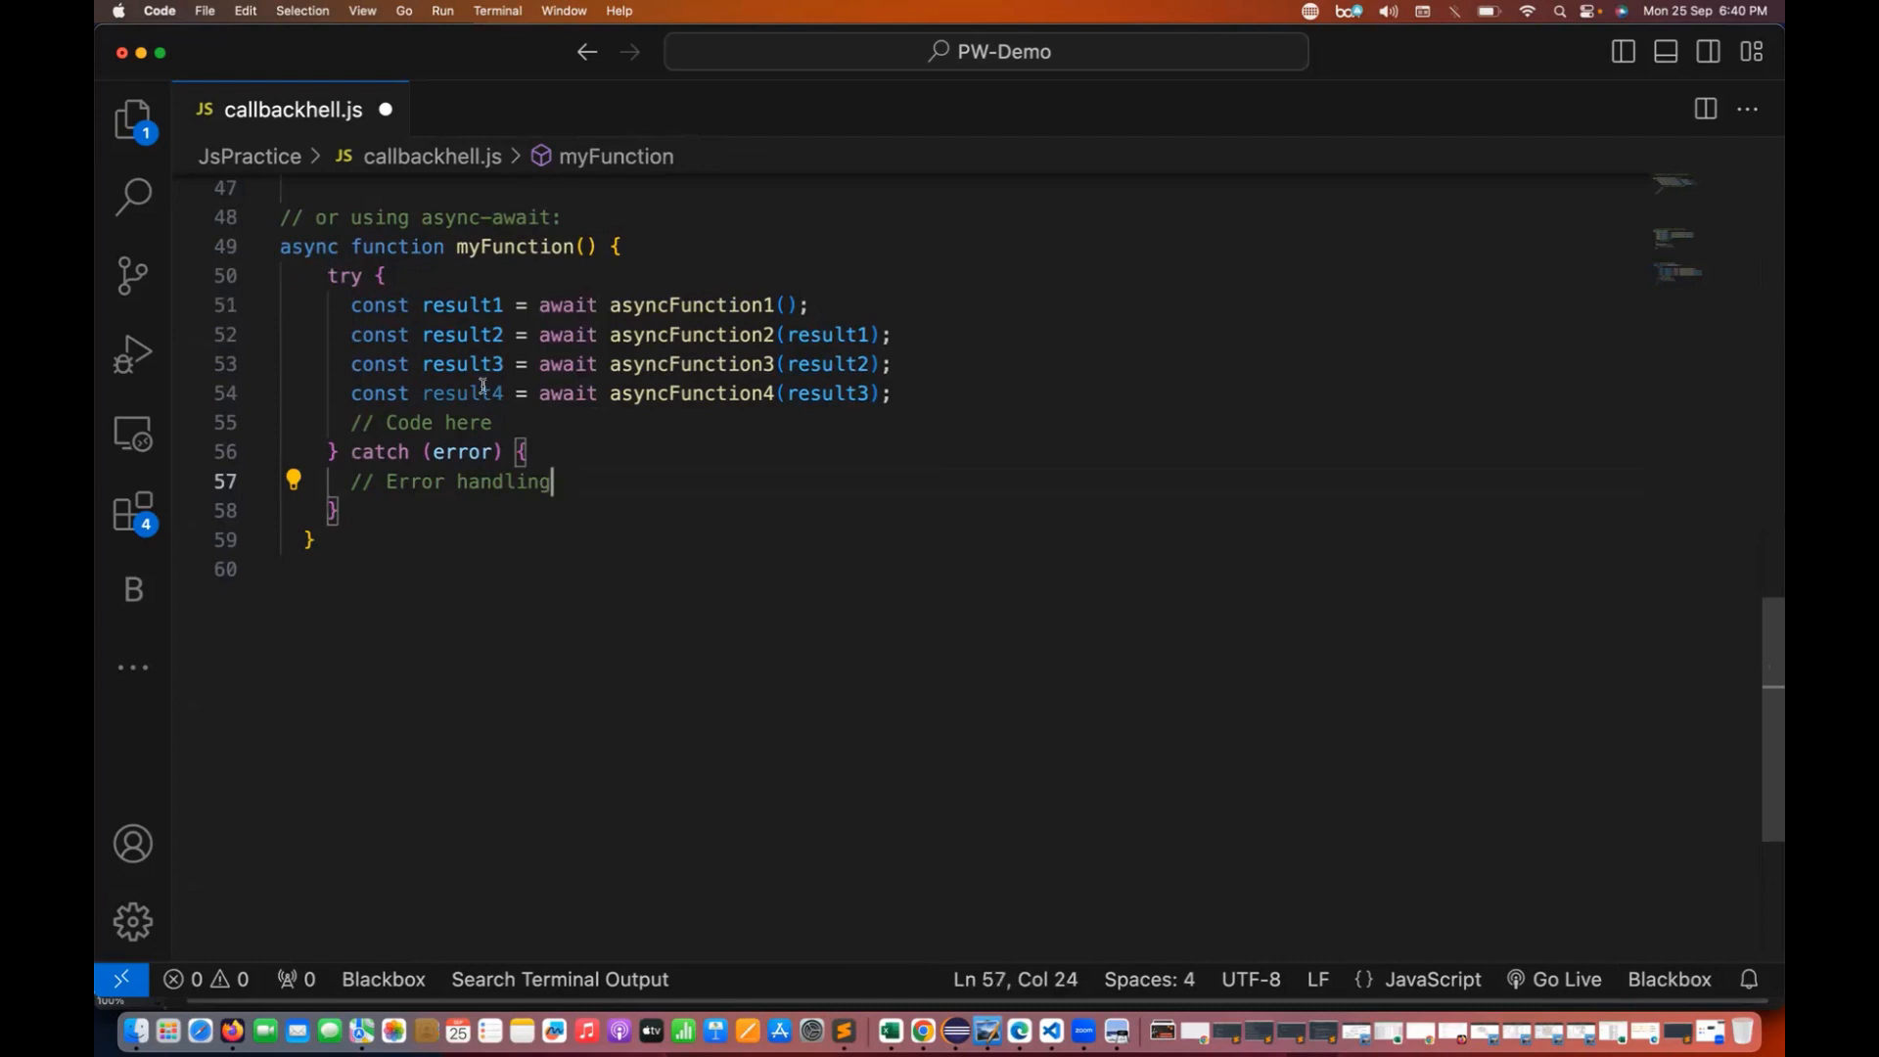
scroll(up, 3)
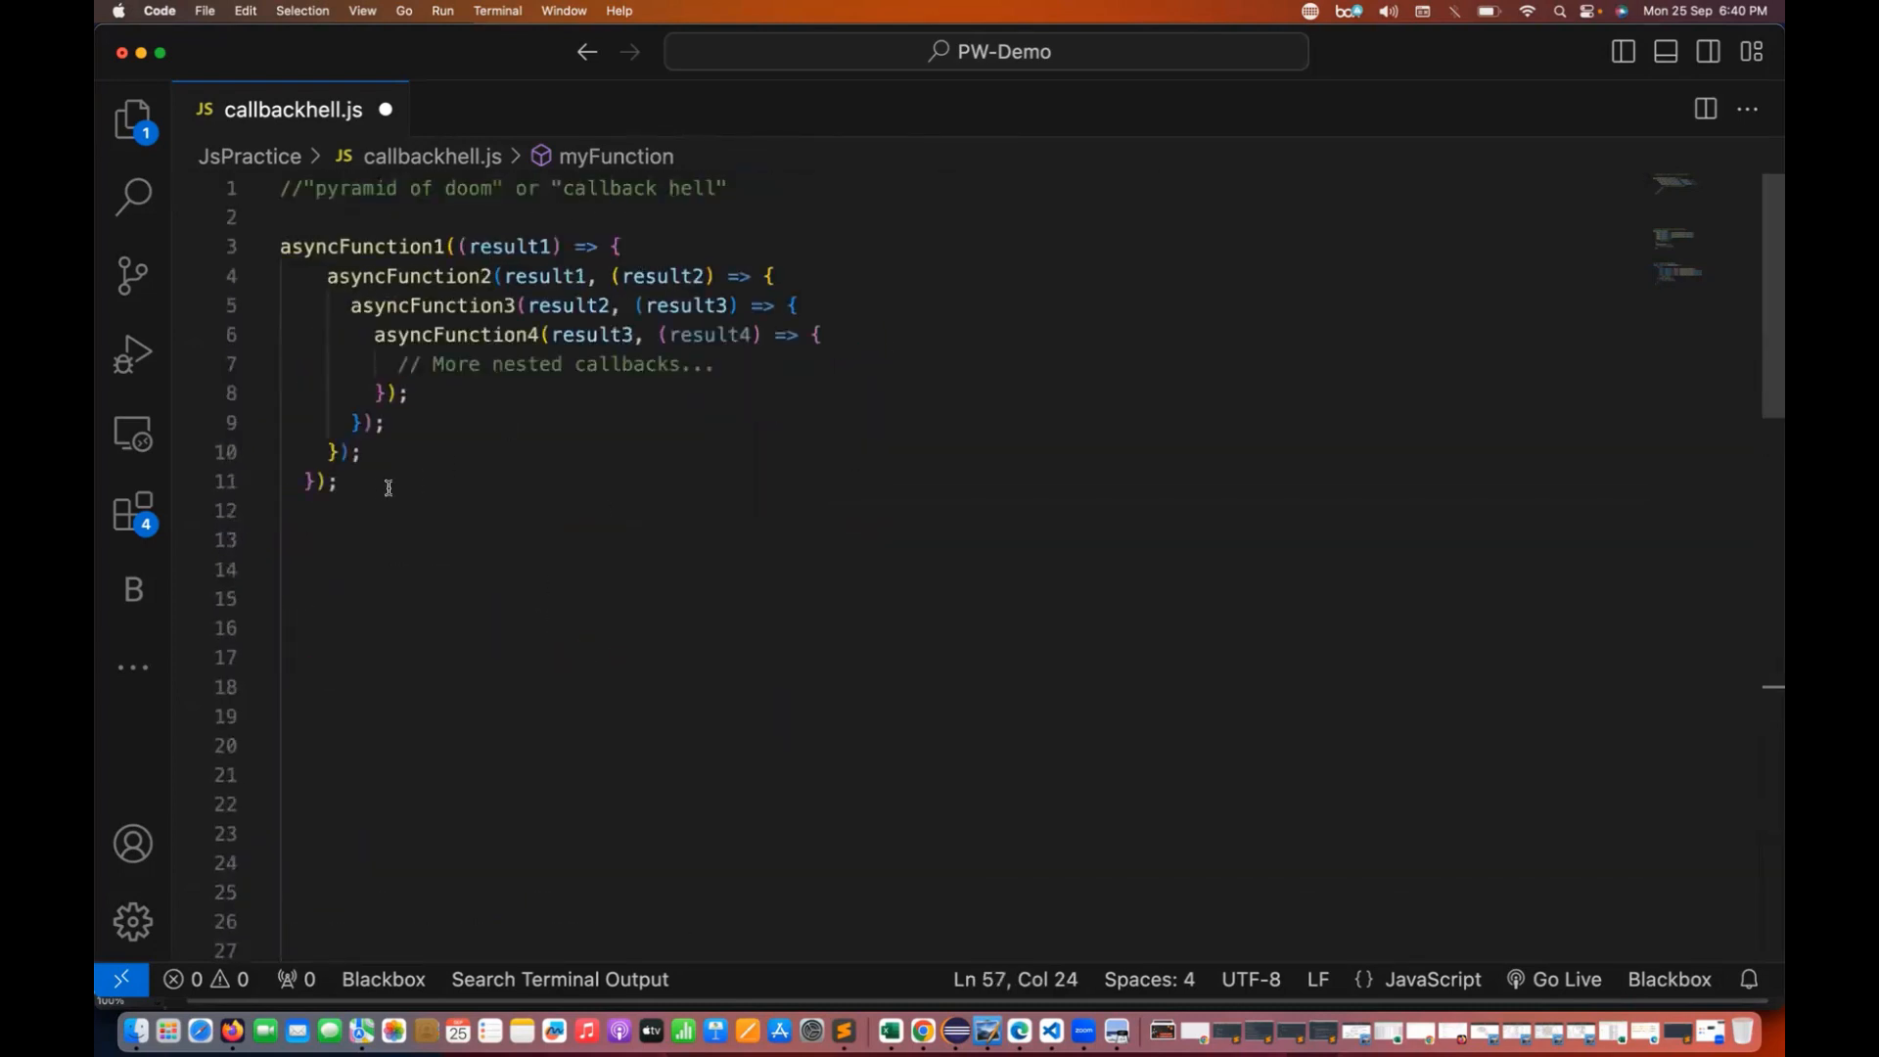
drag(280, 247, 339, 482)
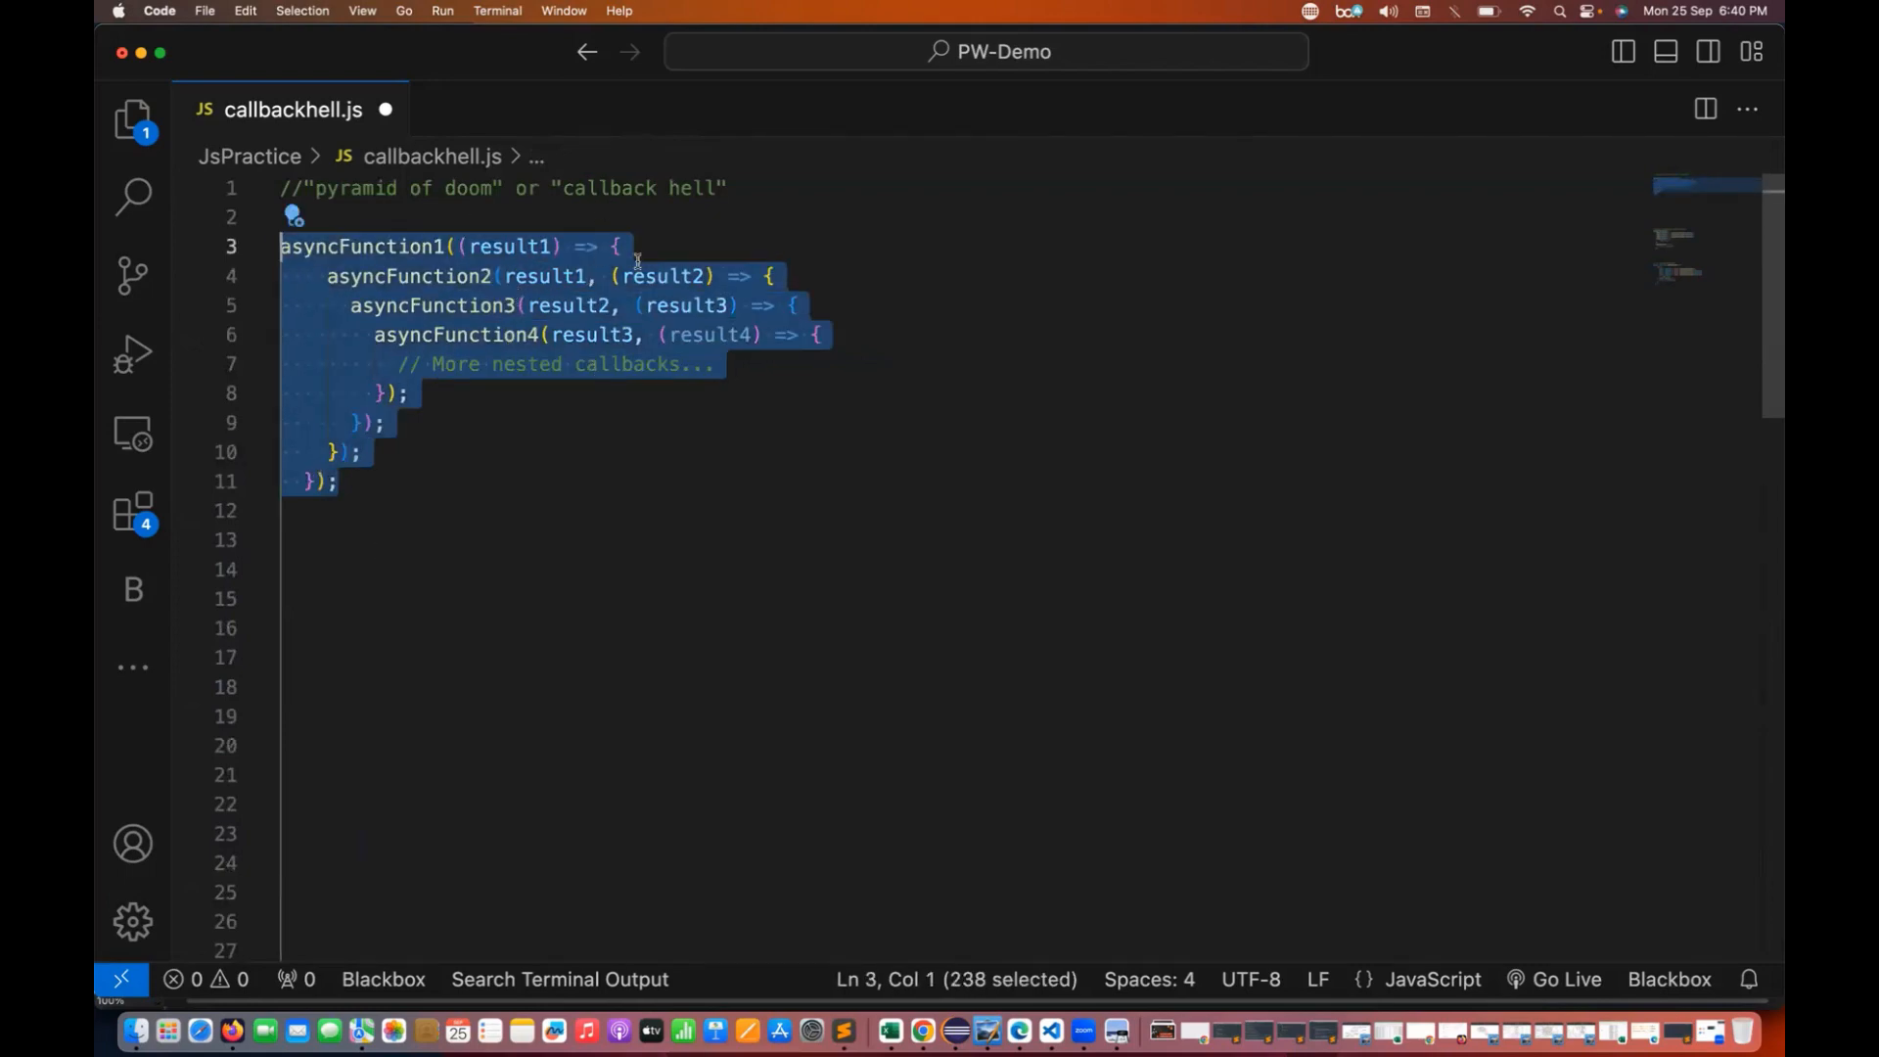
scroll(down, 3)
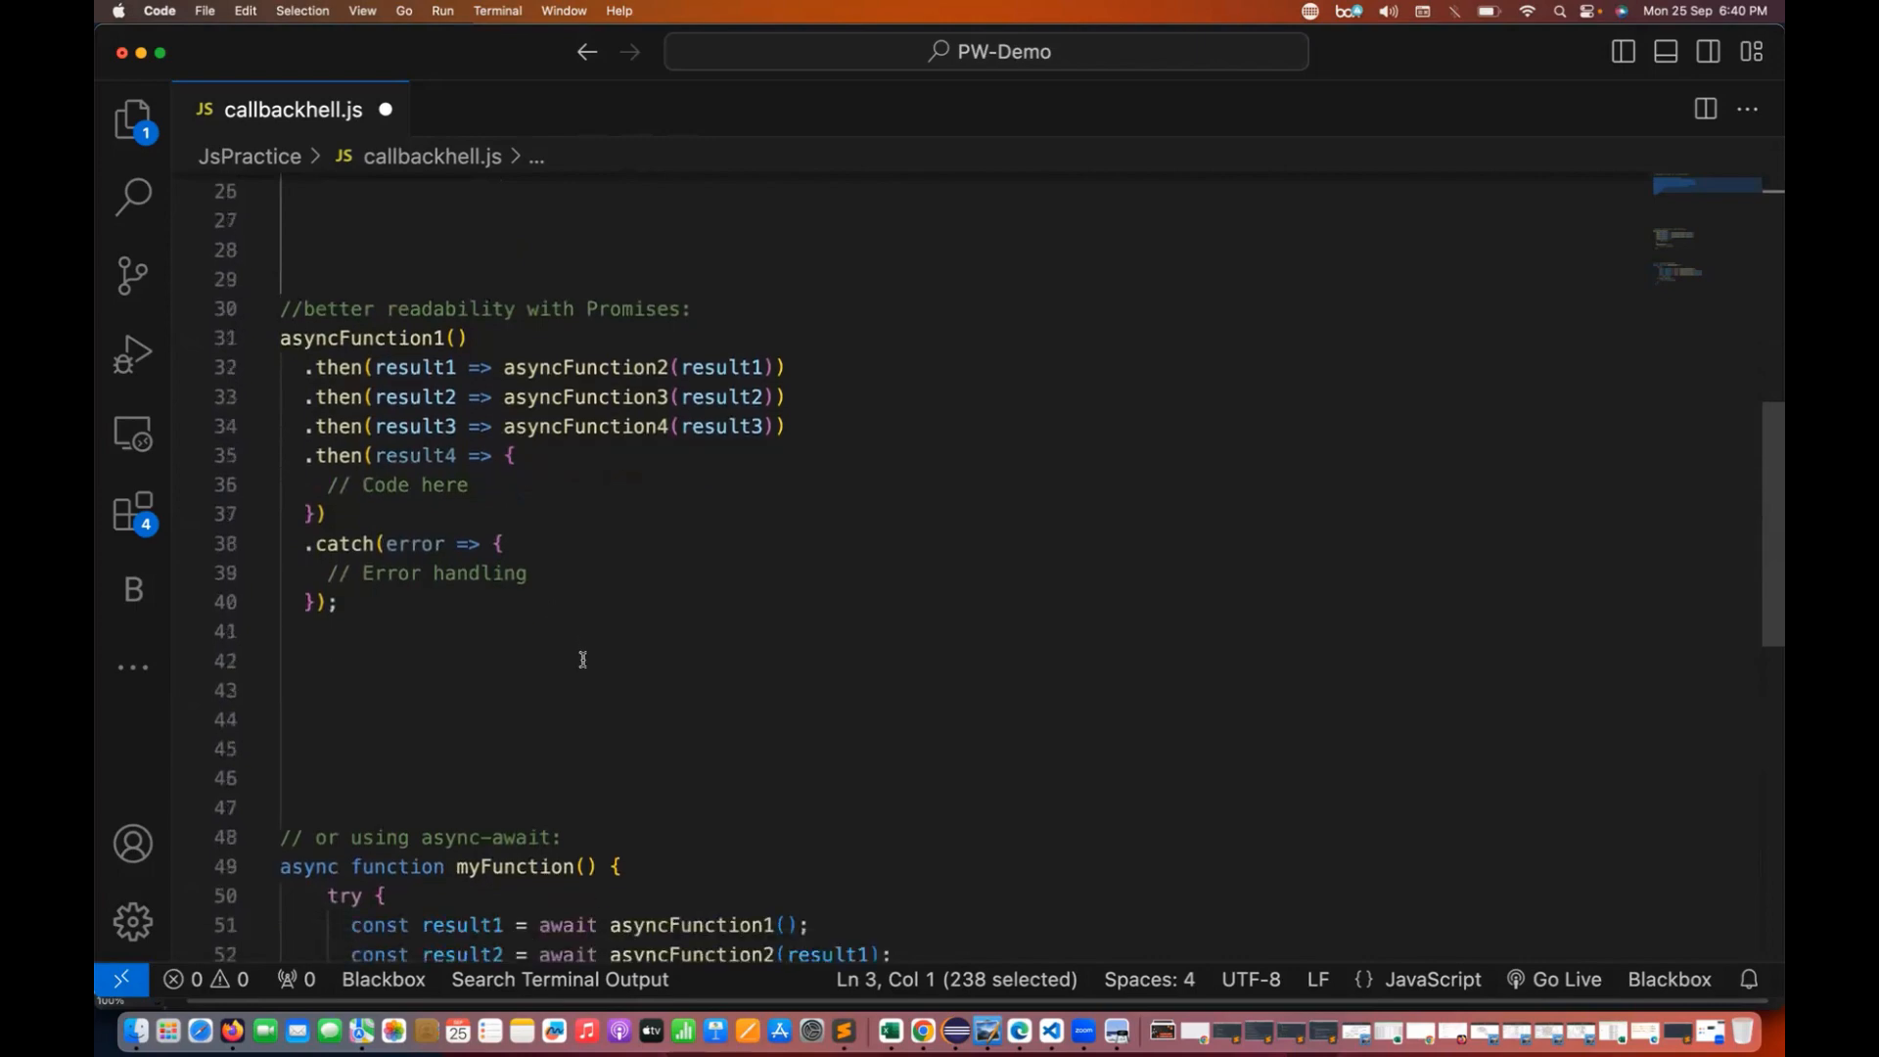
scroll(down, 3)
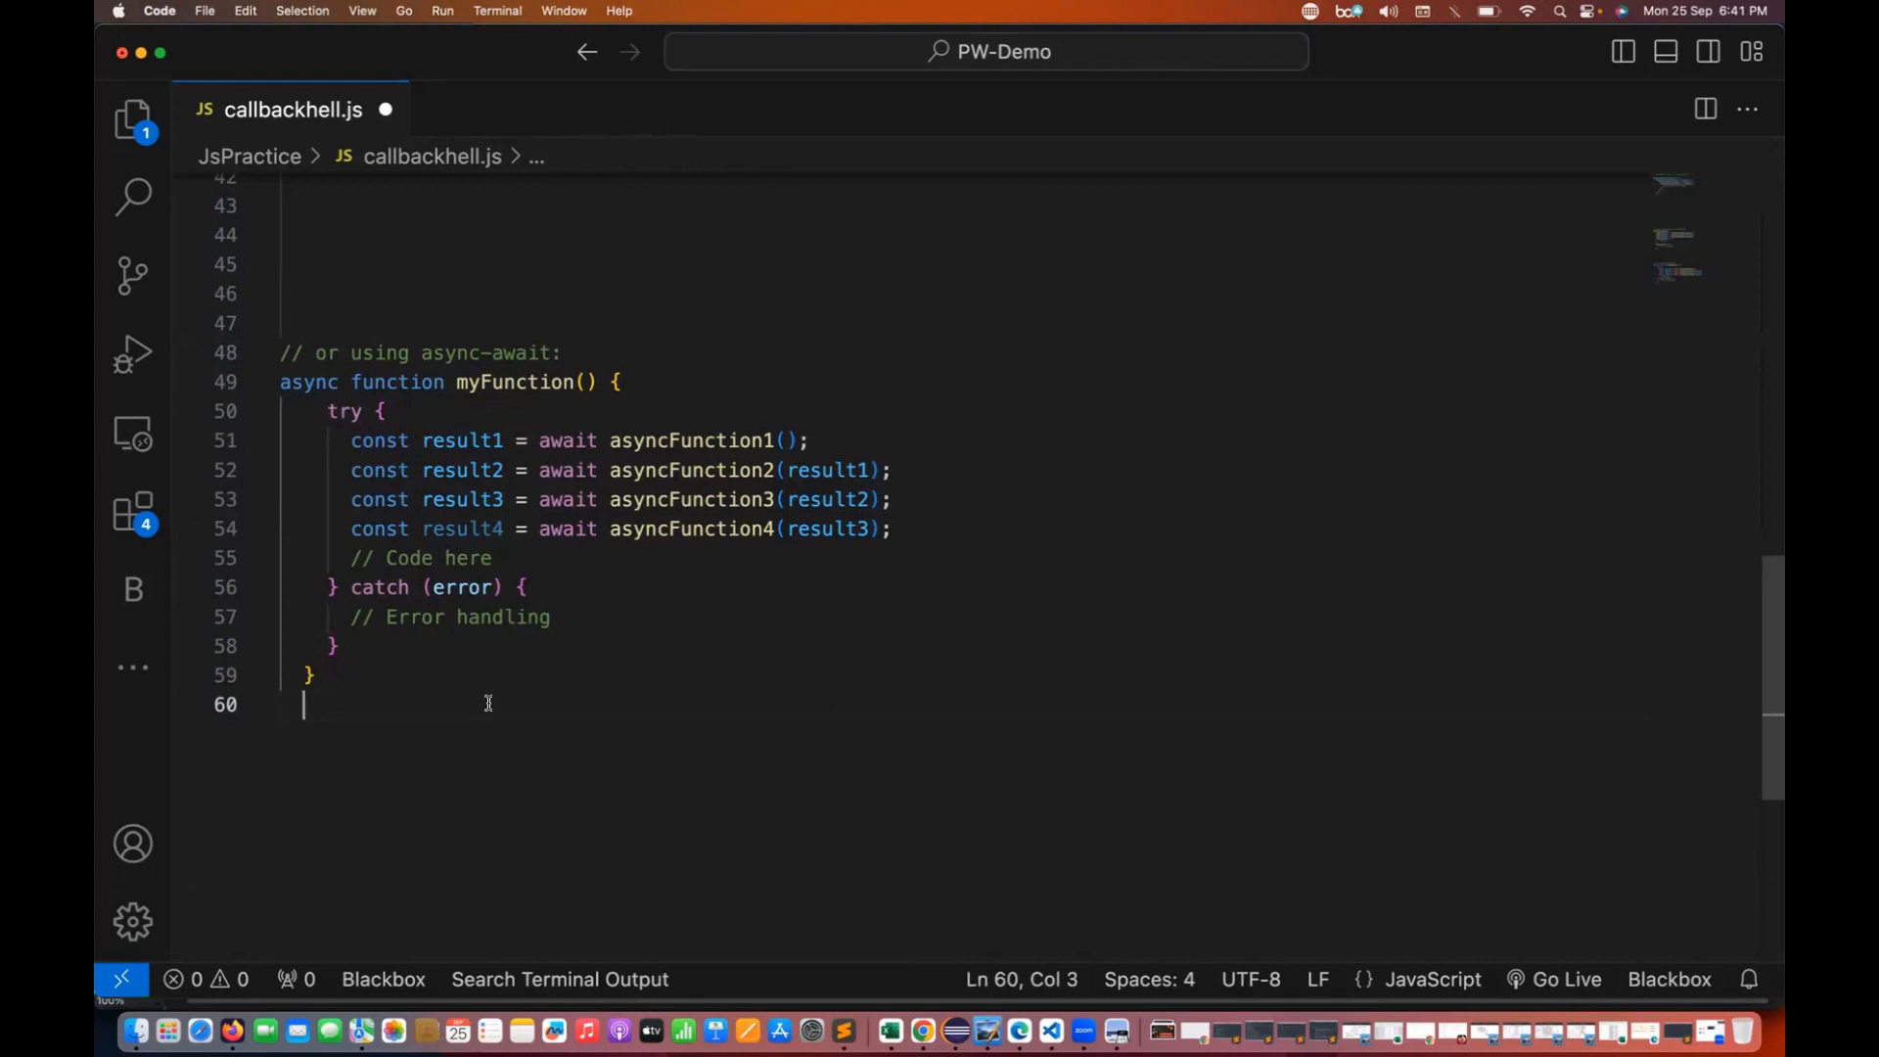
Add a //5 timing comment after the result1 await on line 51.
double_click(310, 382)
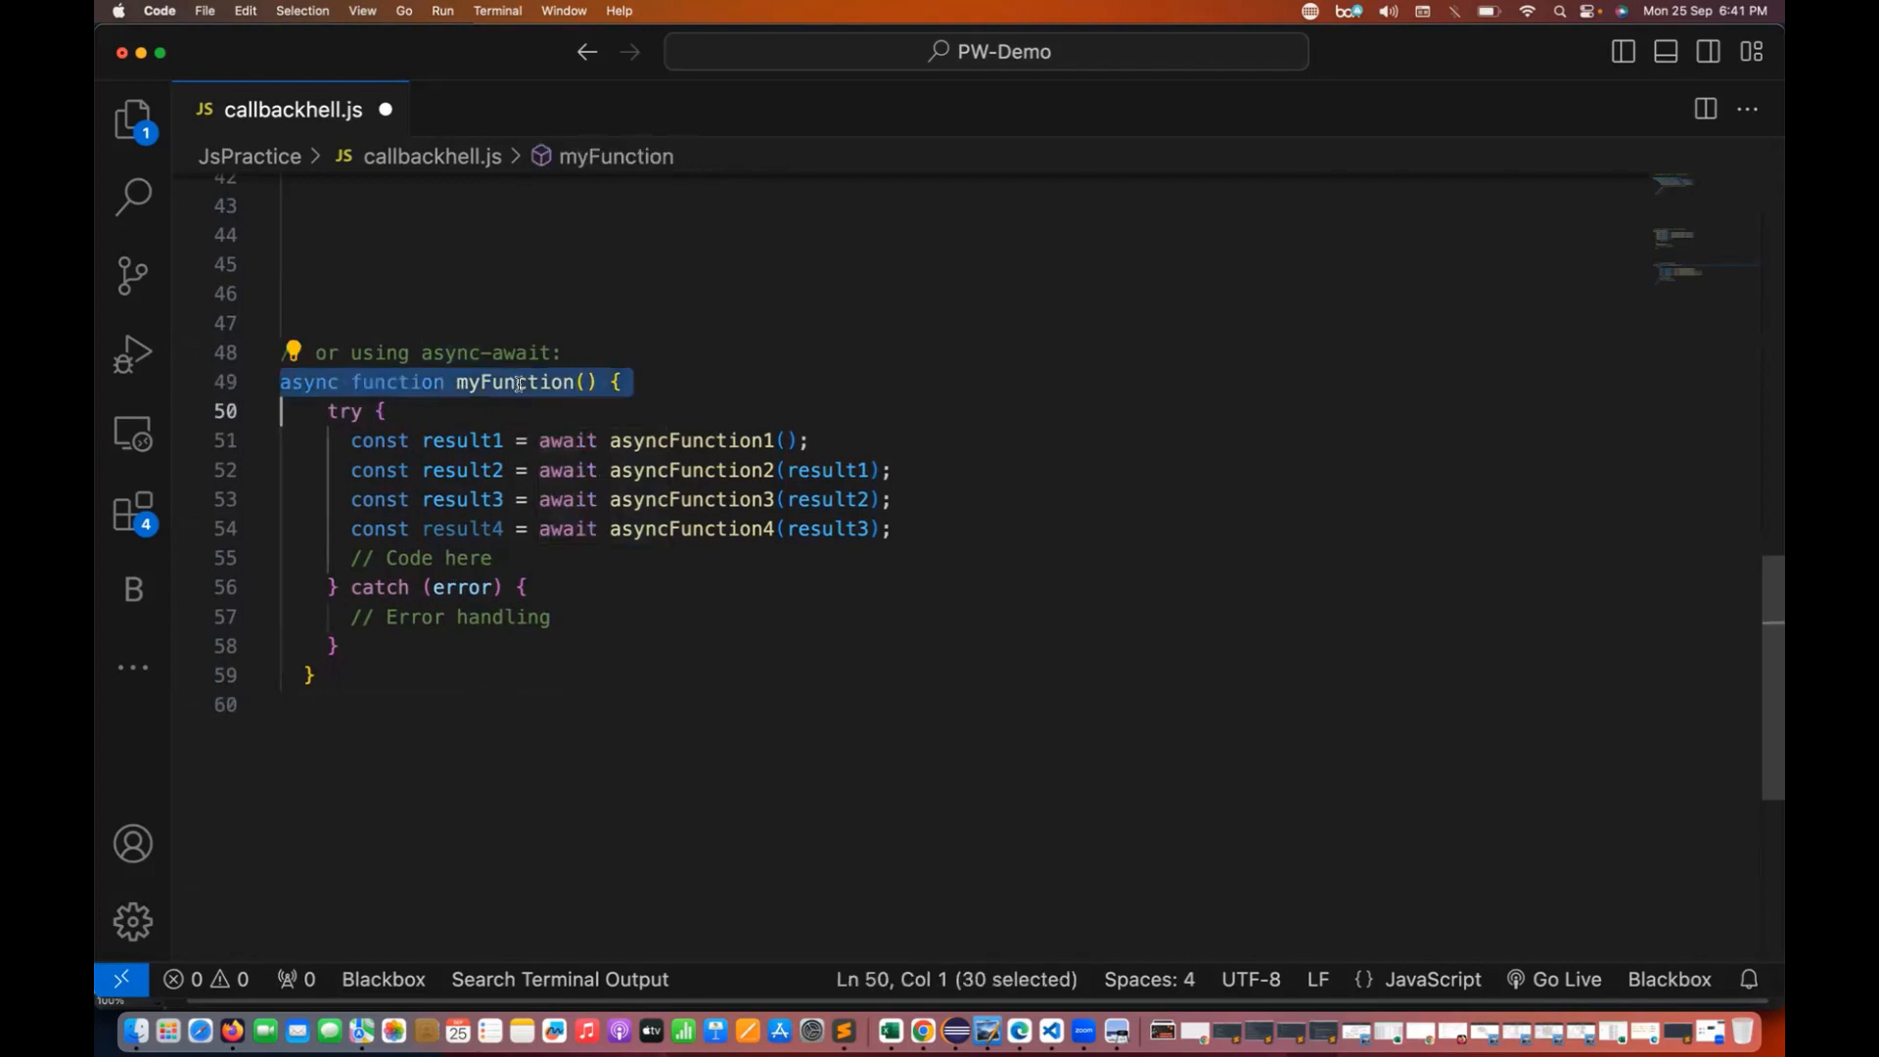
double_click(566, 440)
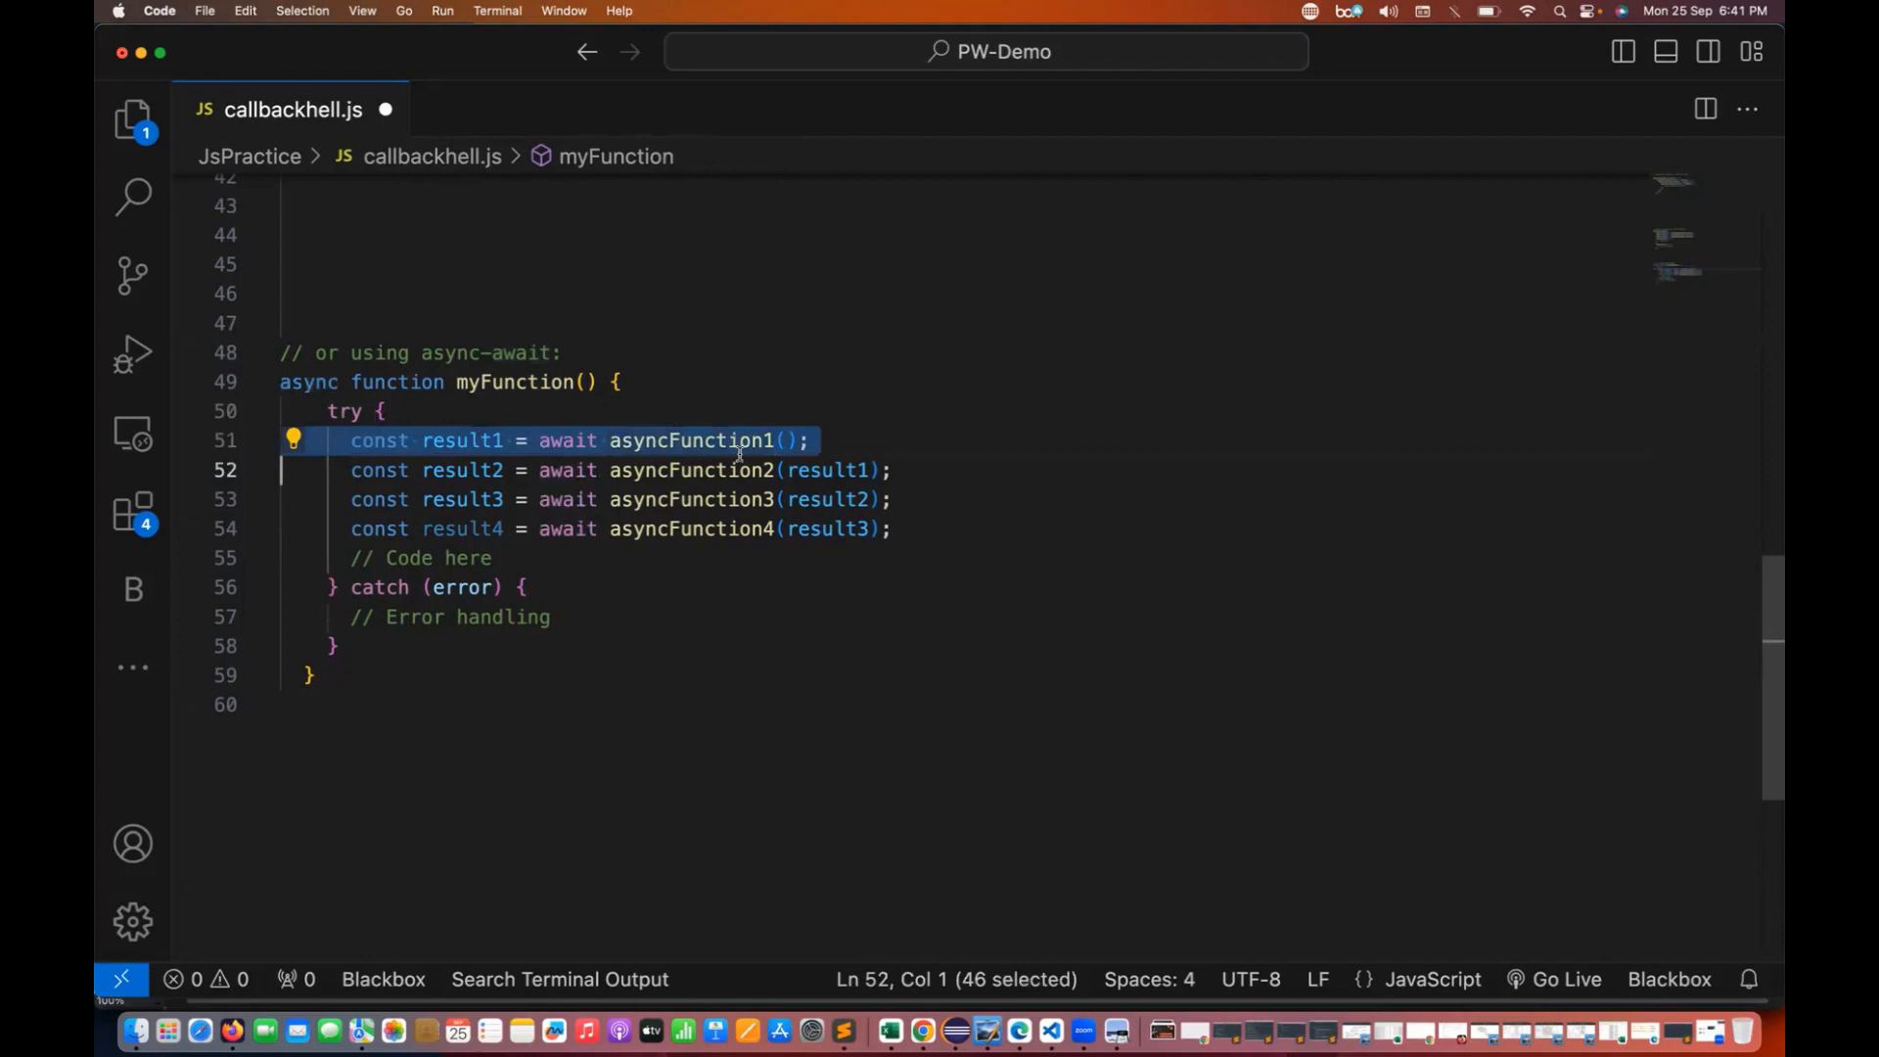
double_click(568, 440)
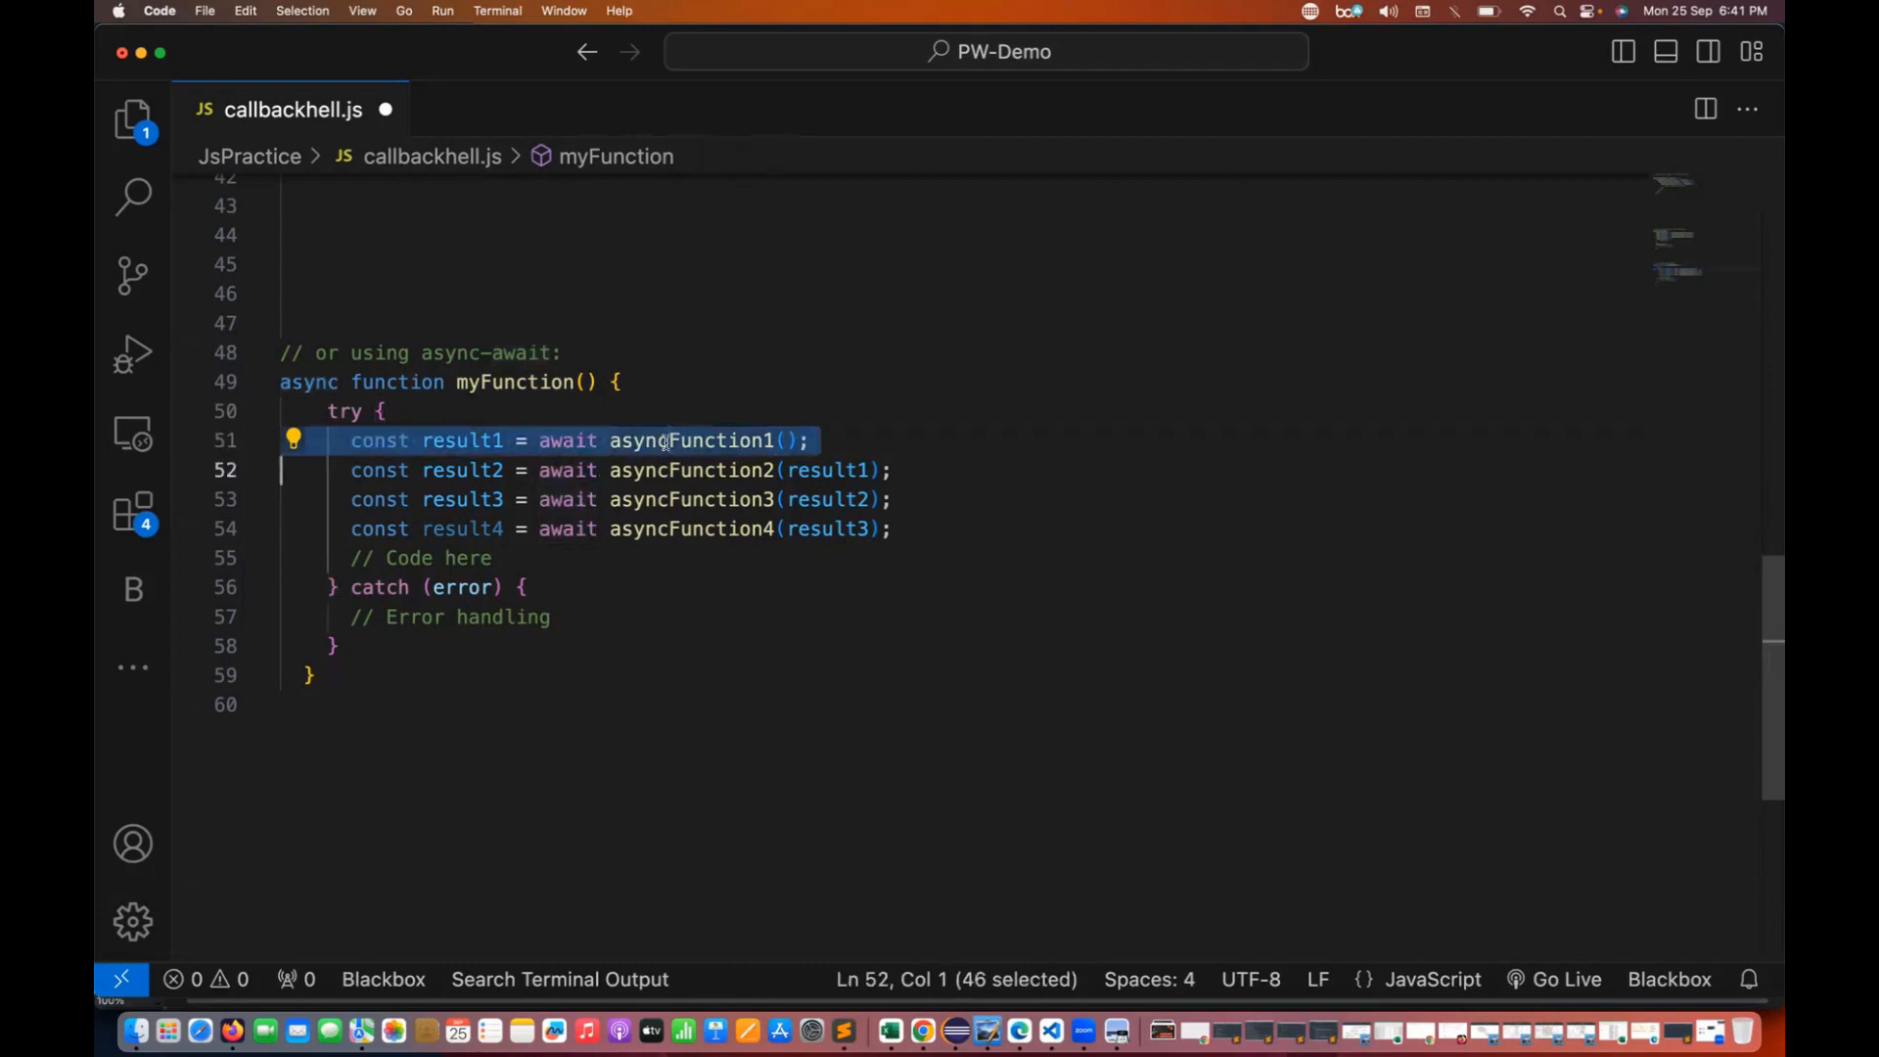
double_click(691, 441)
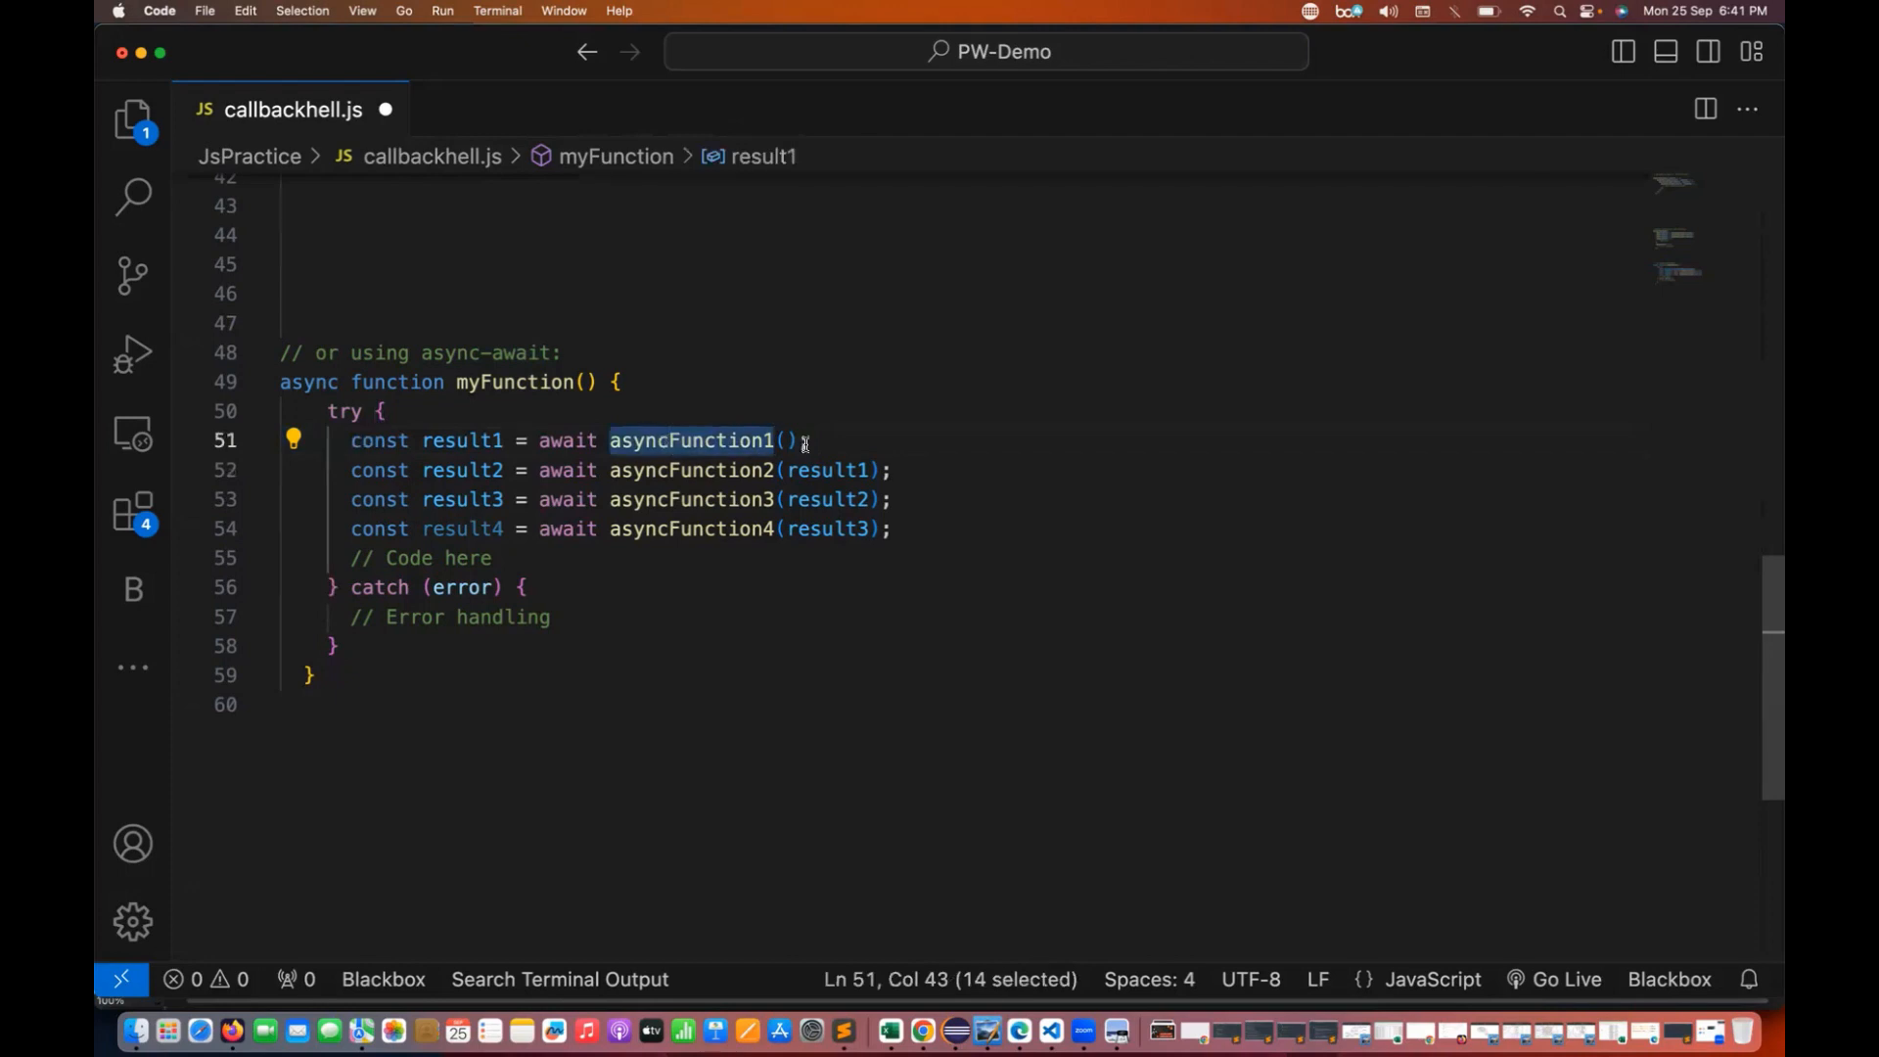
click(842, 441)
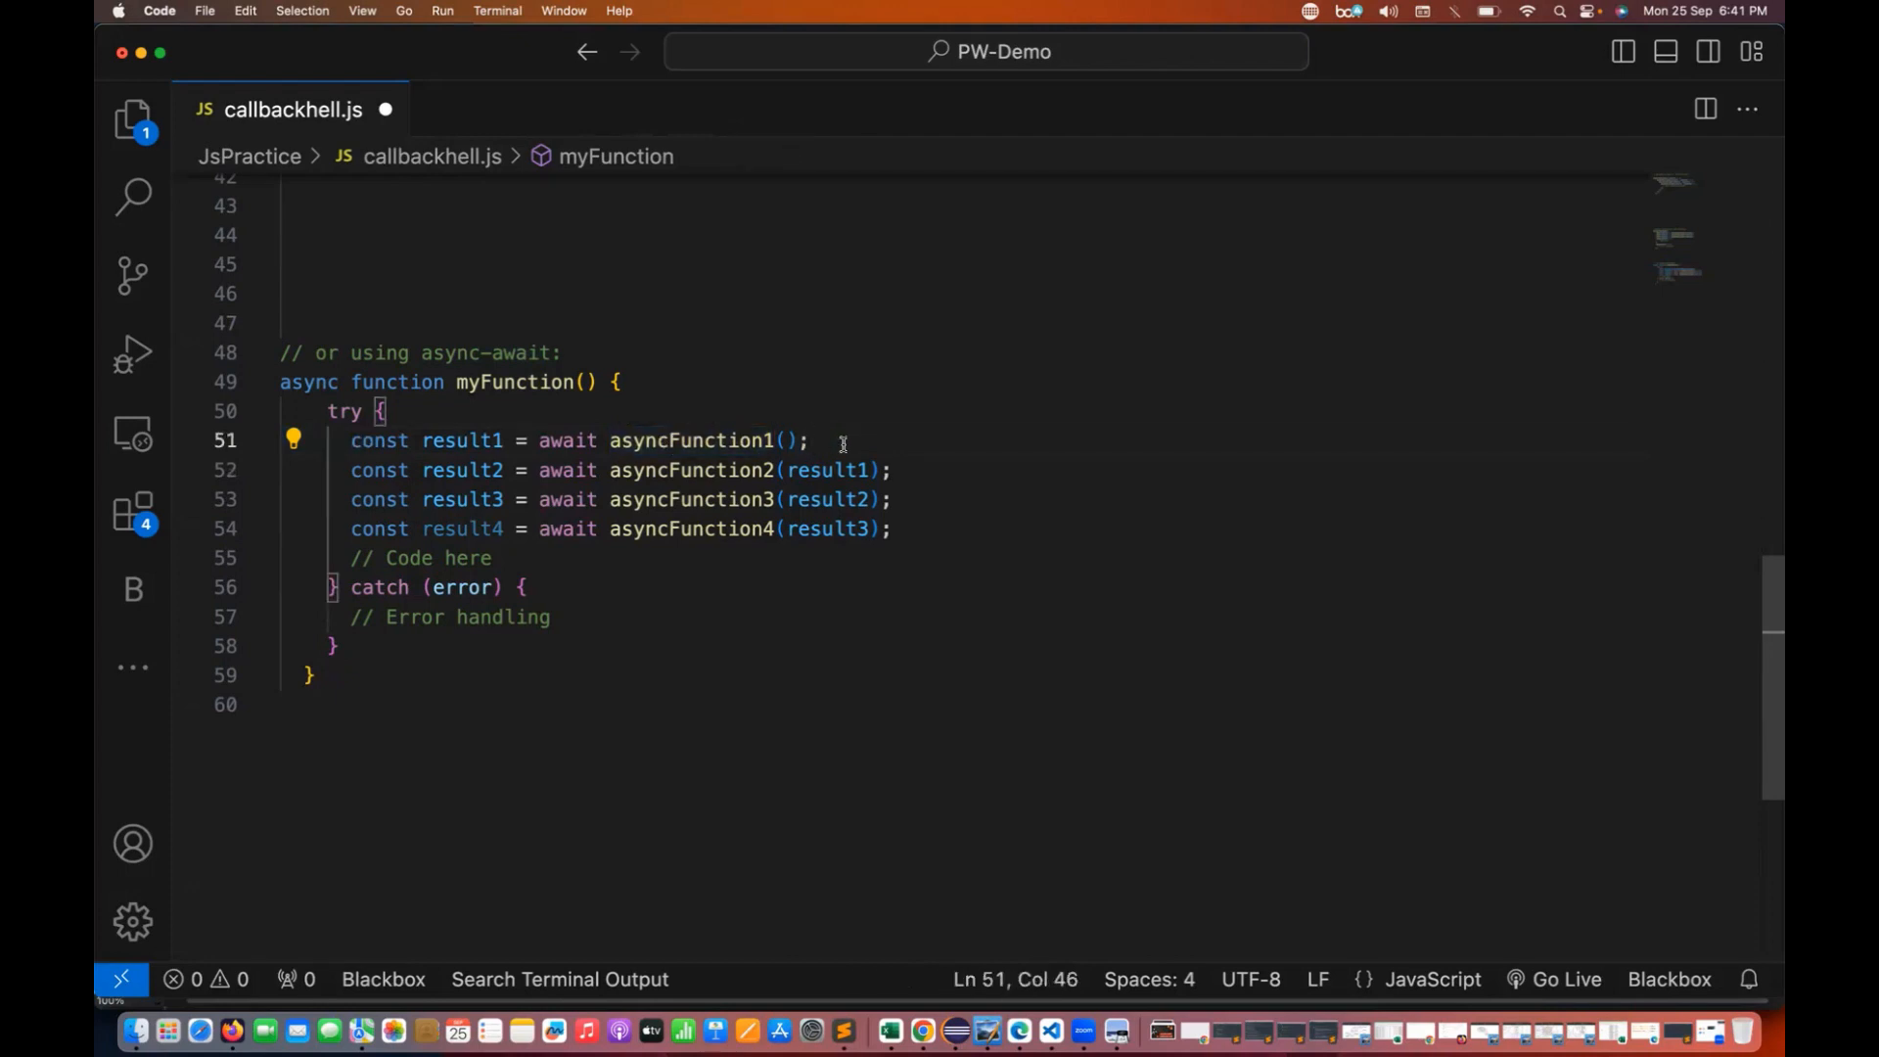
text(//5)
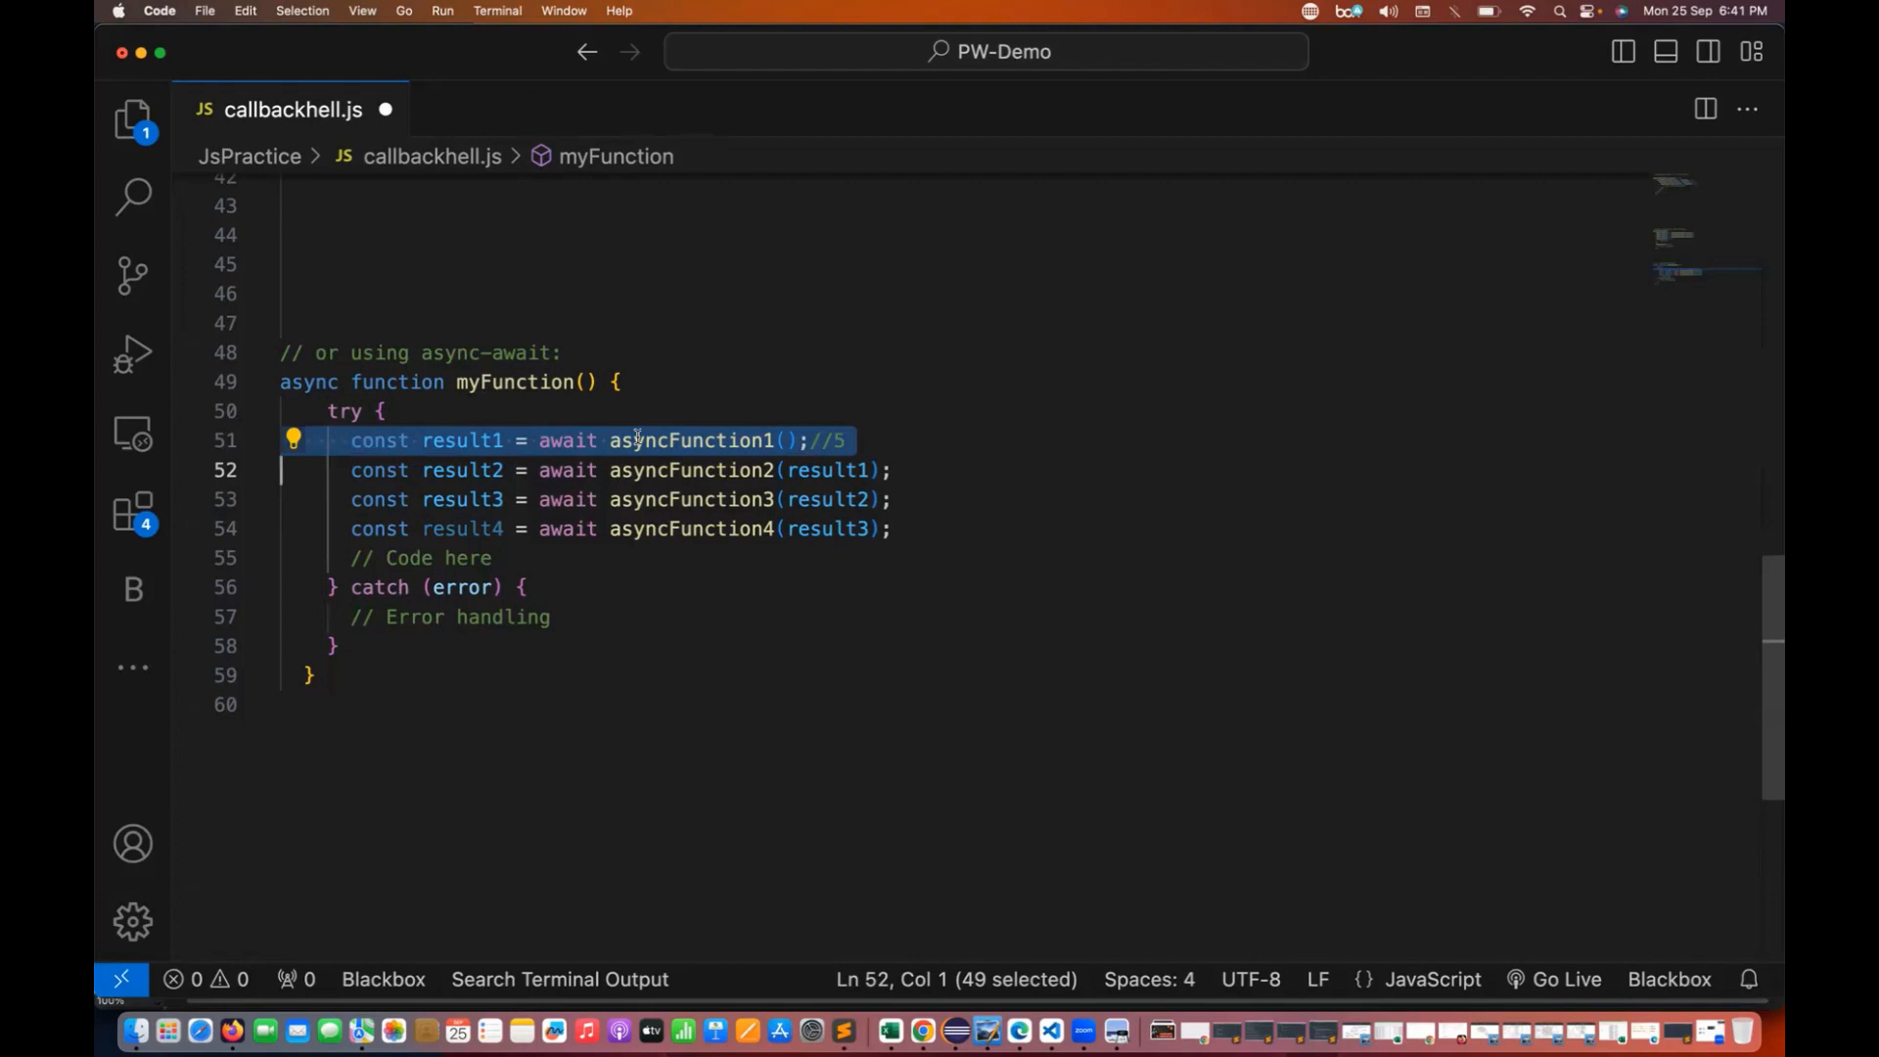
Add a //10 timing comment after the result2 await on line 52.
double_click(462, 440)
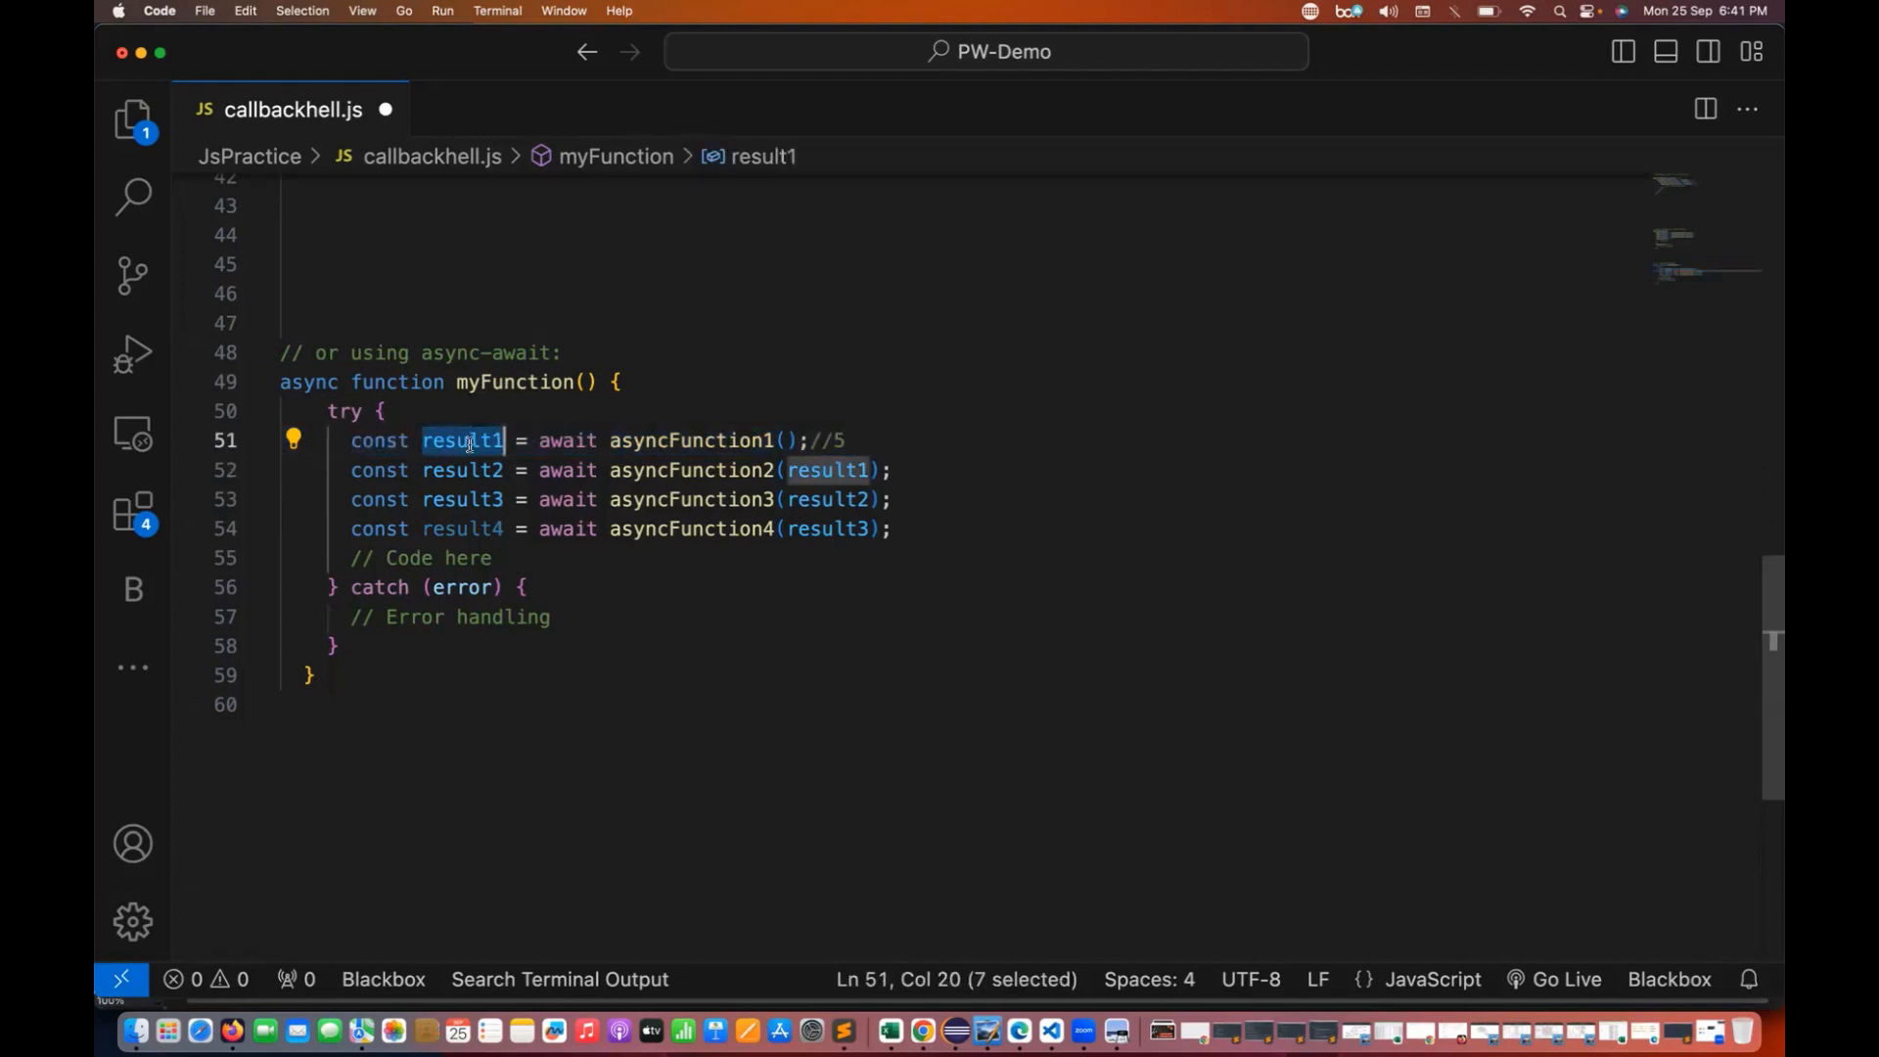
click(893, 470)
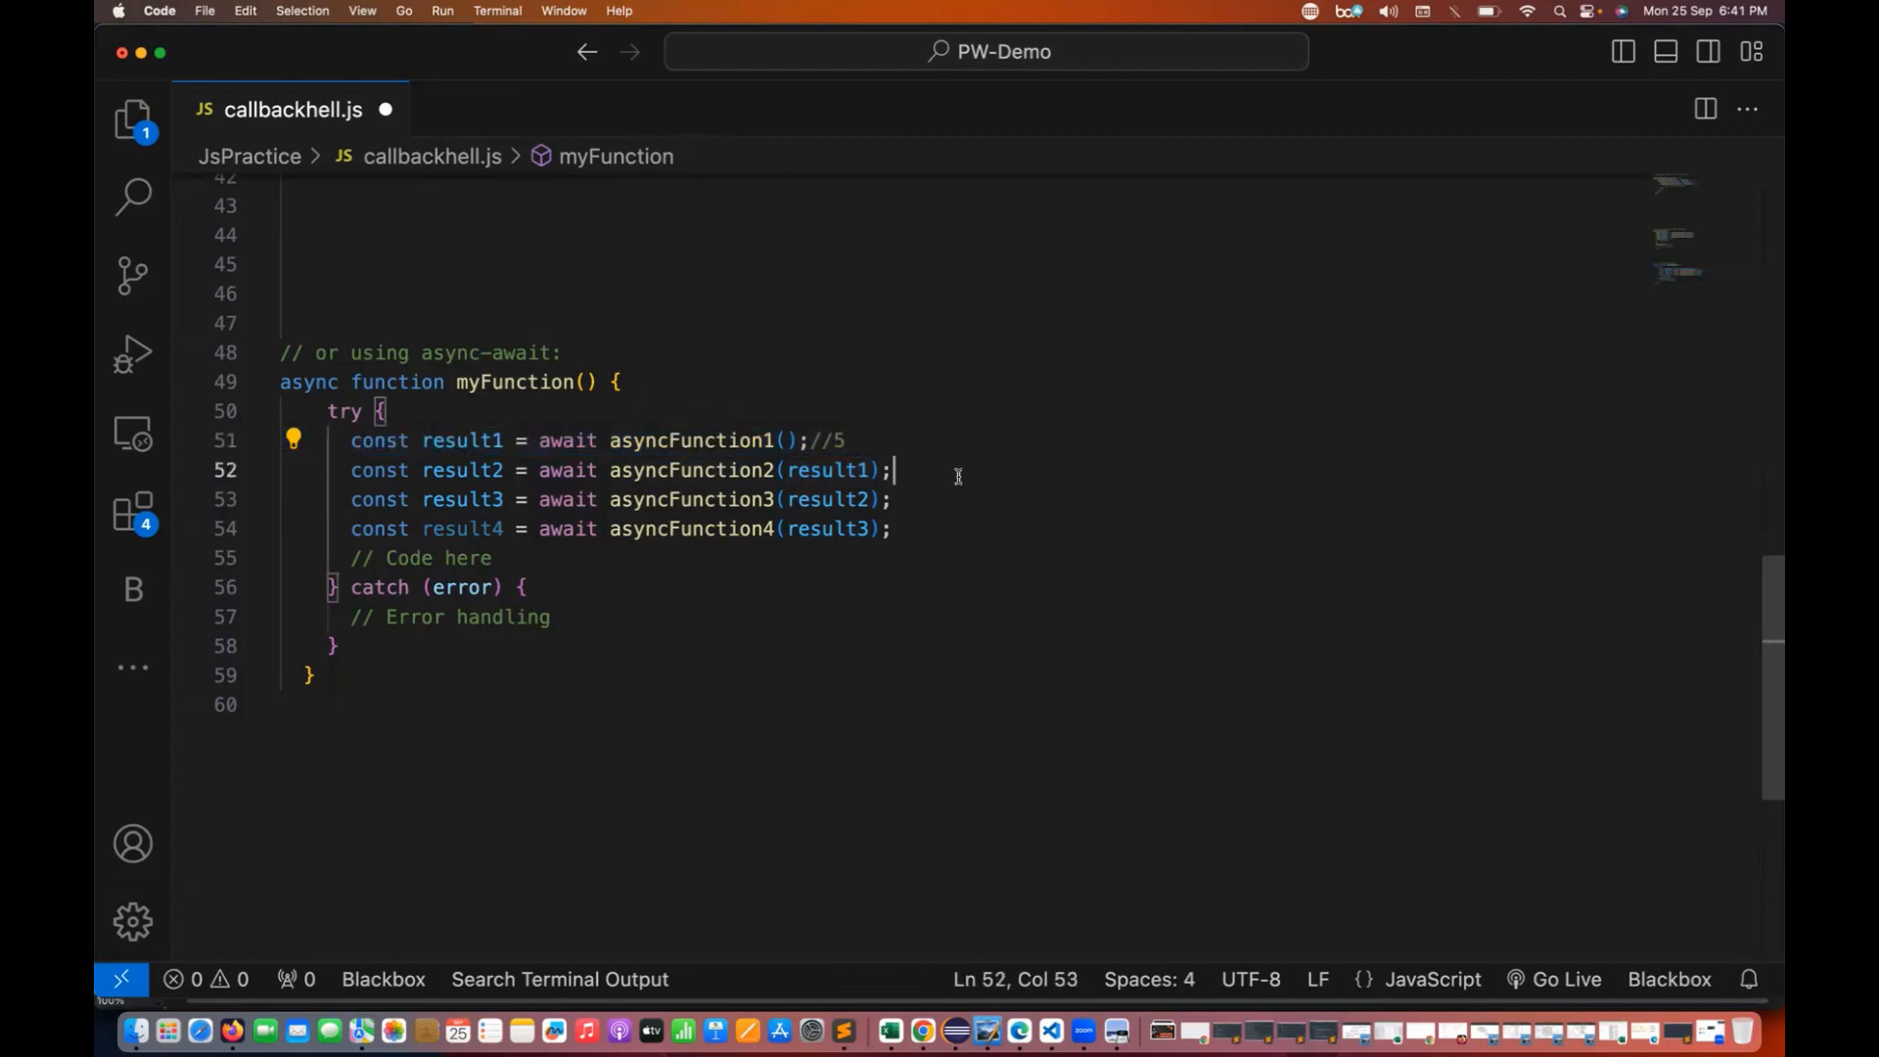
text(//10)
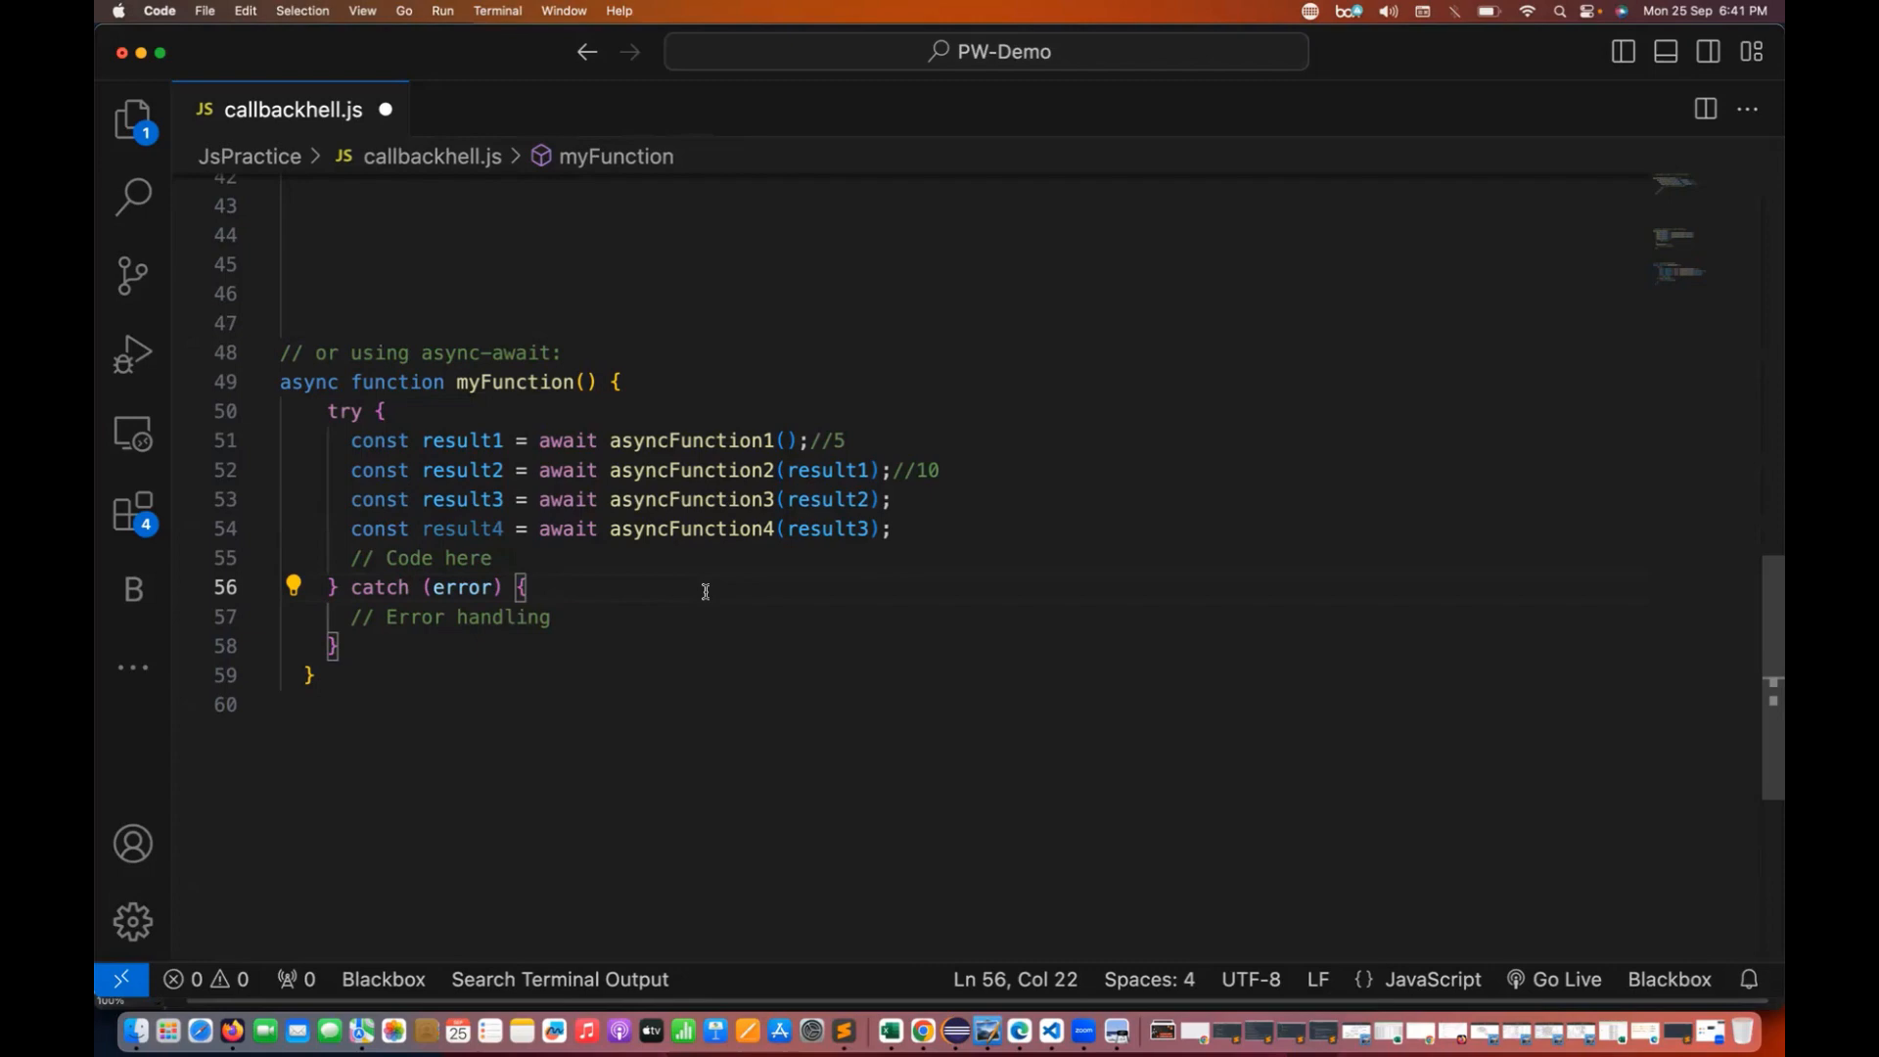
mouse_move(594, 585)
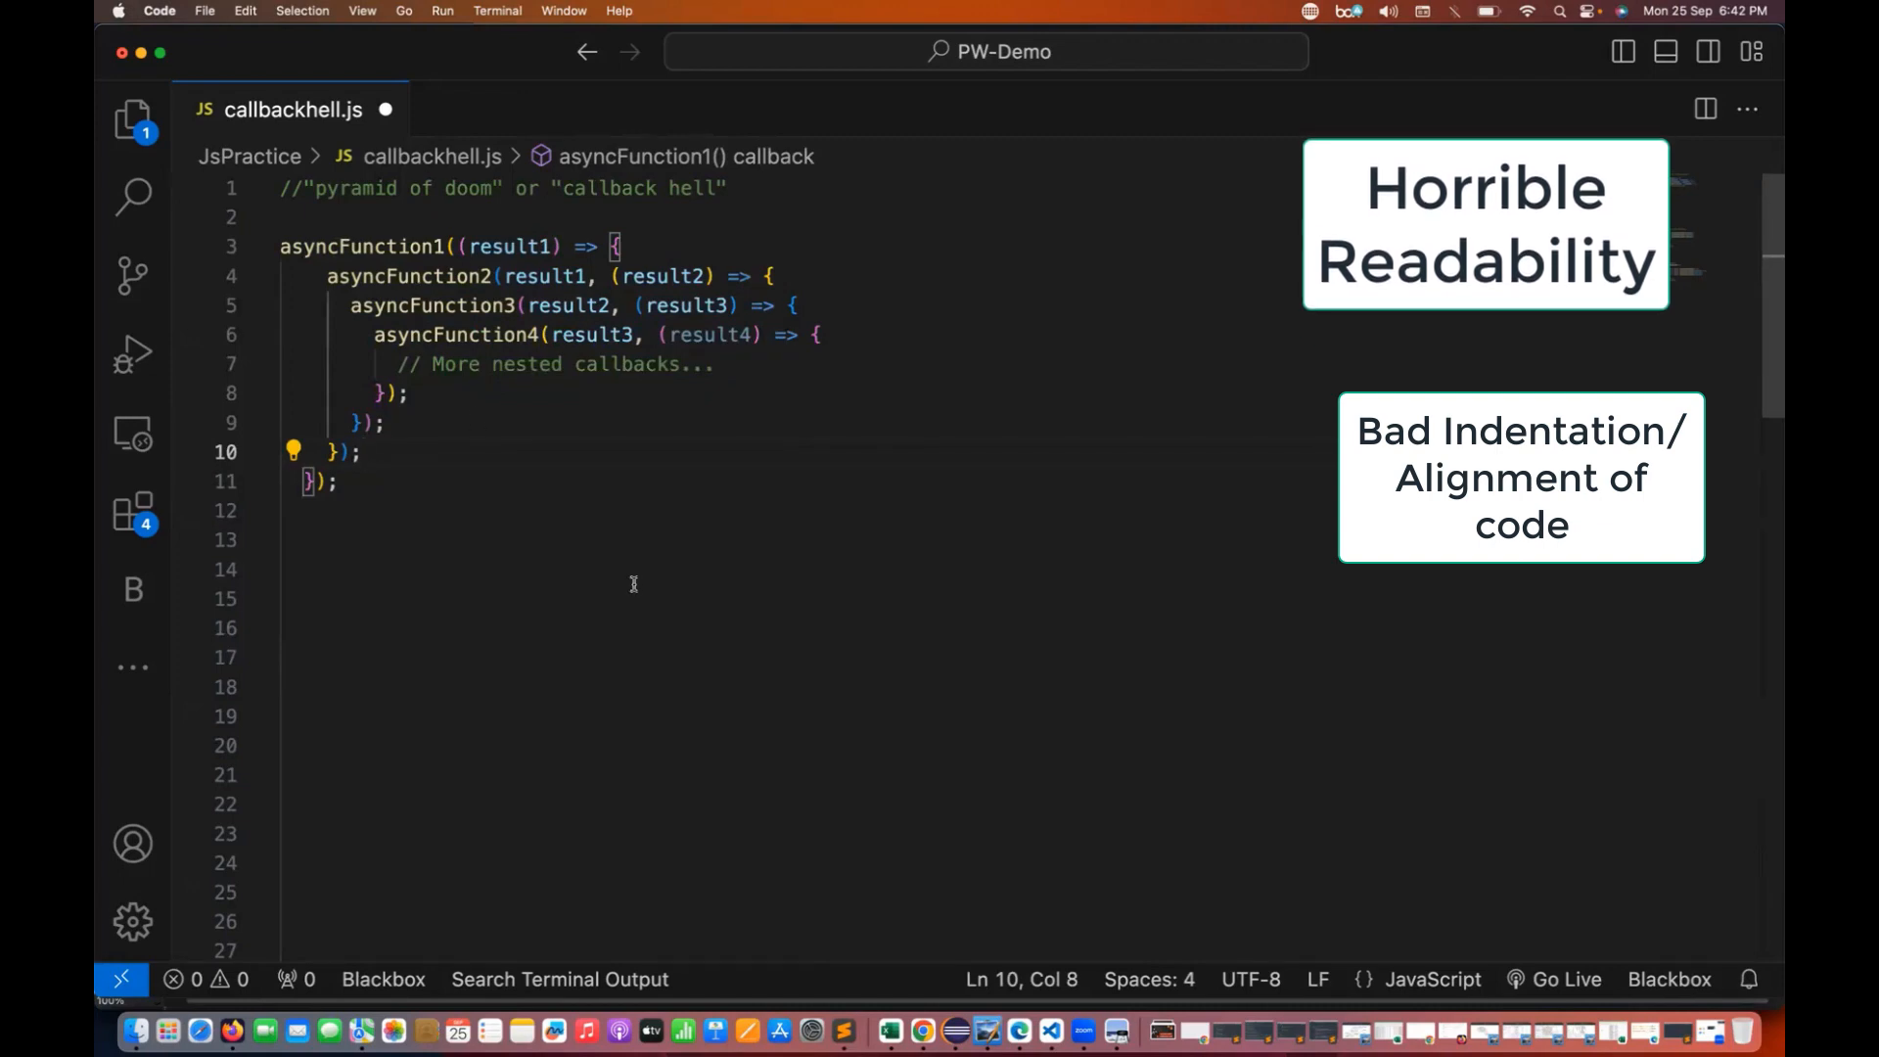
mouse_move(499, 611)
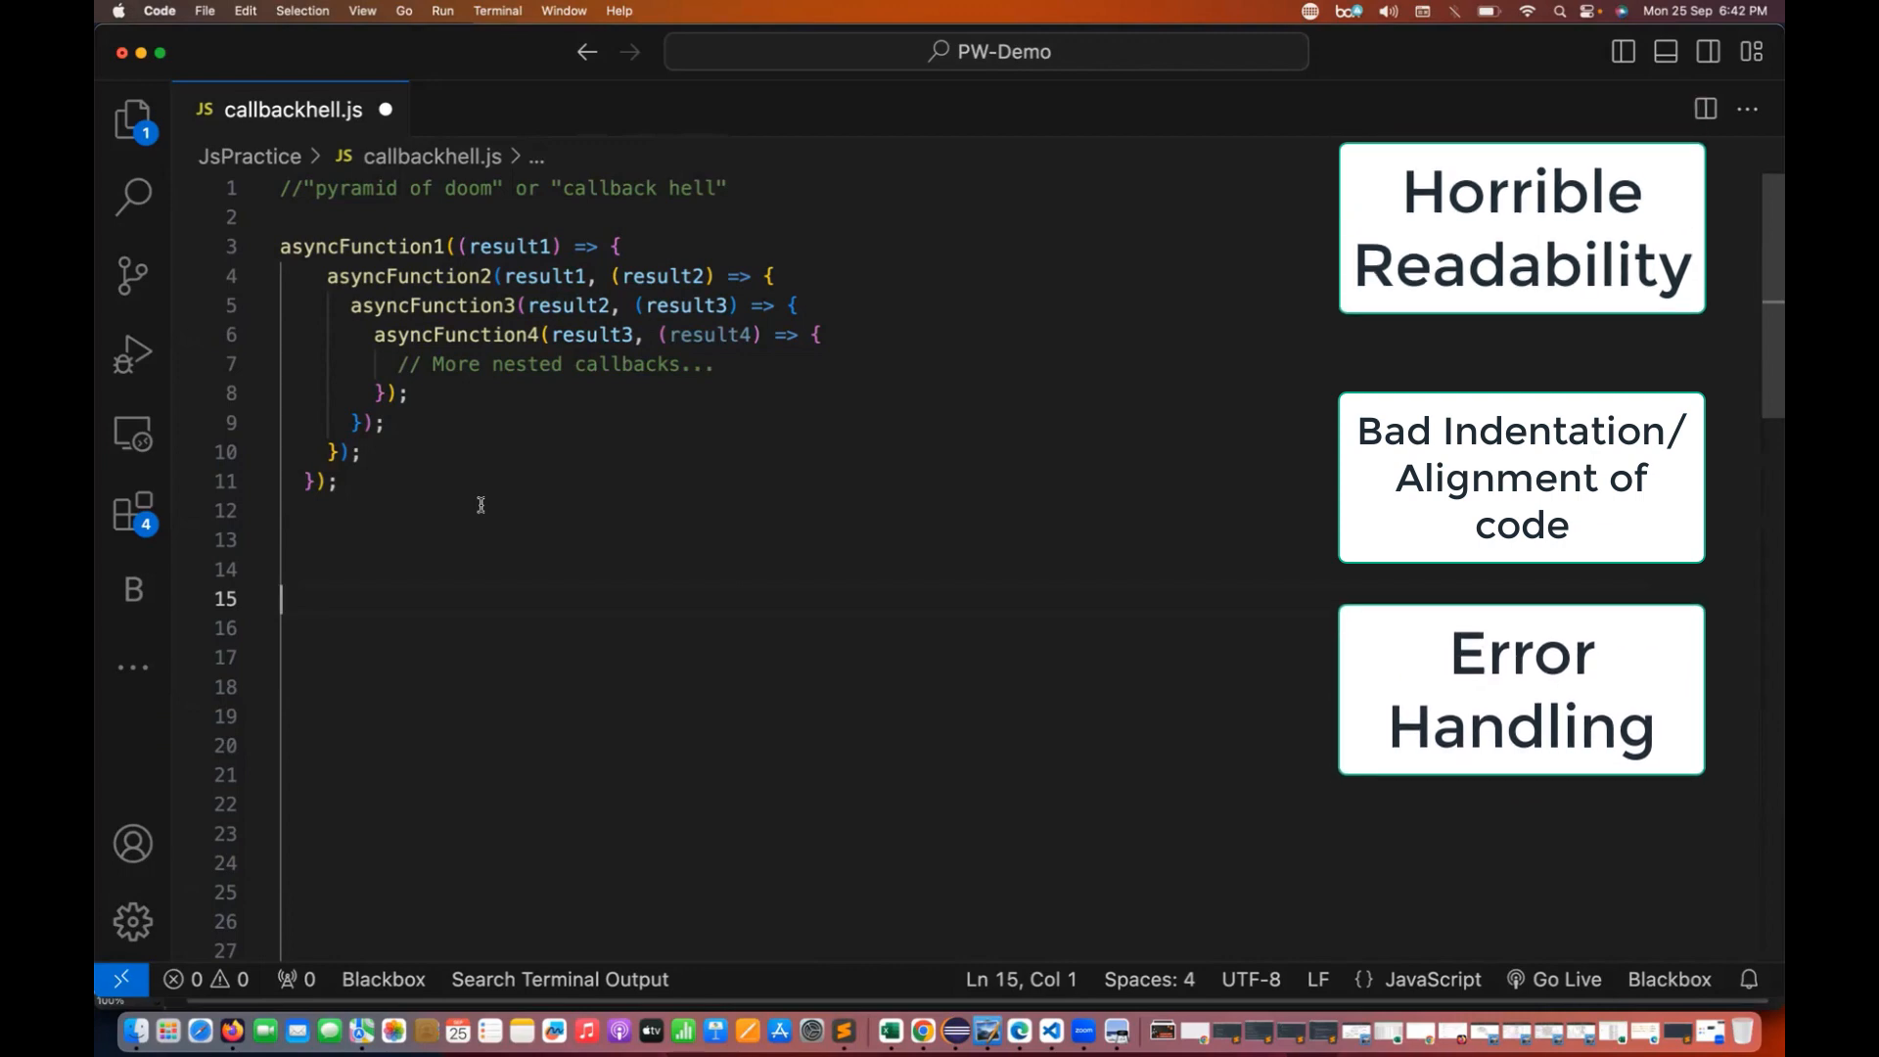
drag(329, 276, 338, 481)
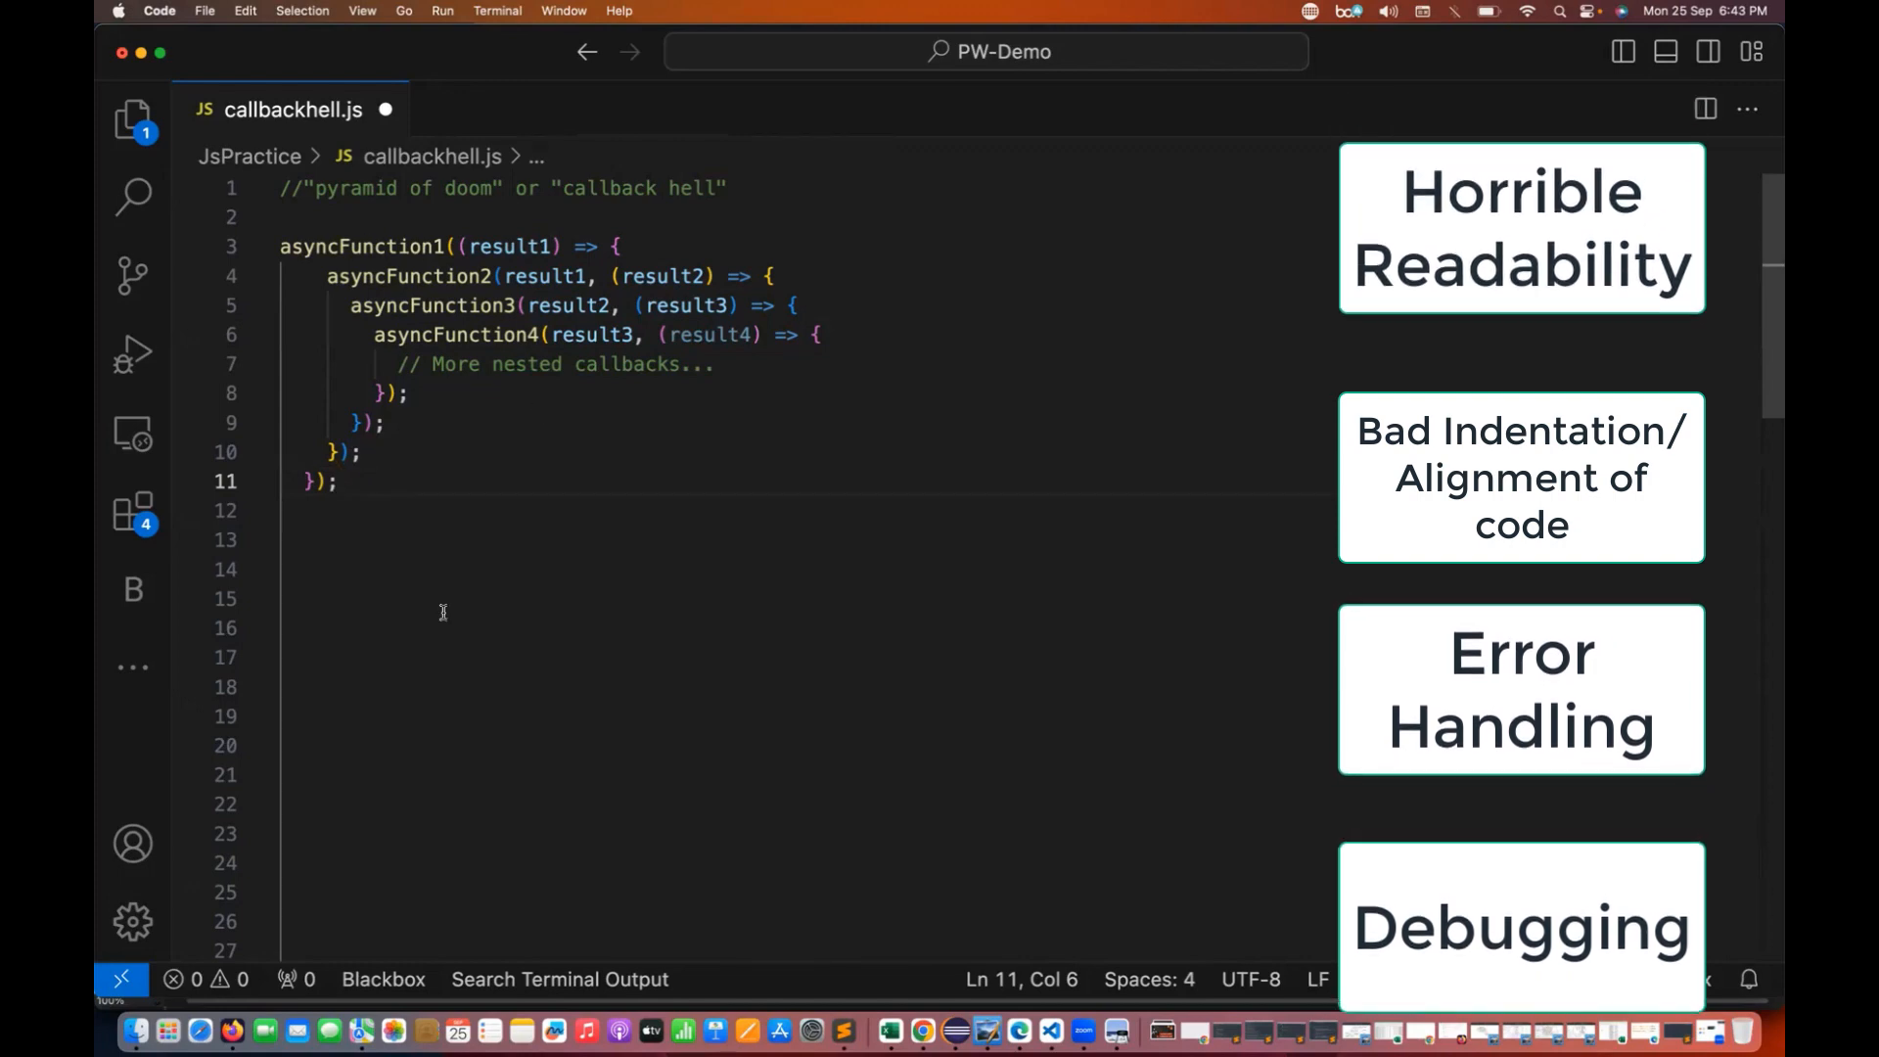
scroll(down, 3)
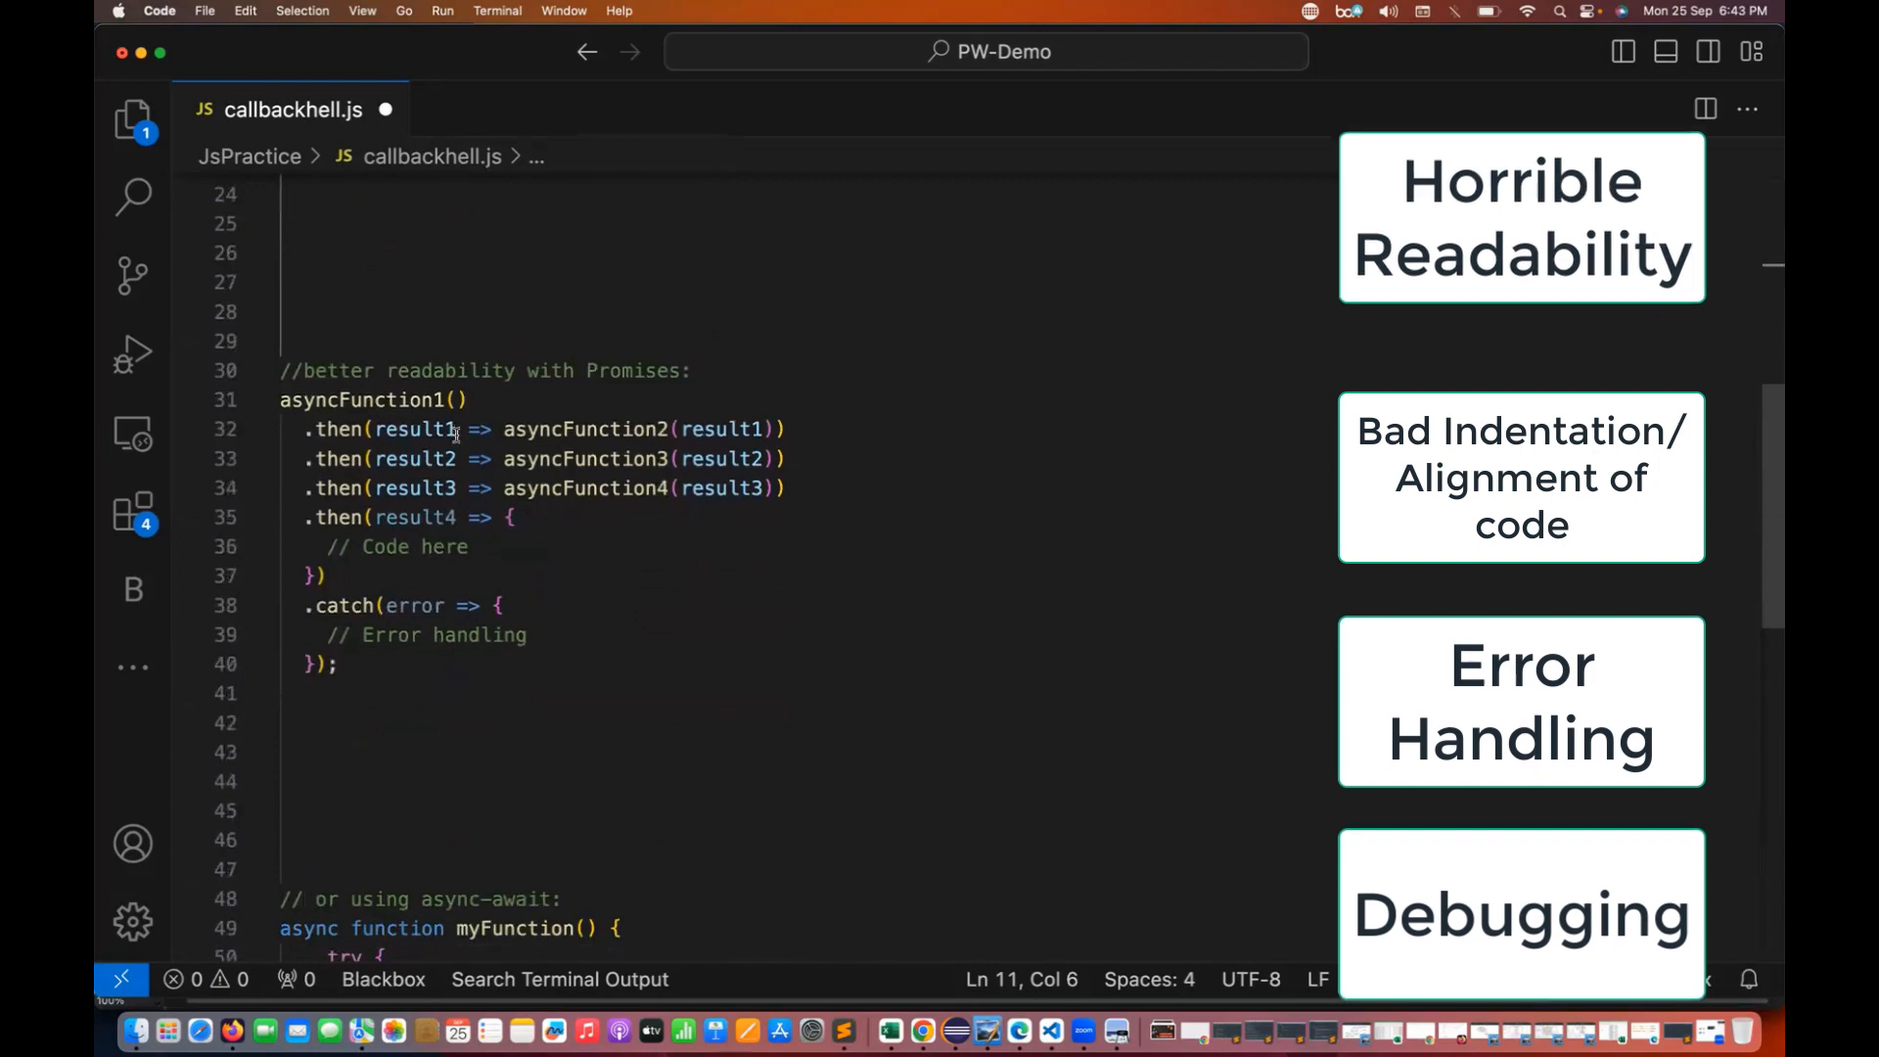
scroll(down, 3)
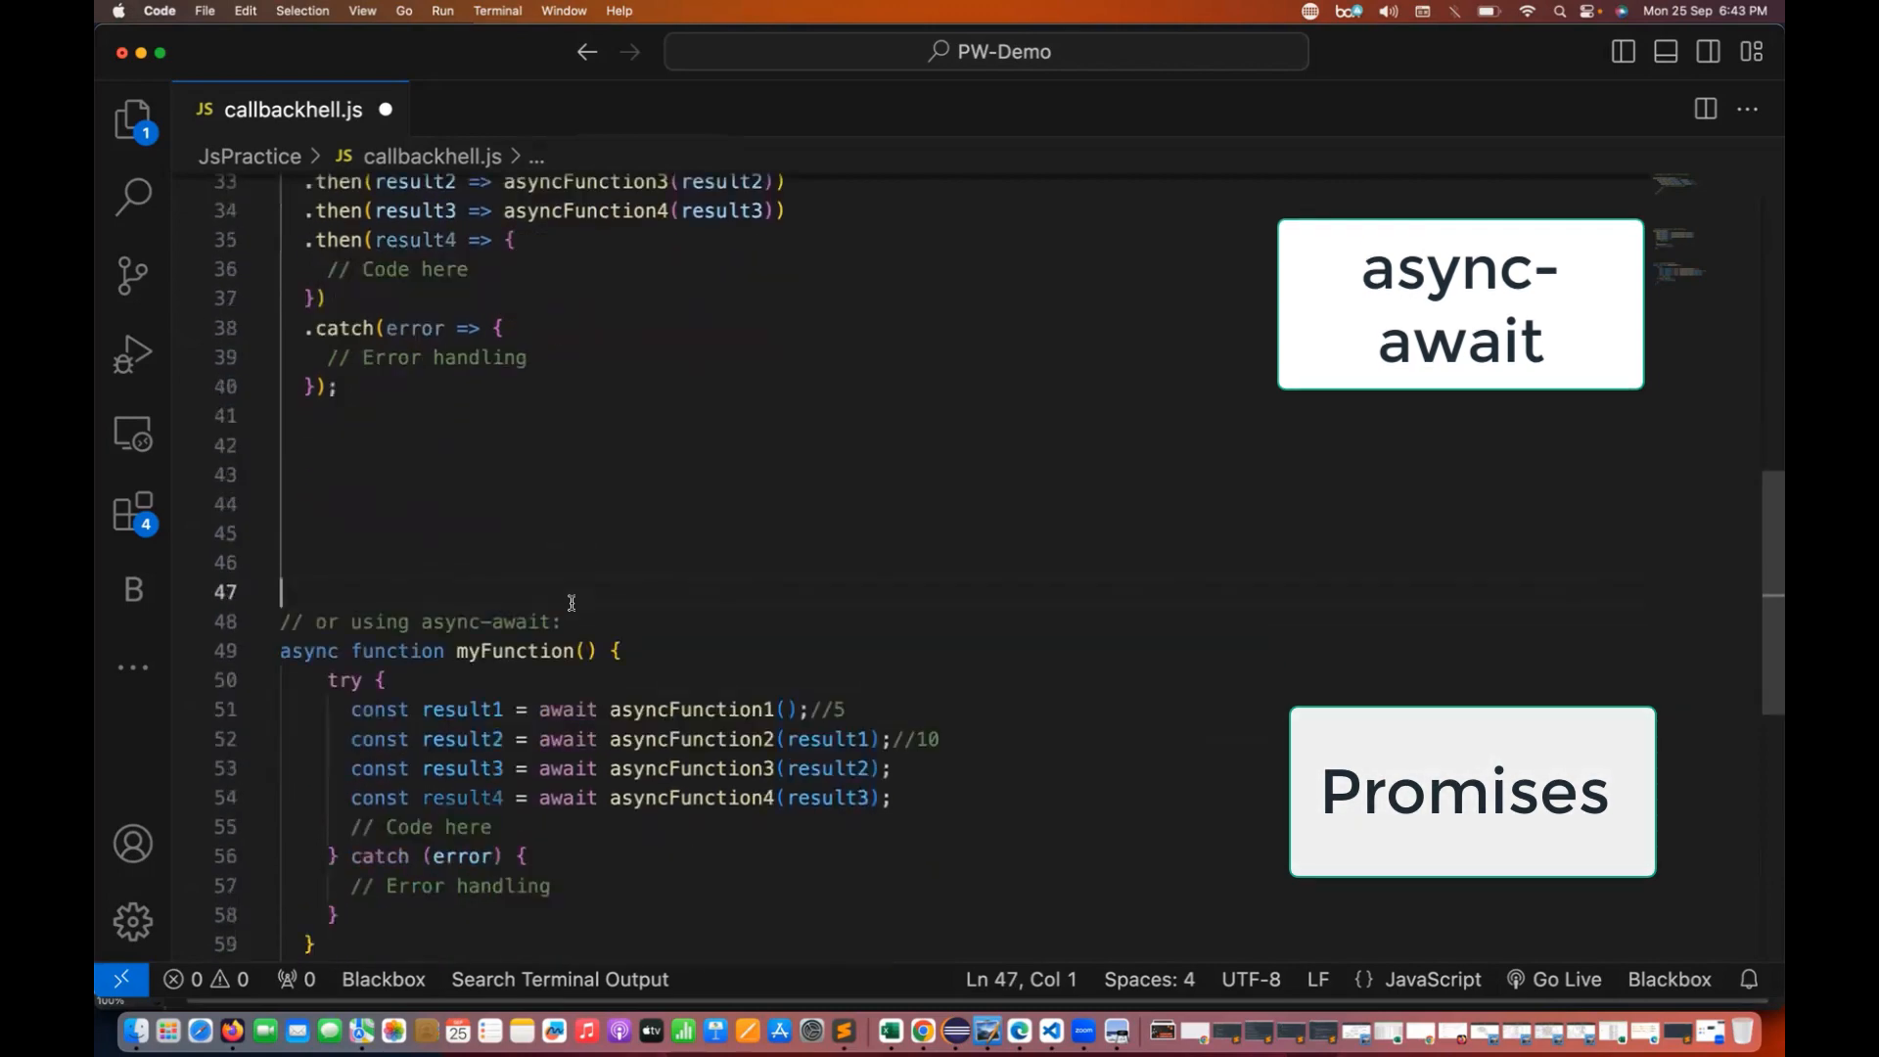
scroll(down, 3)
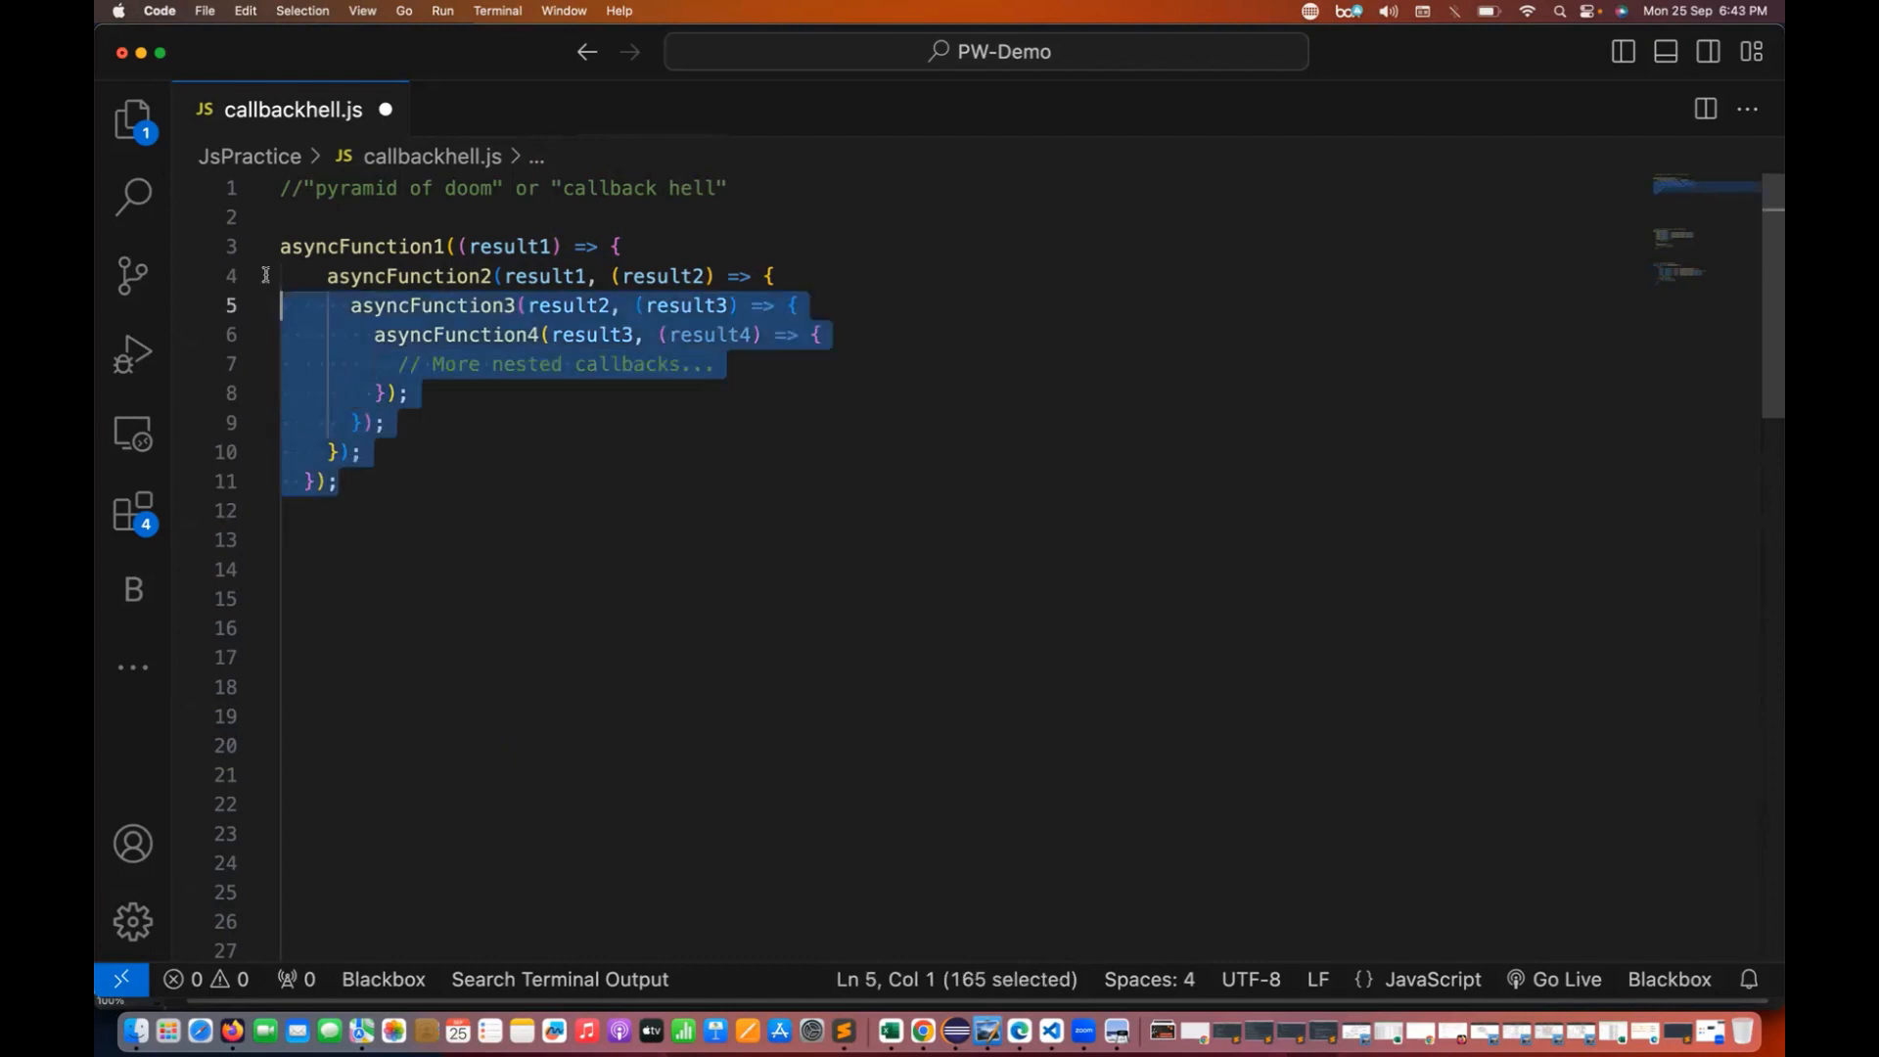
click(509, 490)
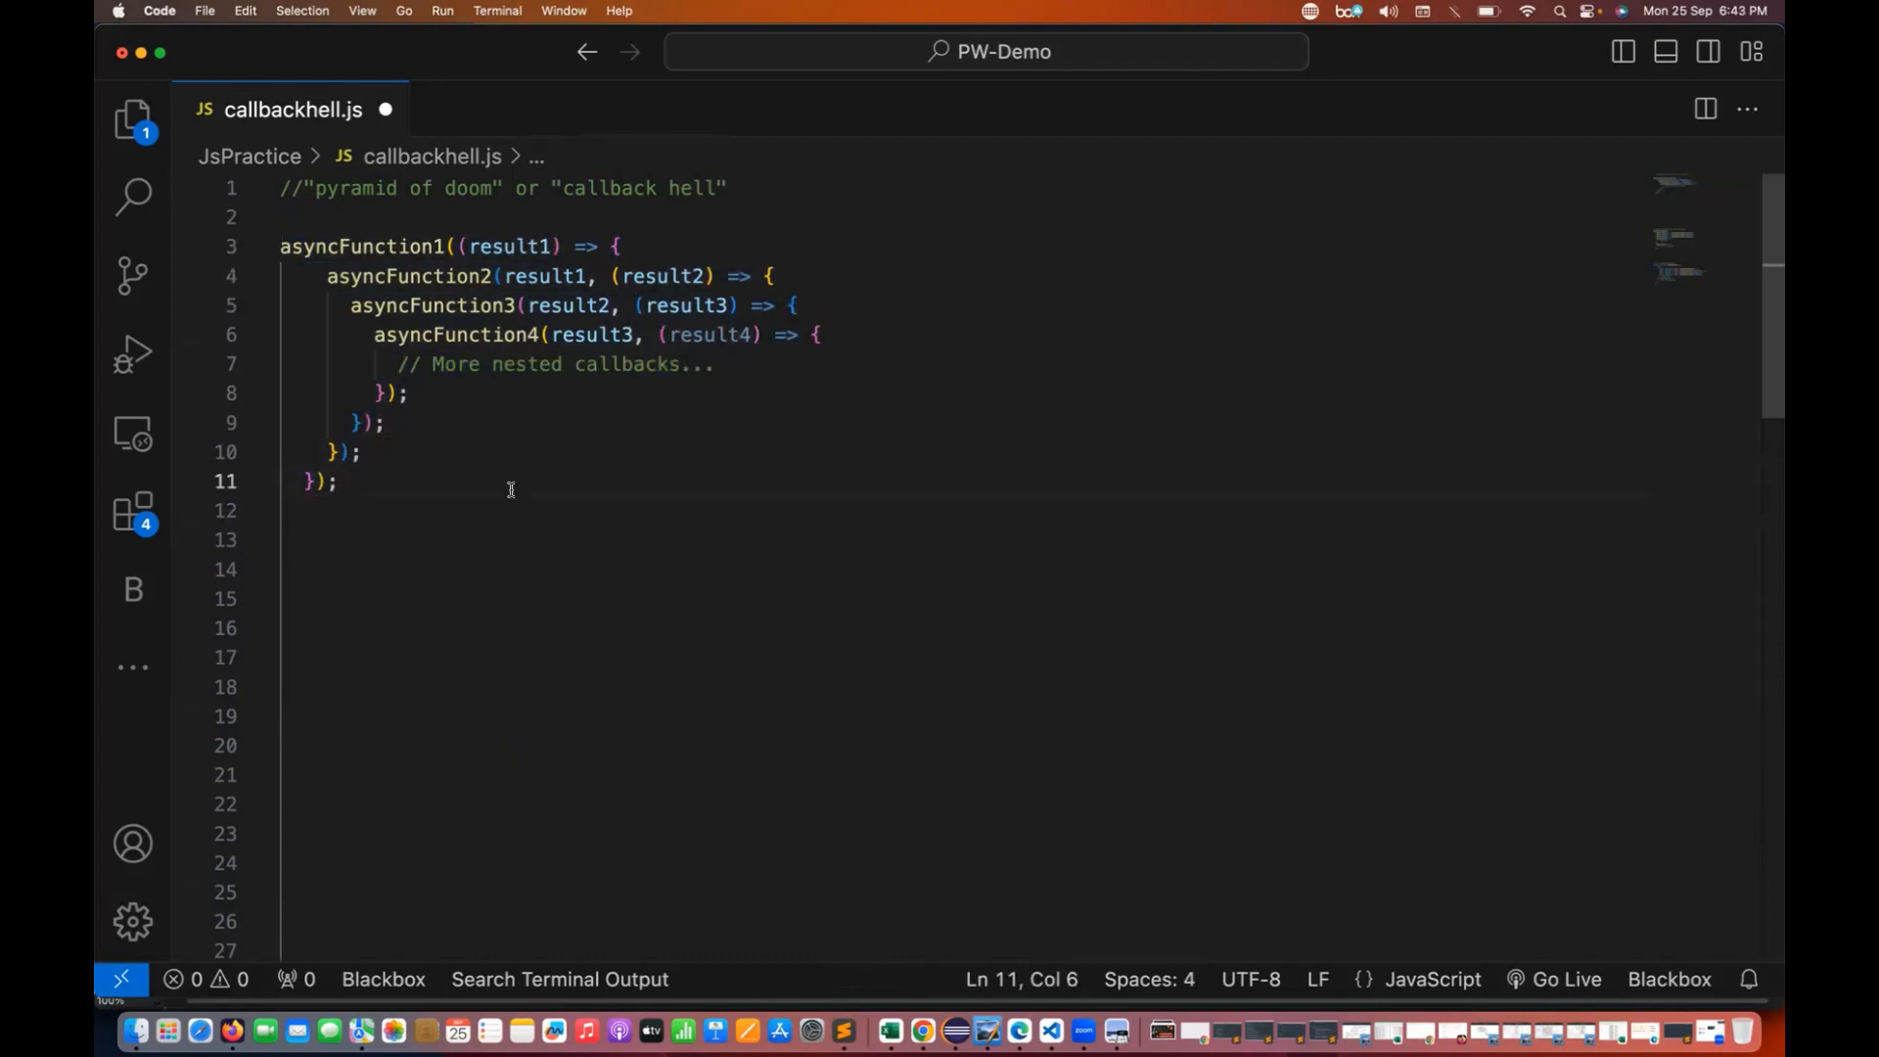